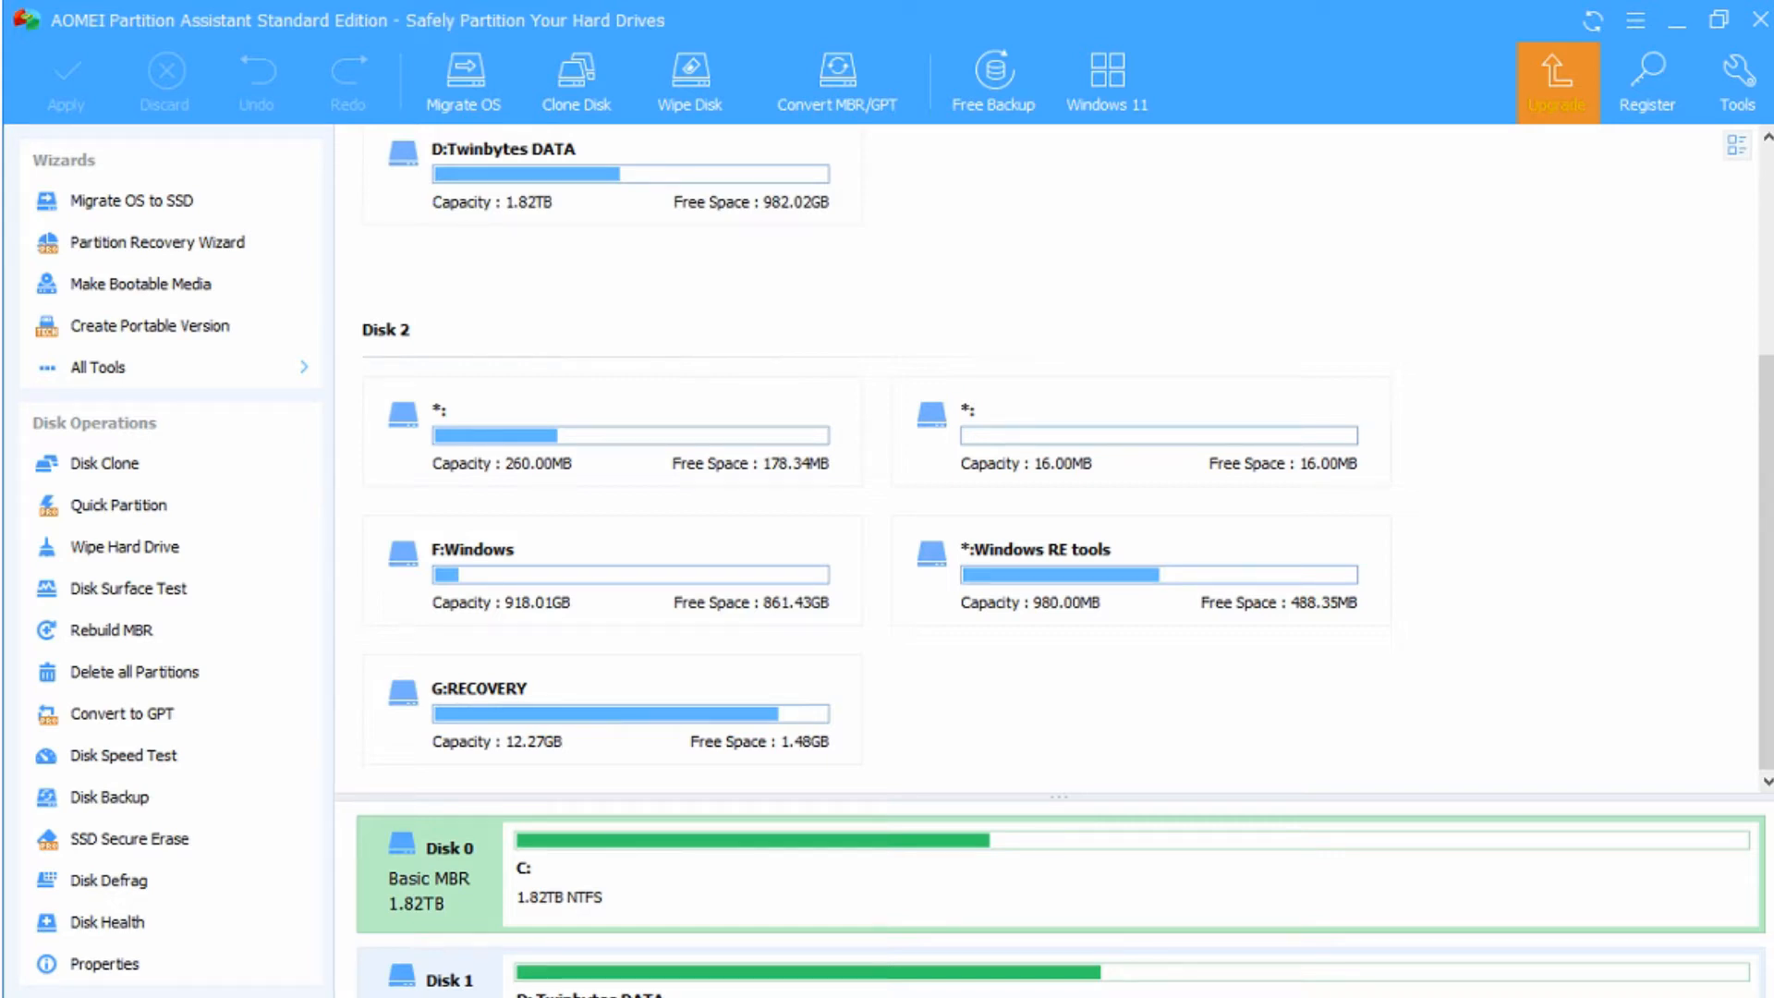
{"action": "mouse_move", "coordinate": [1251, 773]}
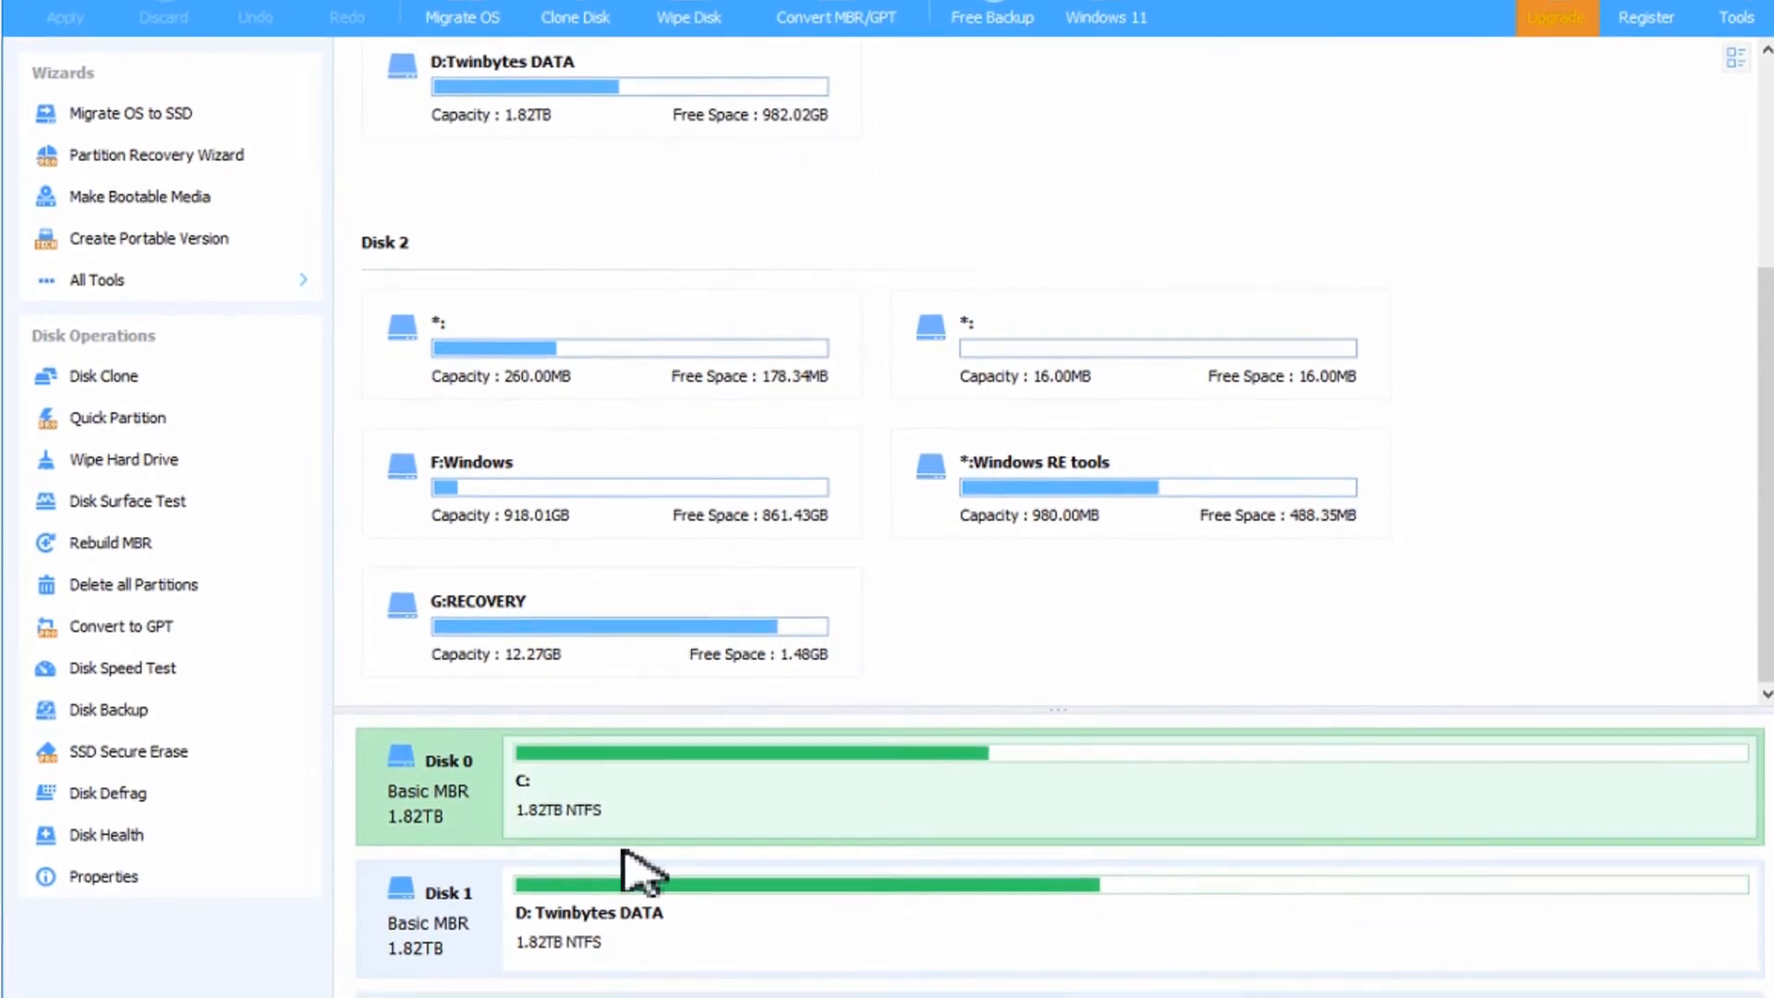
Select Disk 2 and bring up the operations menu for its 12.27GB G:RECOVERY partition.
{"action": "scroll", "scroll_direction": "down", "scroll_amount": 3}
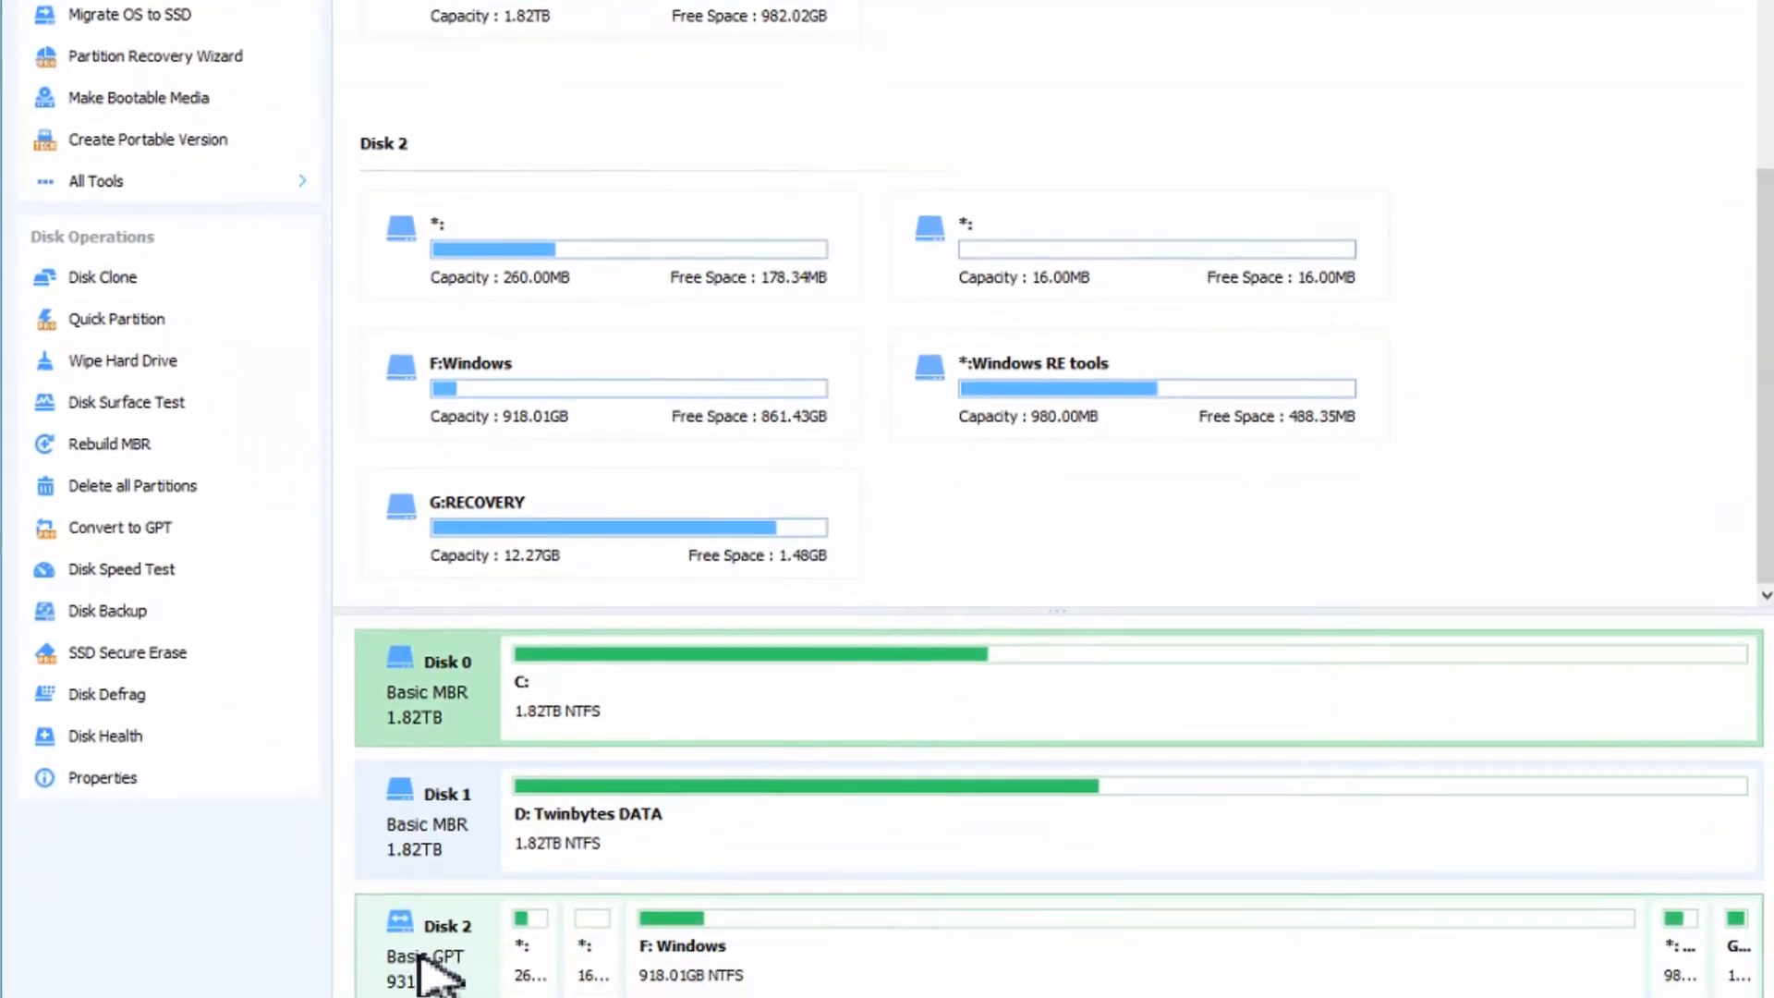
{"action": "scroll", "scroll_direction": "down", "scroll_amount": 3}
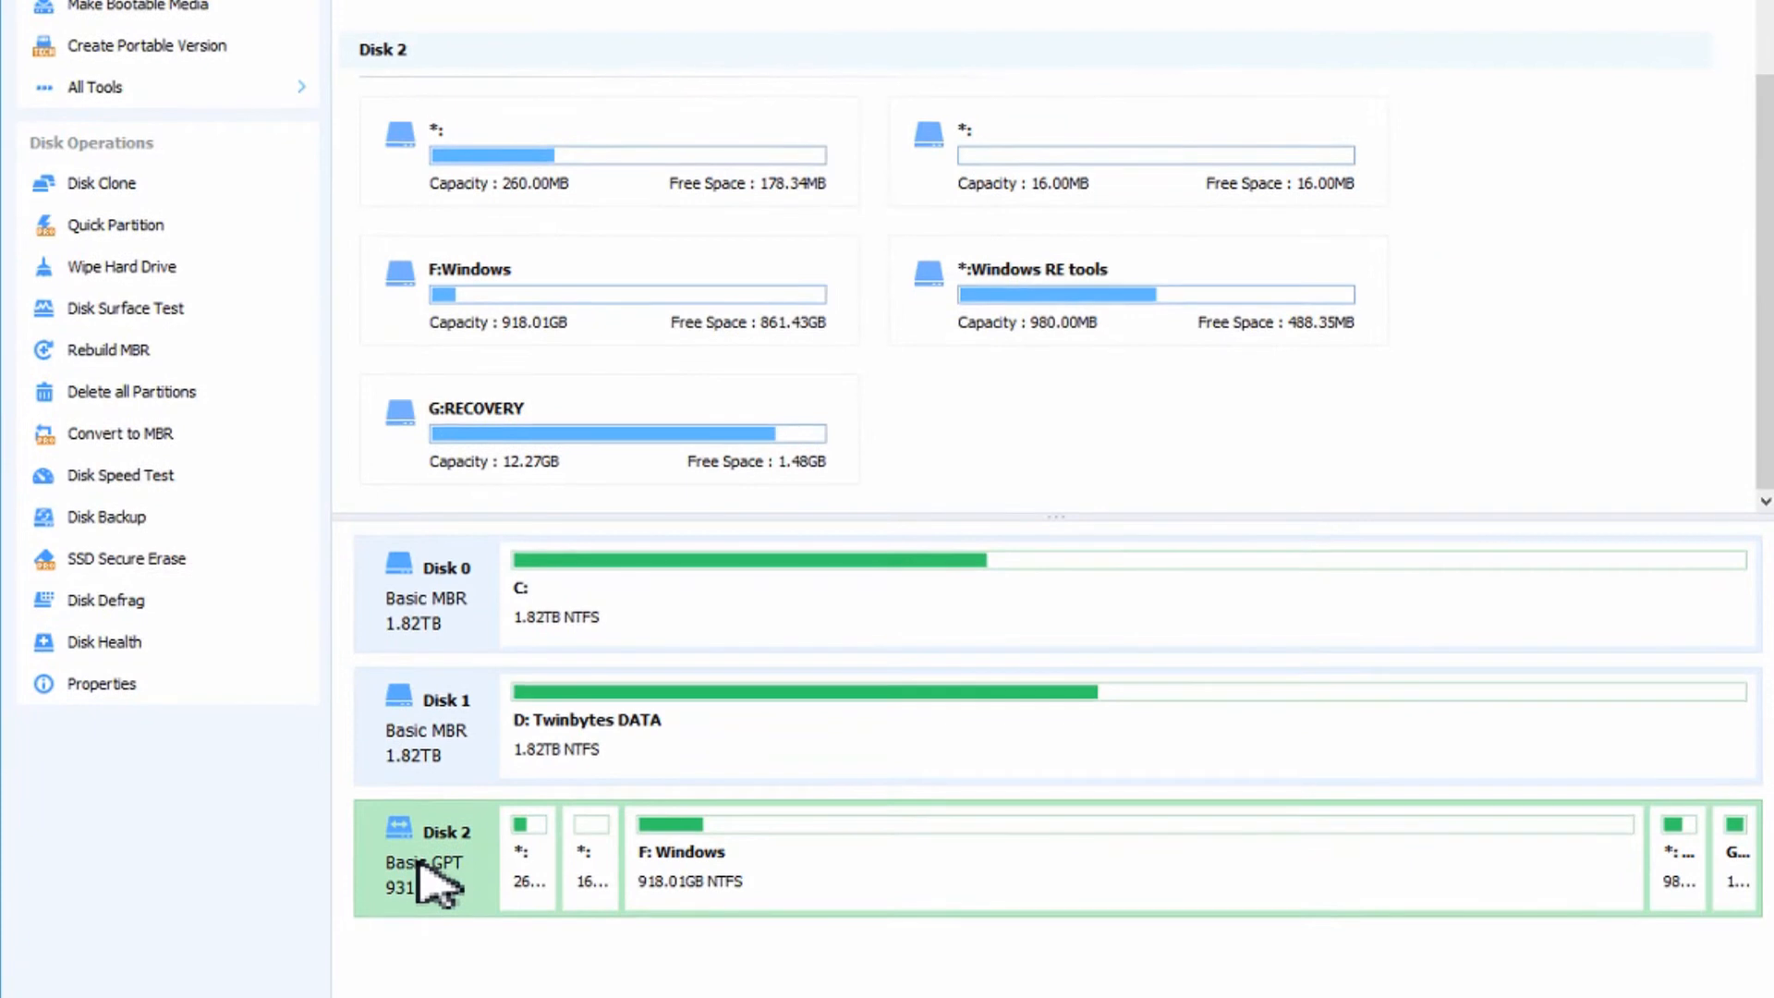
{"action": "mouse_move", "coordinate": [633, 900]}
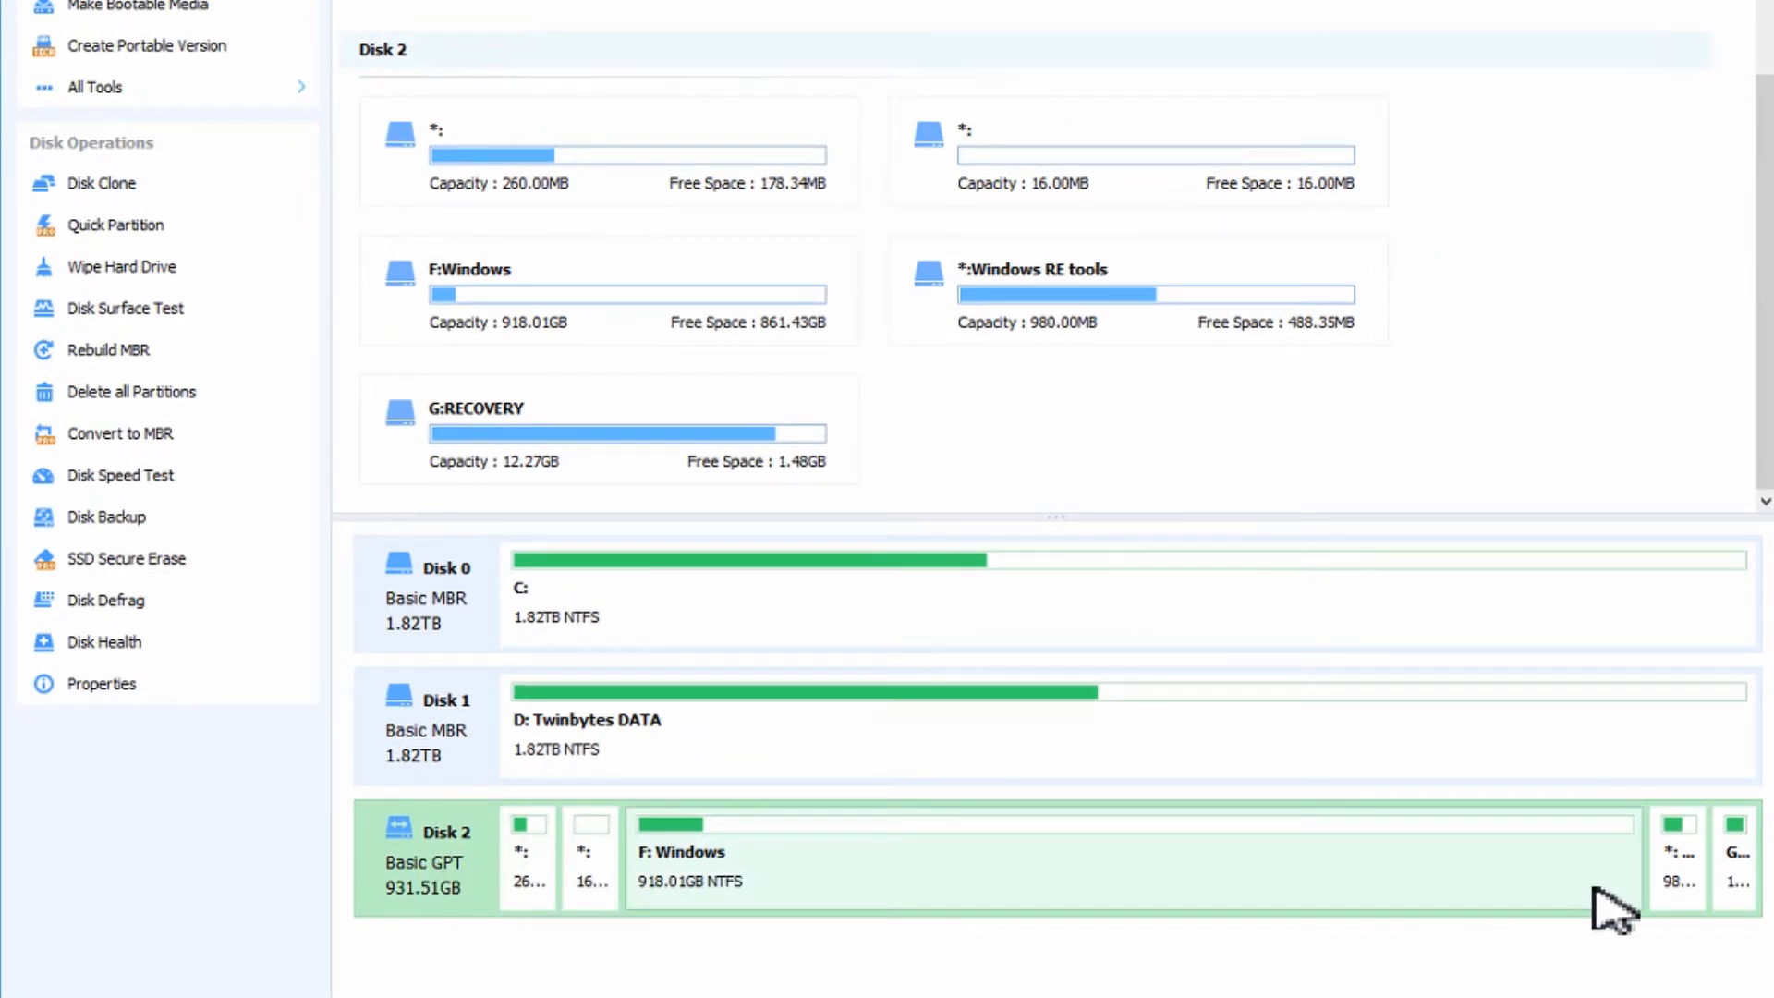
{"action": "mouse_move", "coordinate": [798, 900]}
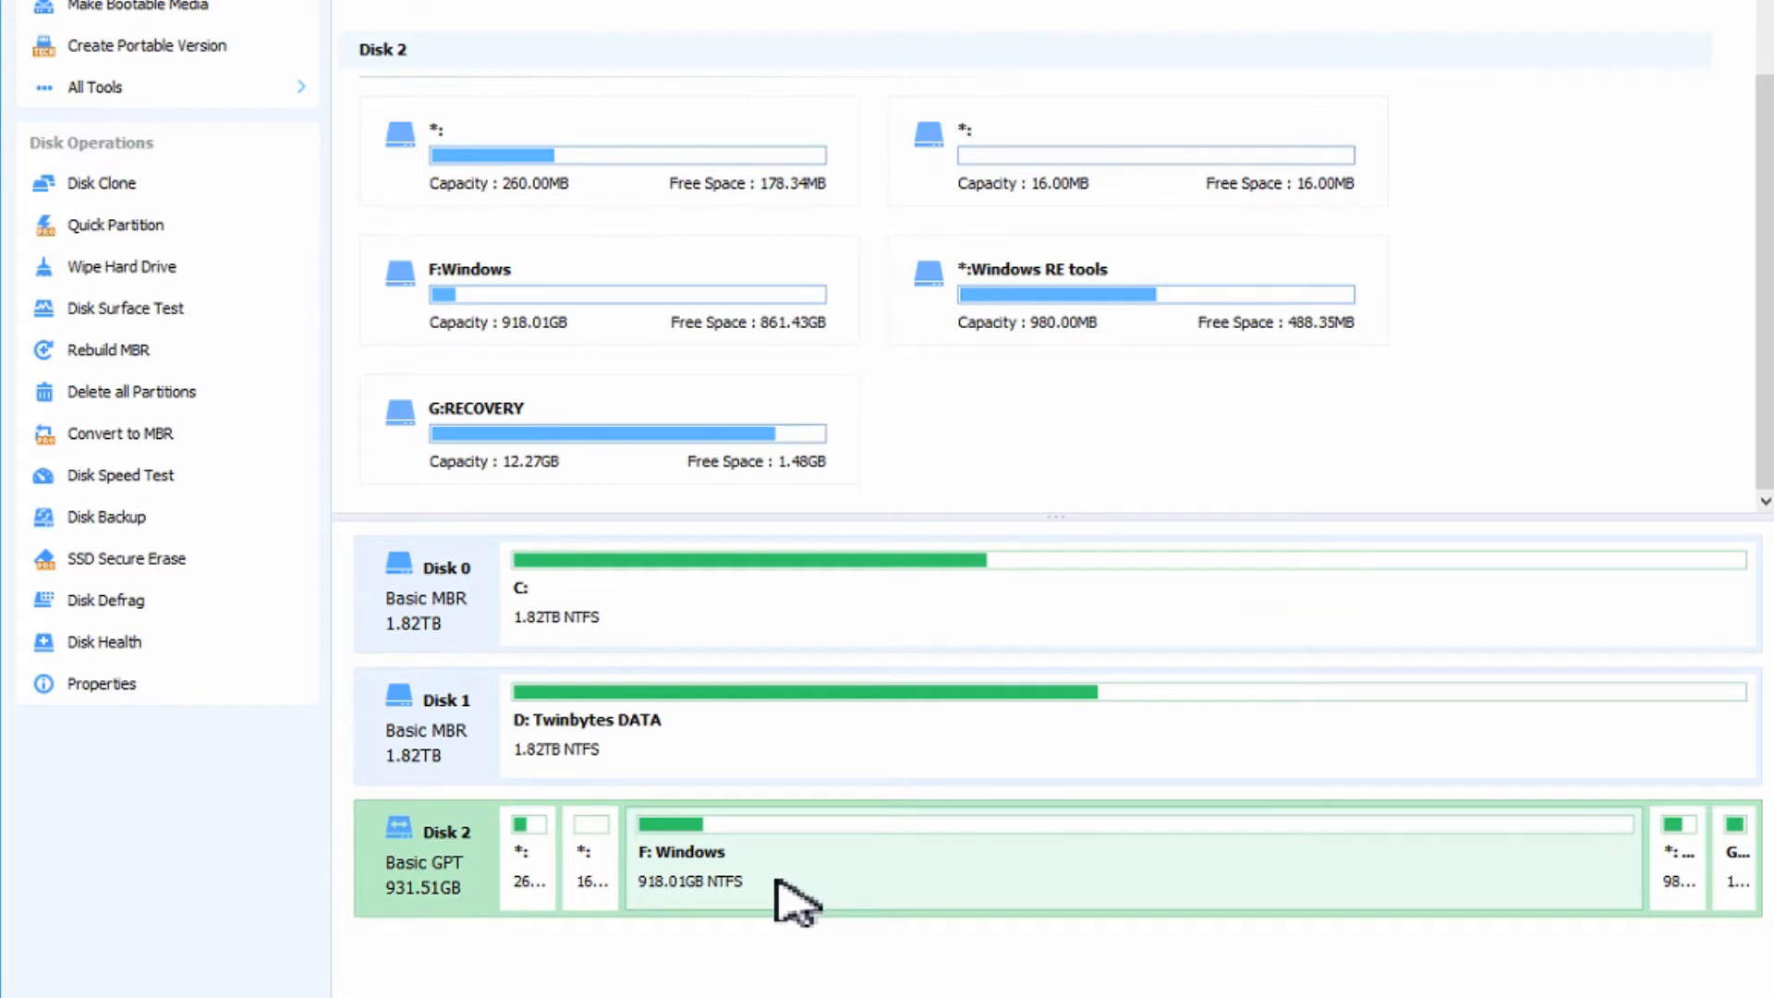
{"action": "mouse_move", "coordinate": [741, 900]}
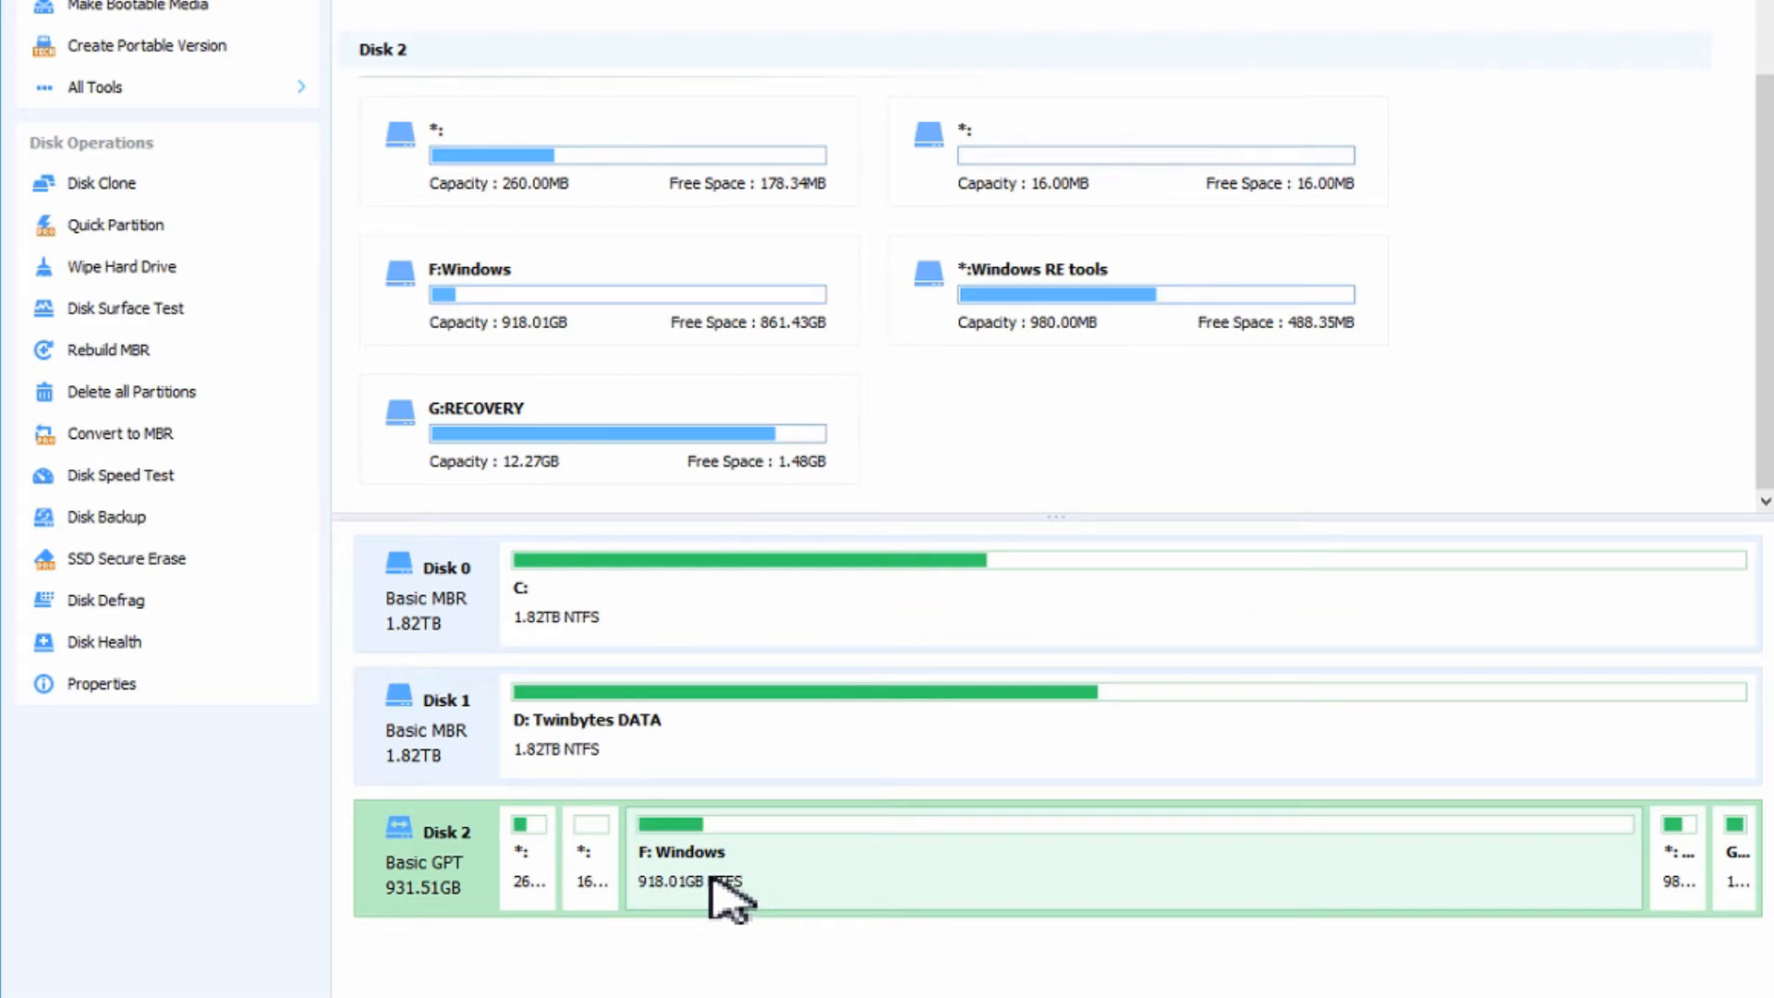
{"action": "mouse_move", "coordinate": [725, 895]}
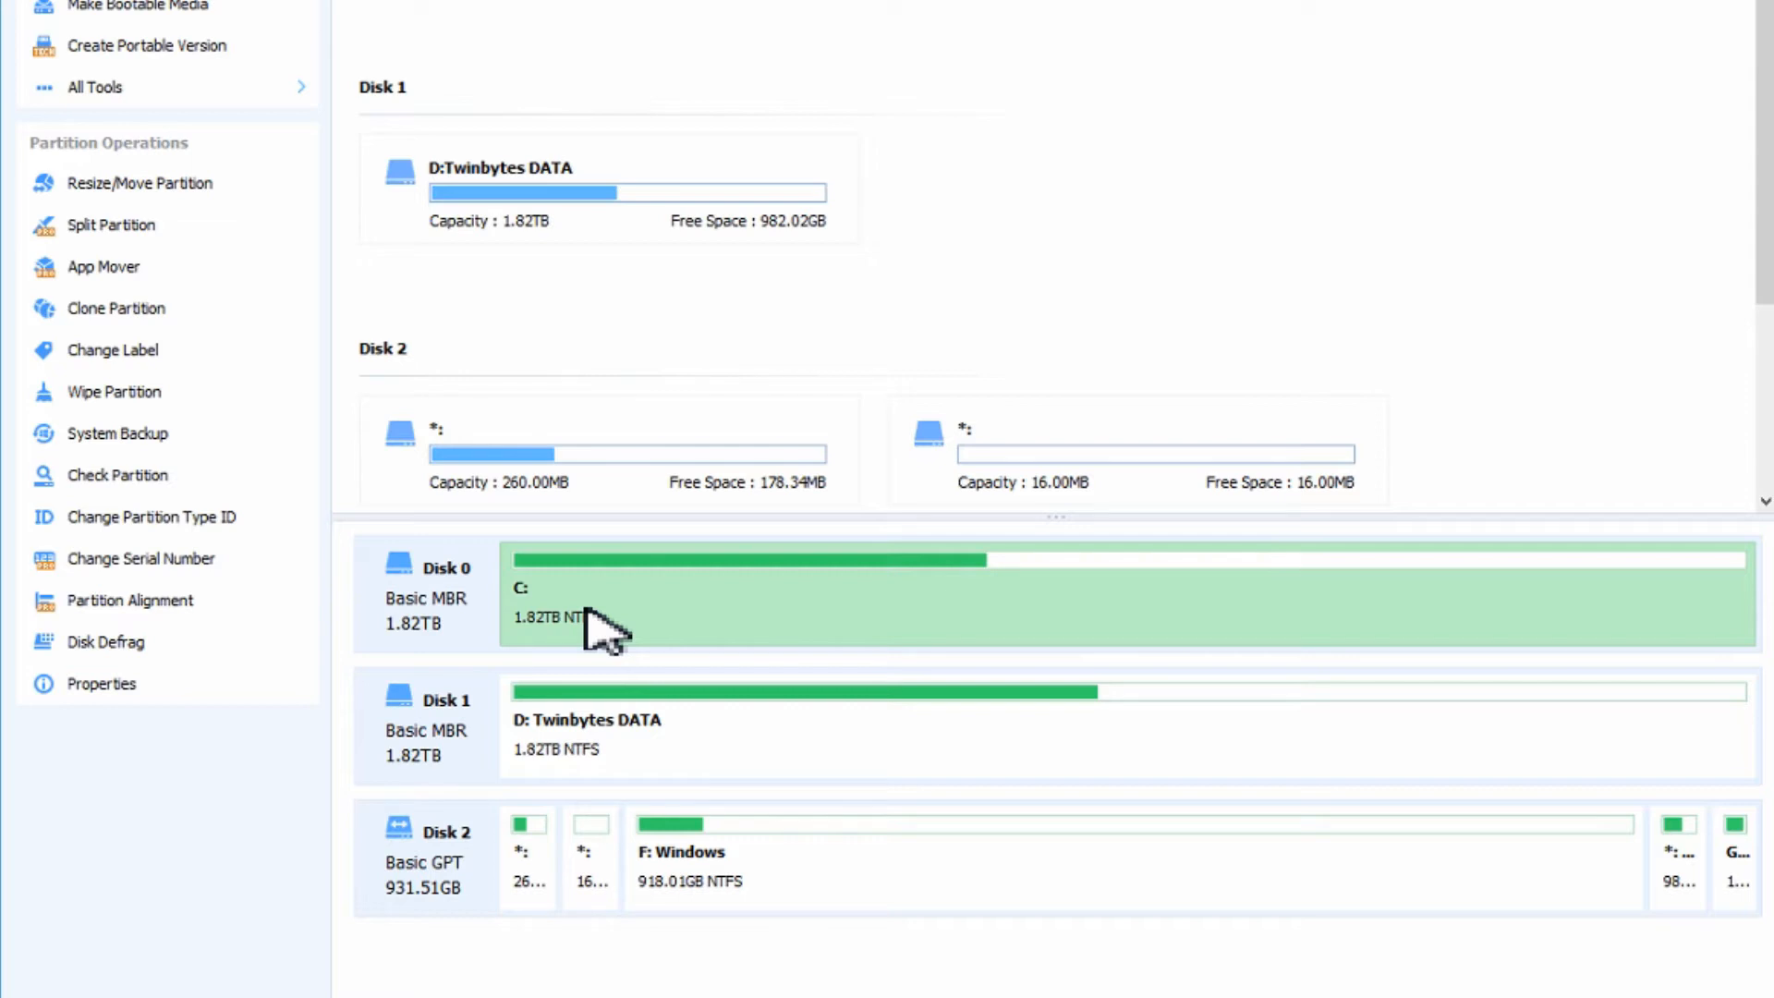
{"action": "mouse_move", "coordinate": [697, 633]}
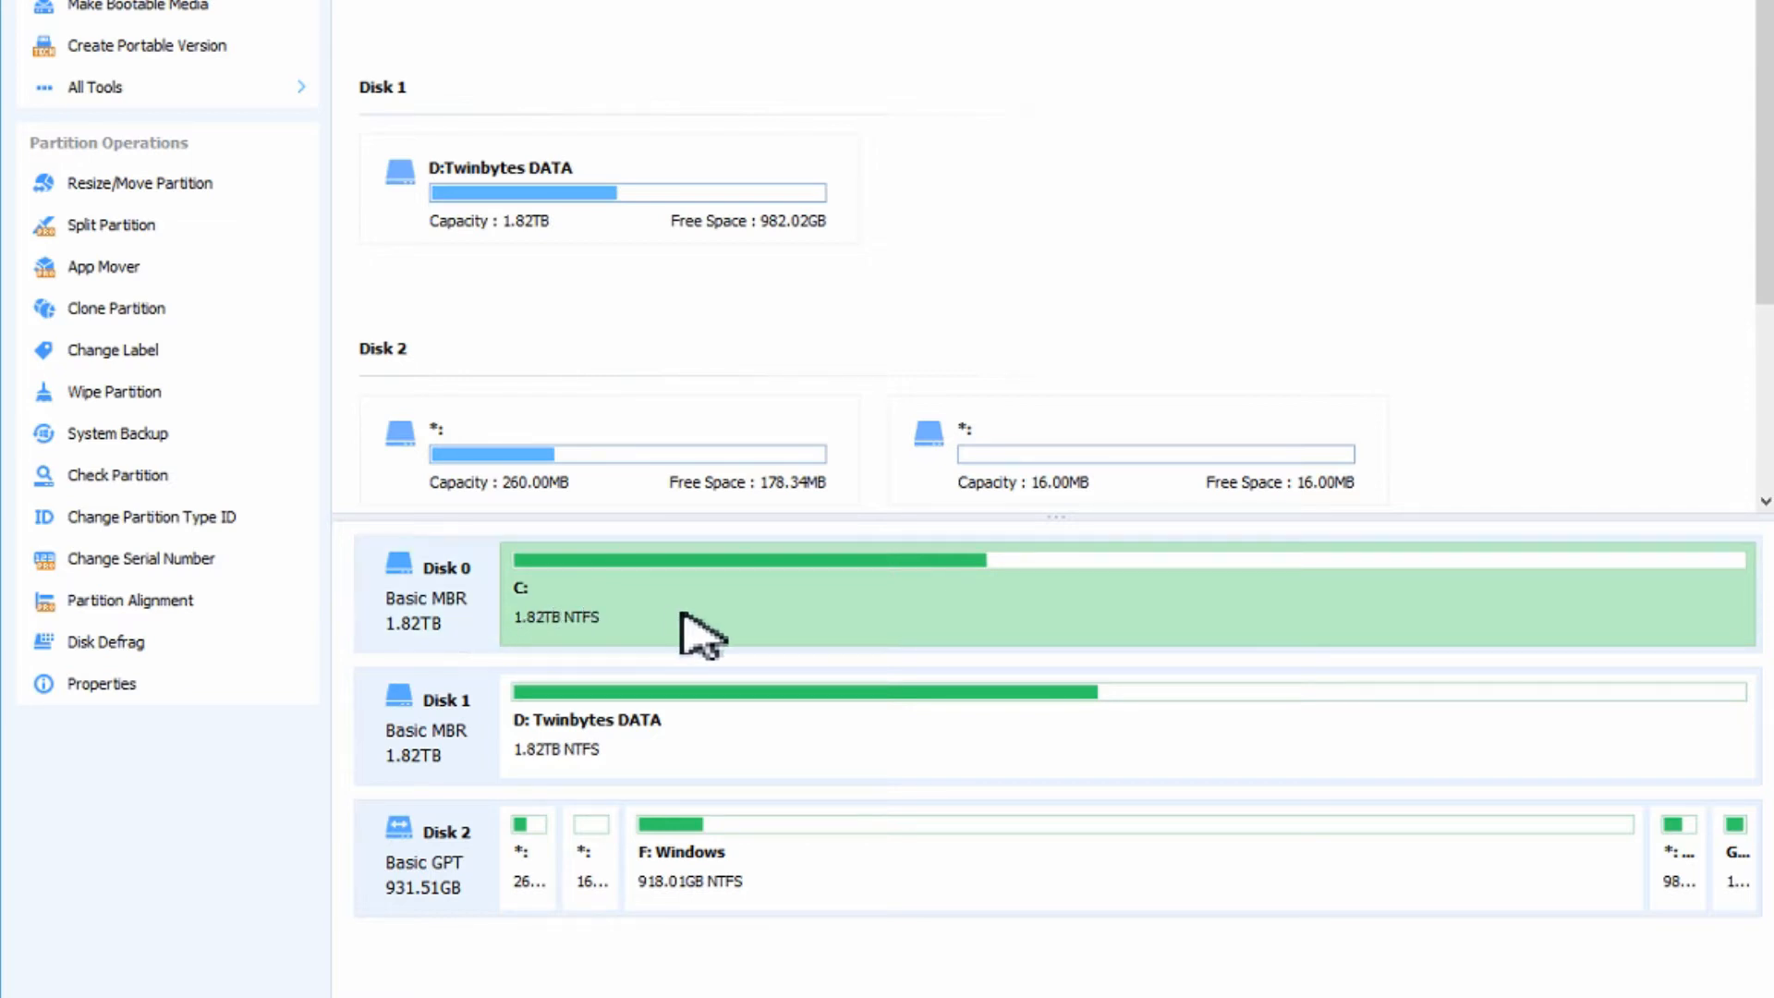
{"action": "mouse_move", "coordinate": [644, 950]}
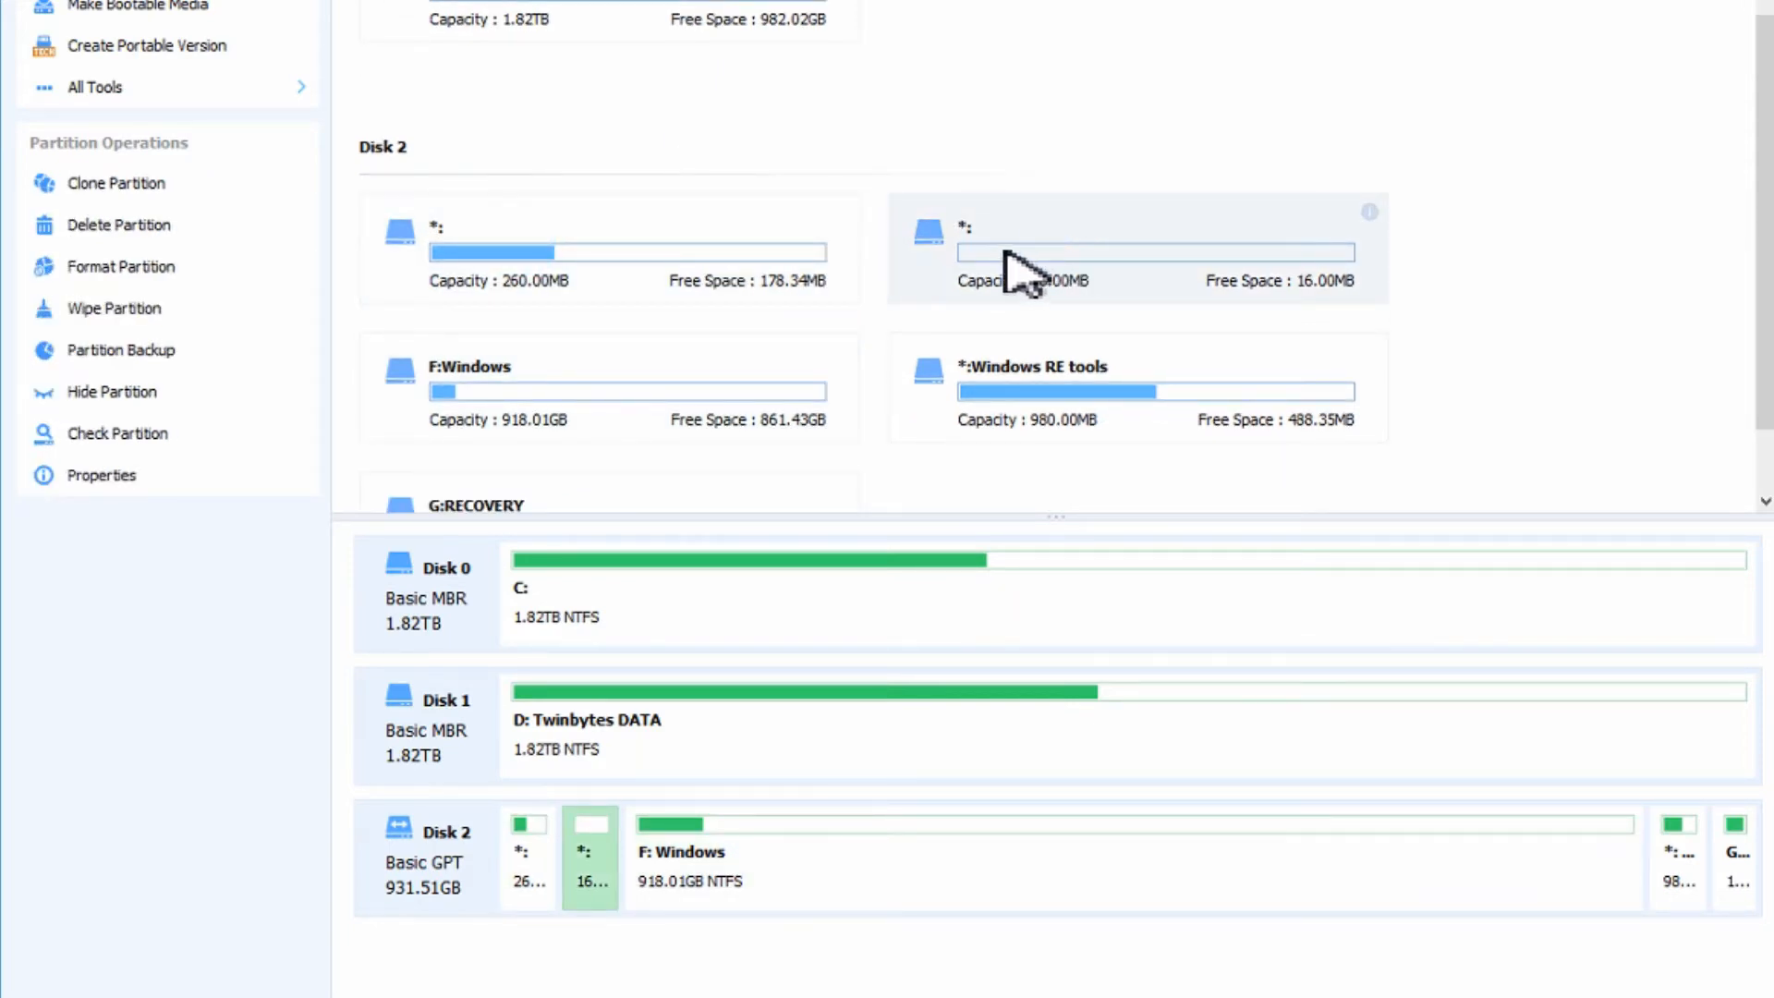
{"action": "scroll", "scroll_direction": "up", "scroll_amount": 3}
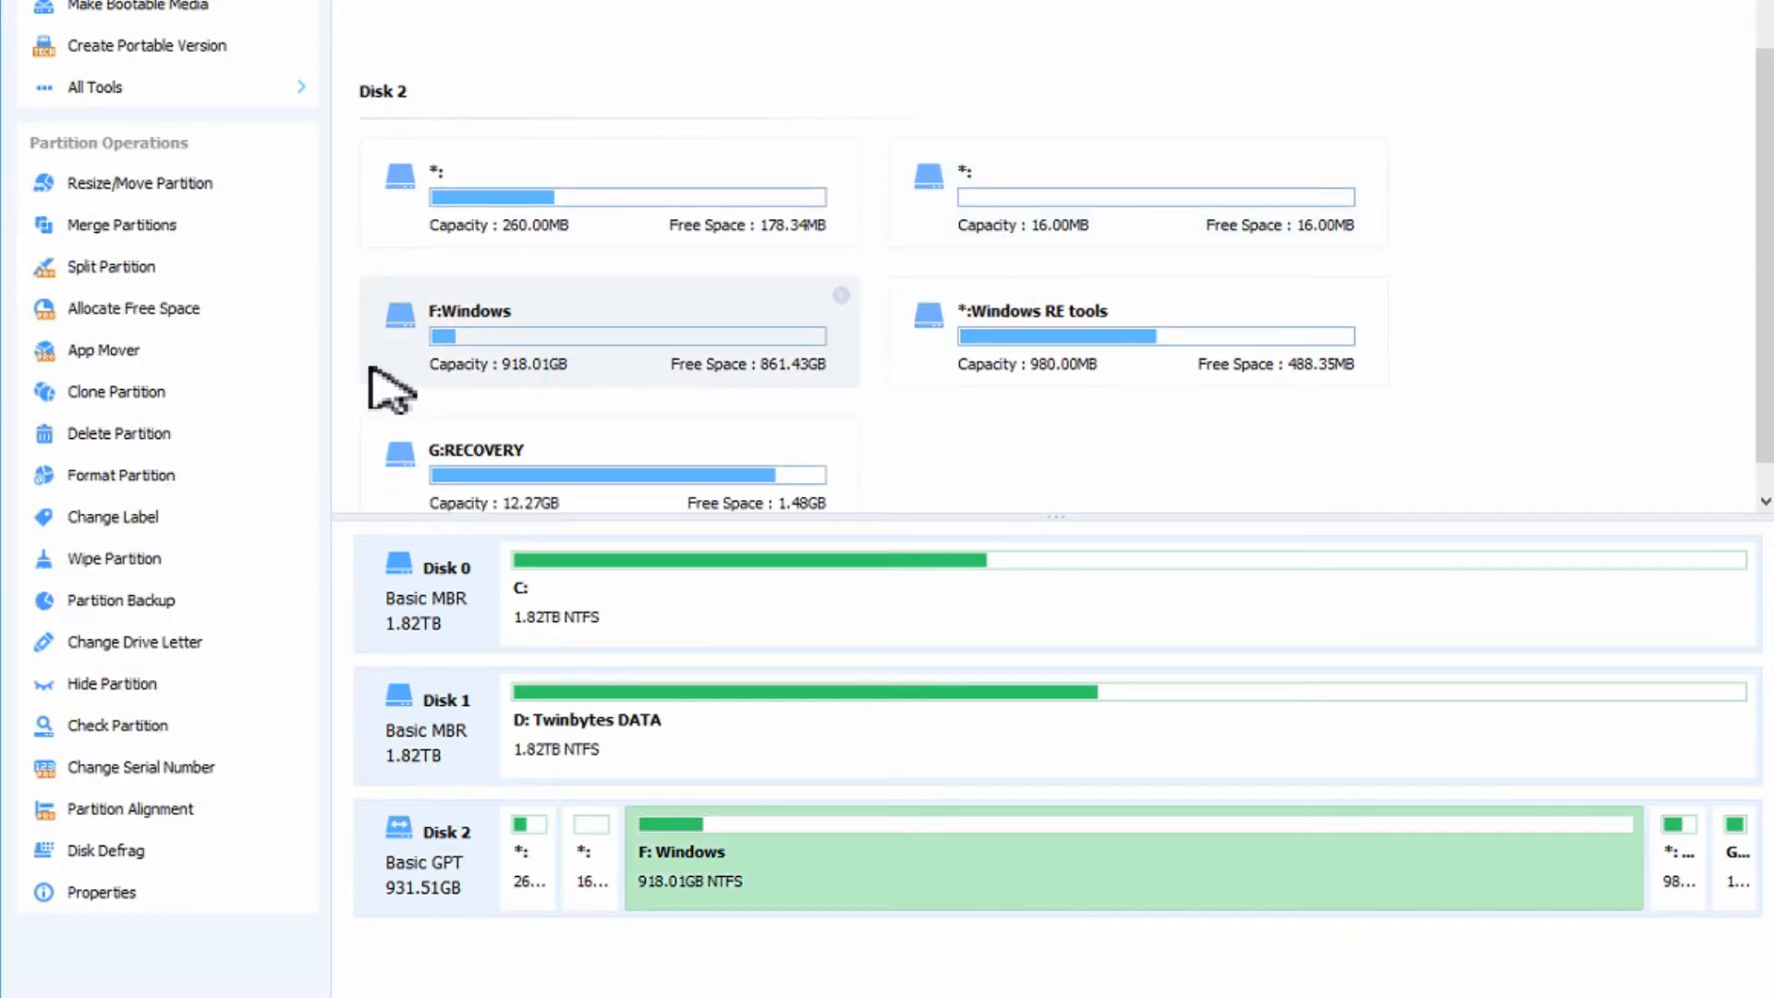
{"action": "mouse_move", "coordinate": [1057, 356]}
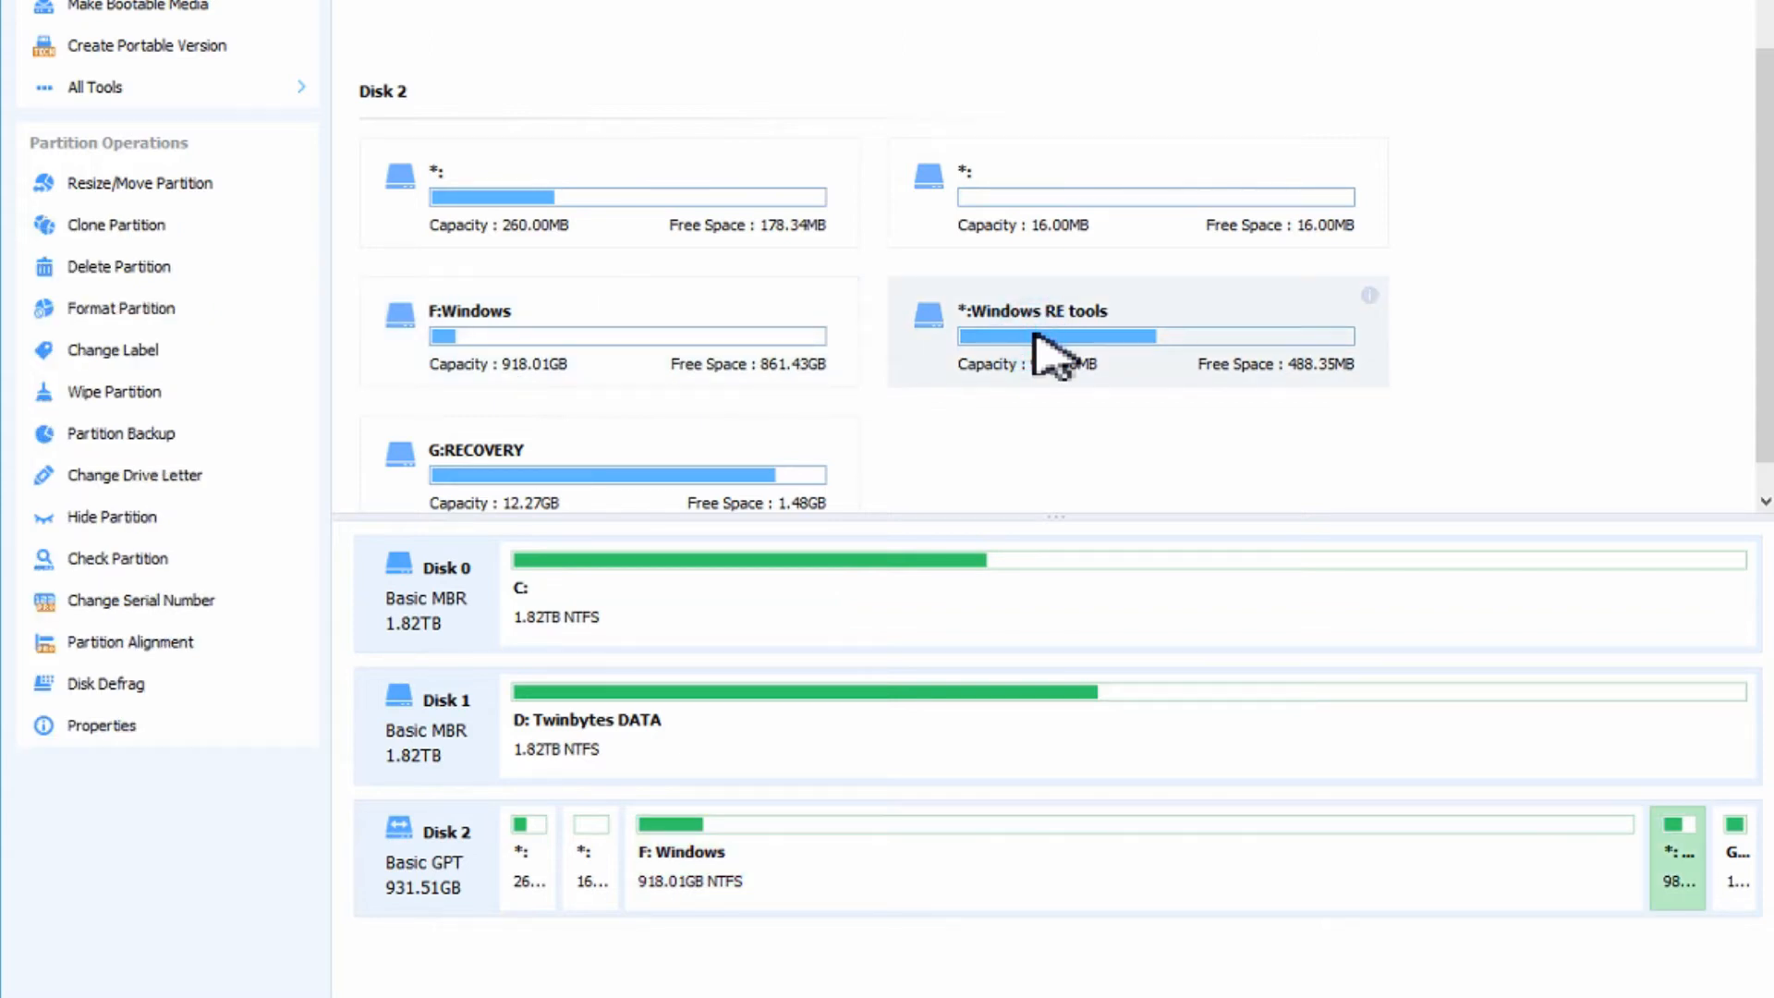
{"action": "mouse_move", "coordinate": [1080, 360]}
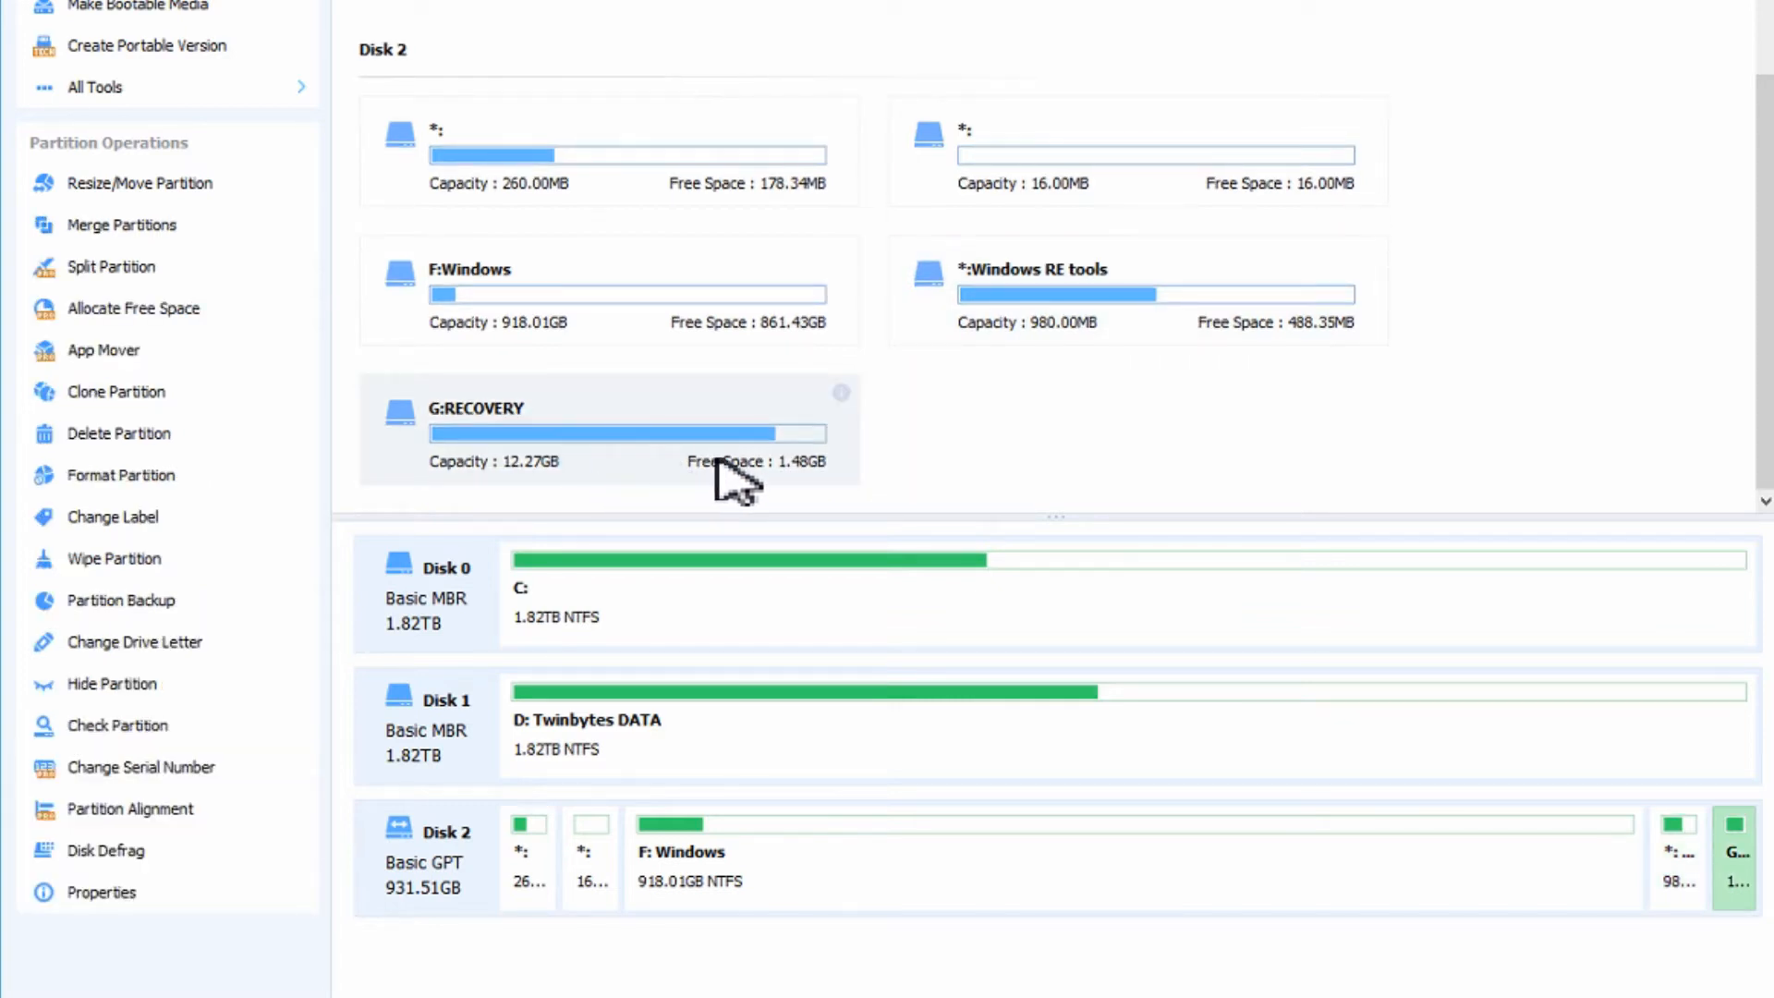
{"action": "mouse_move", "coordinate": [484, 451]}
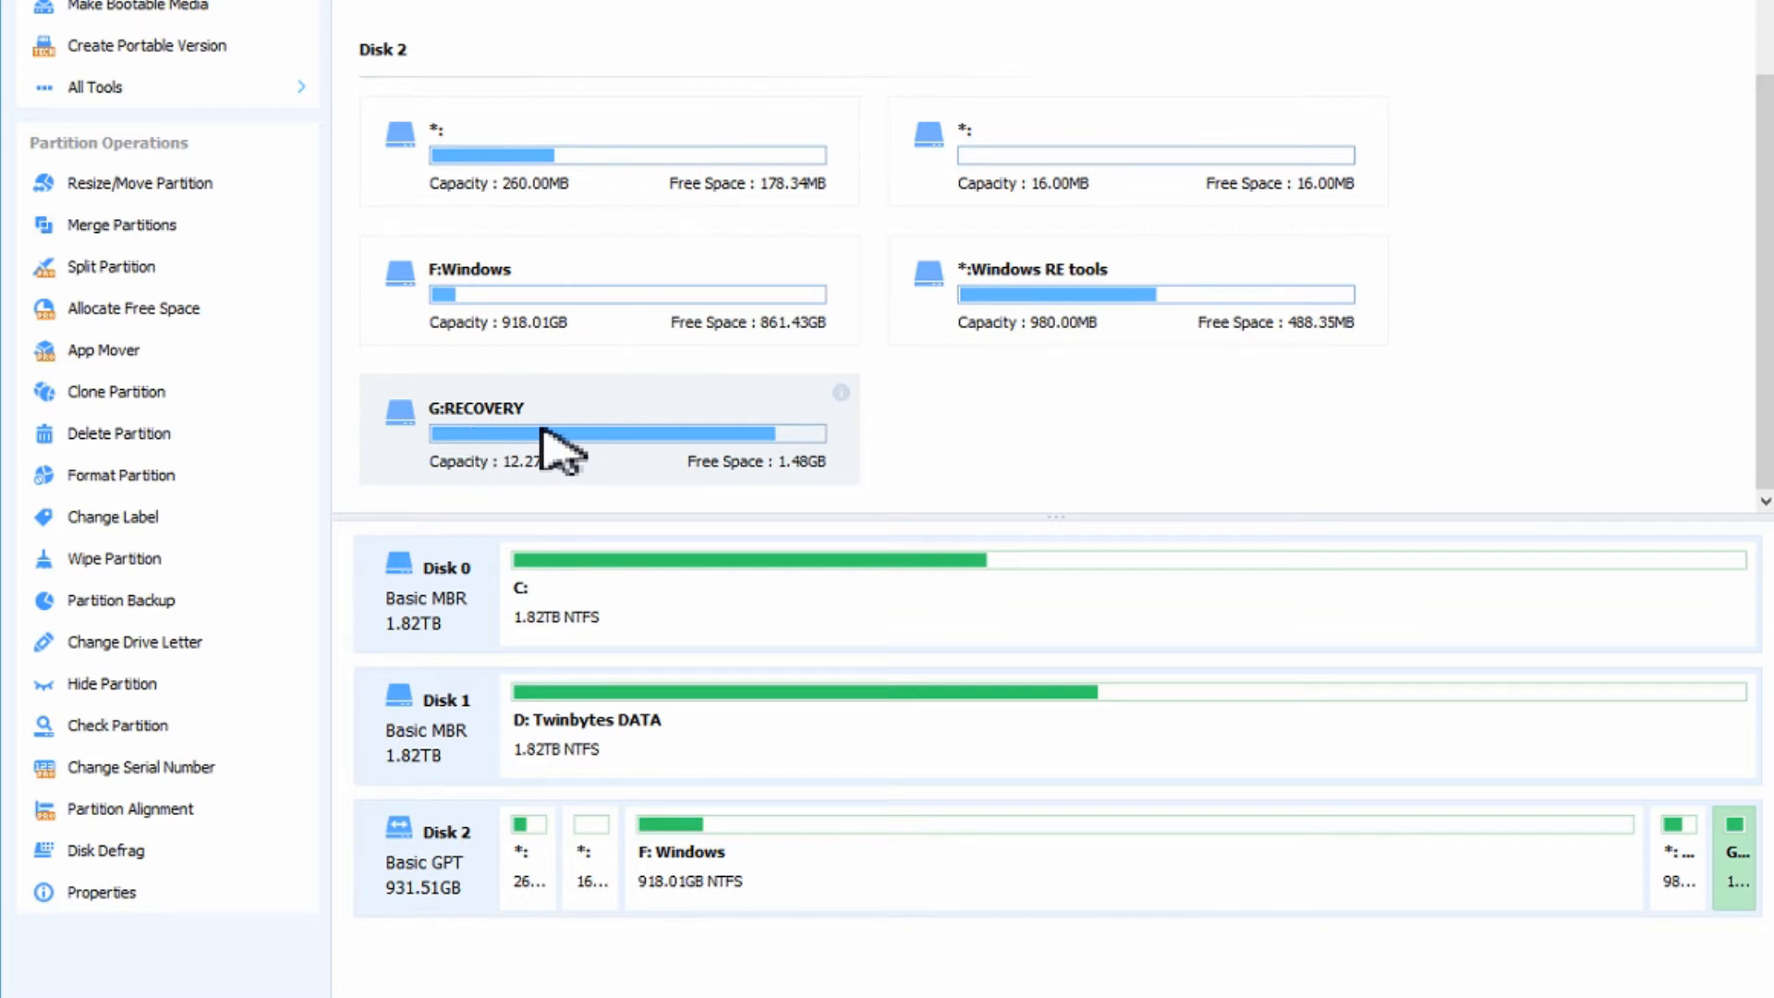
{"action": "mouse_move", "coordinate": [612, 447]}
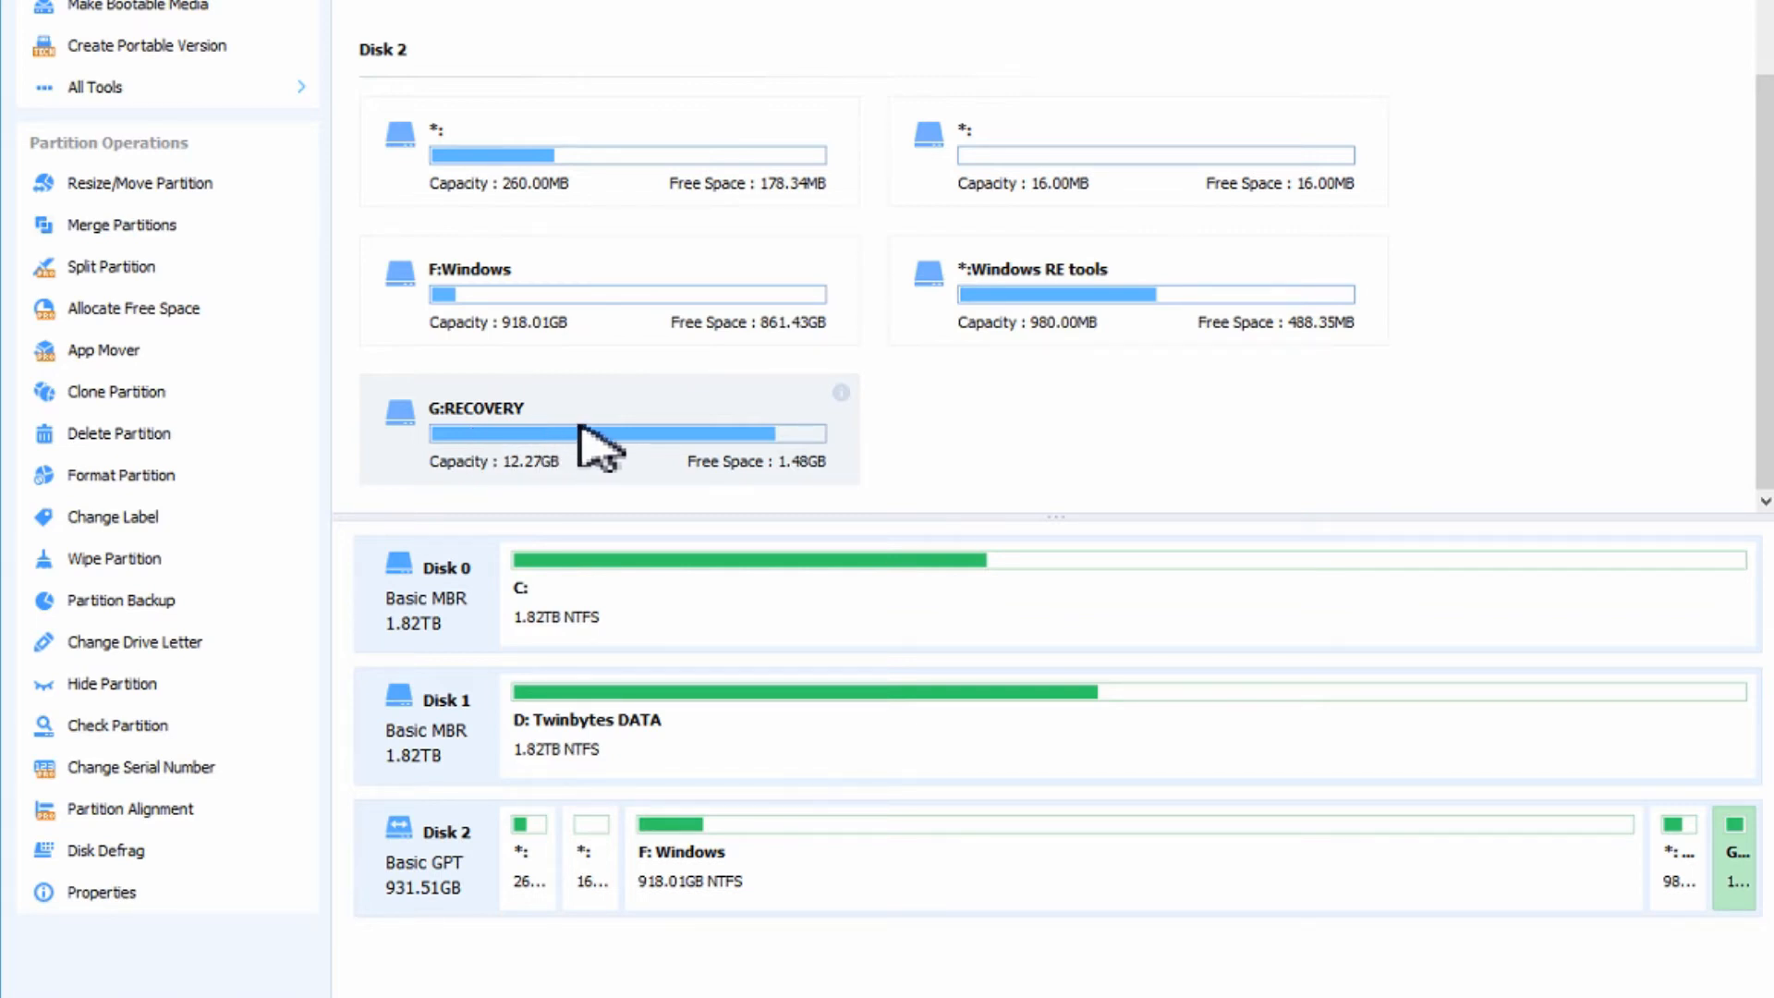
{"action": "mouse_move", "coordinate": [532, 442]}
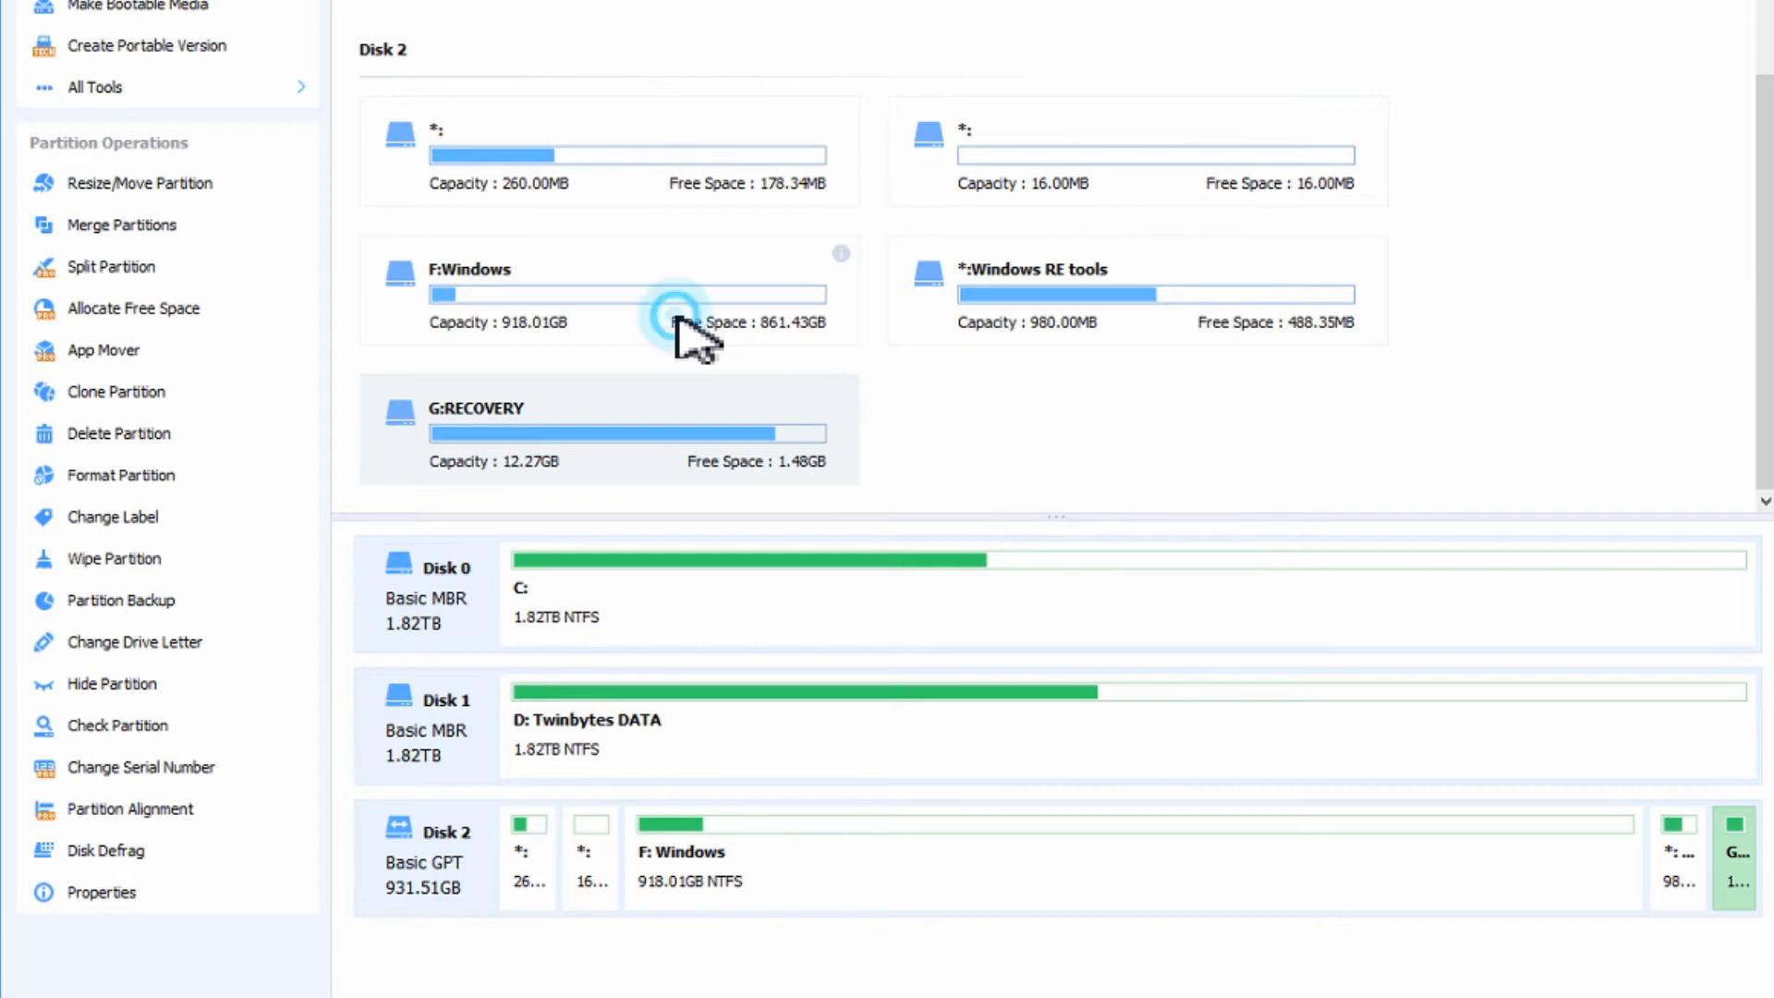
{"action": "left_click", "coordinate": [626, 288]}
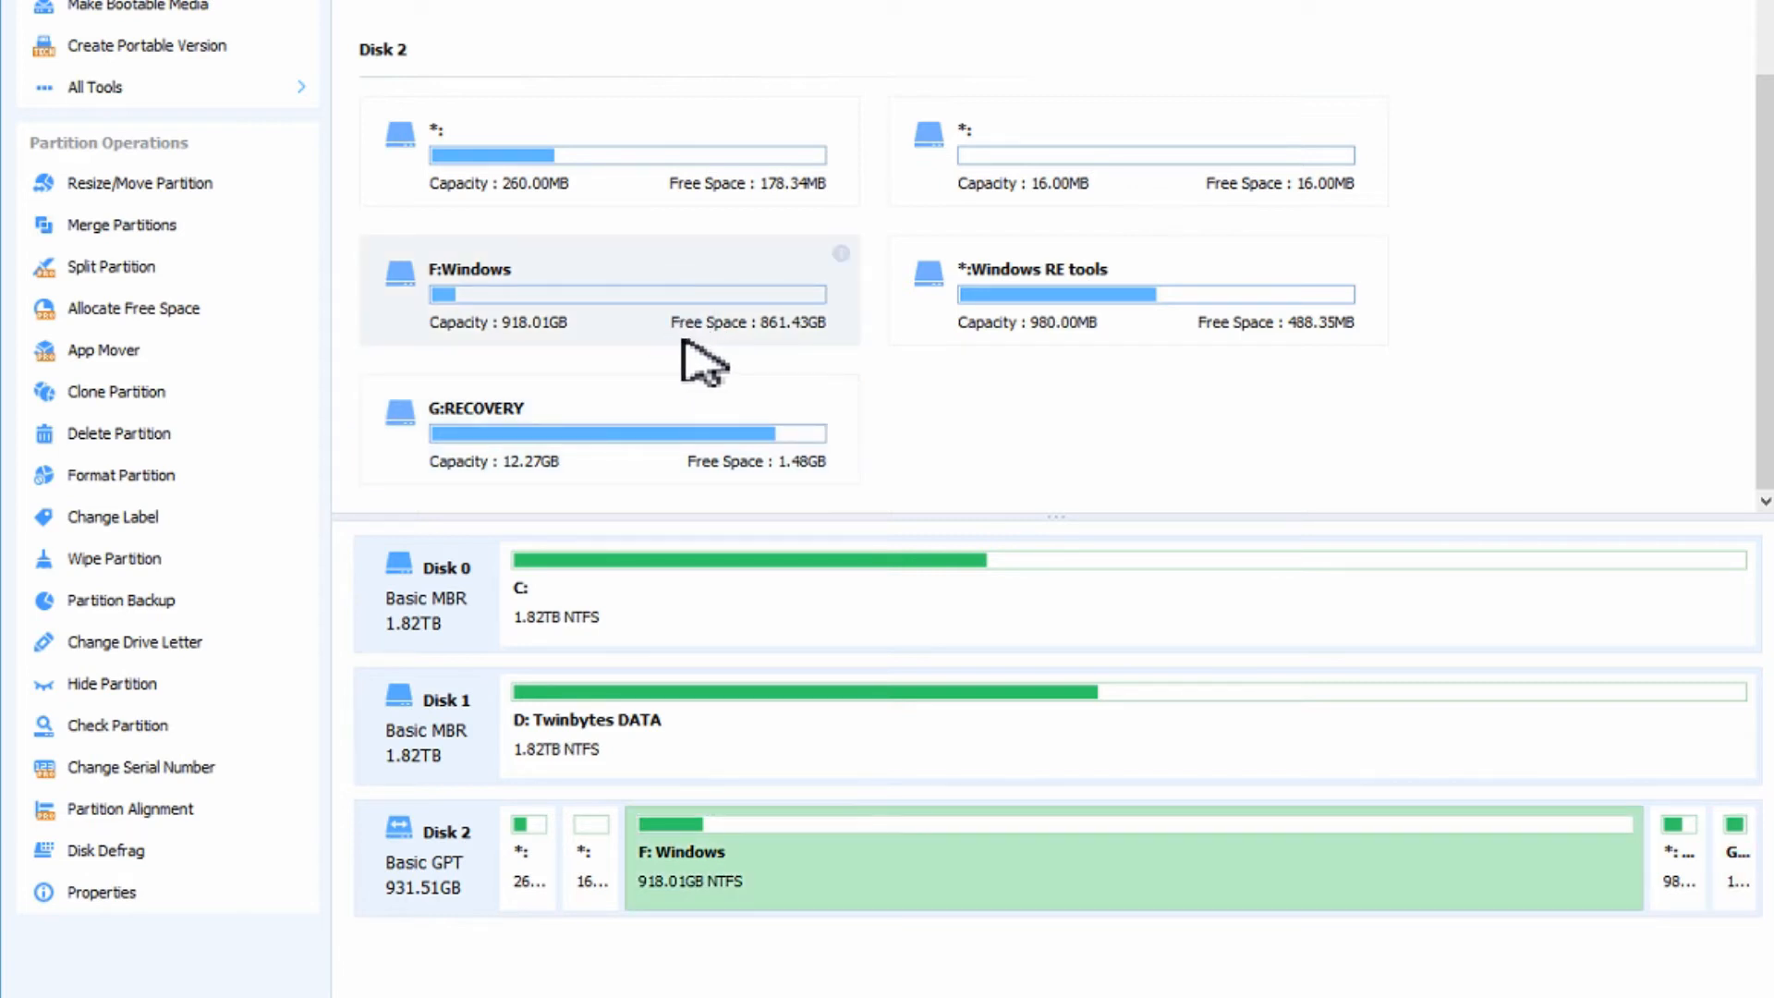
{"action": "mouse_move", "coordinate": [1134, 900]}
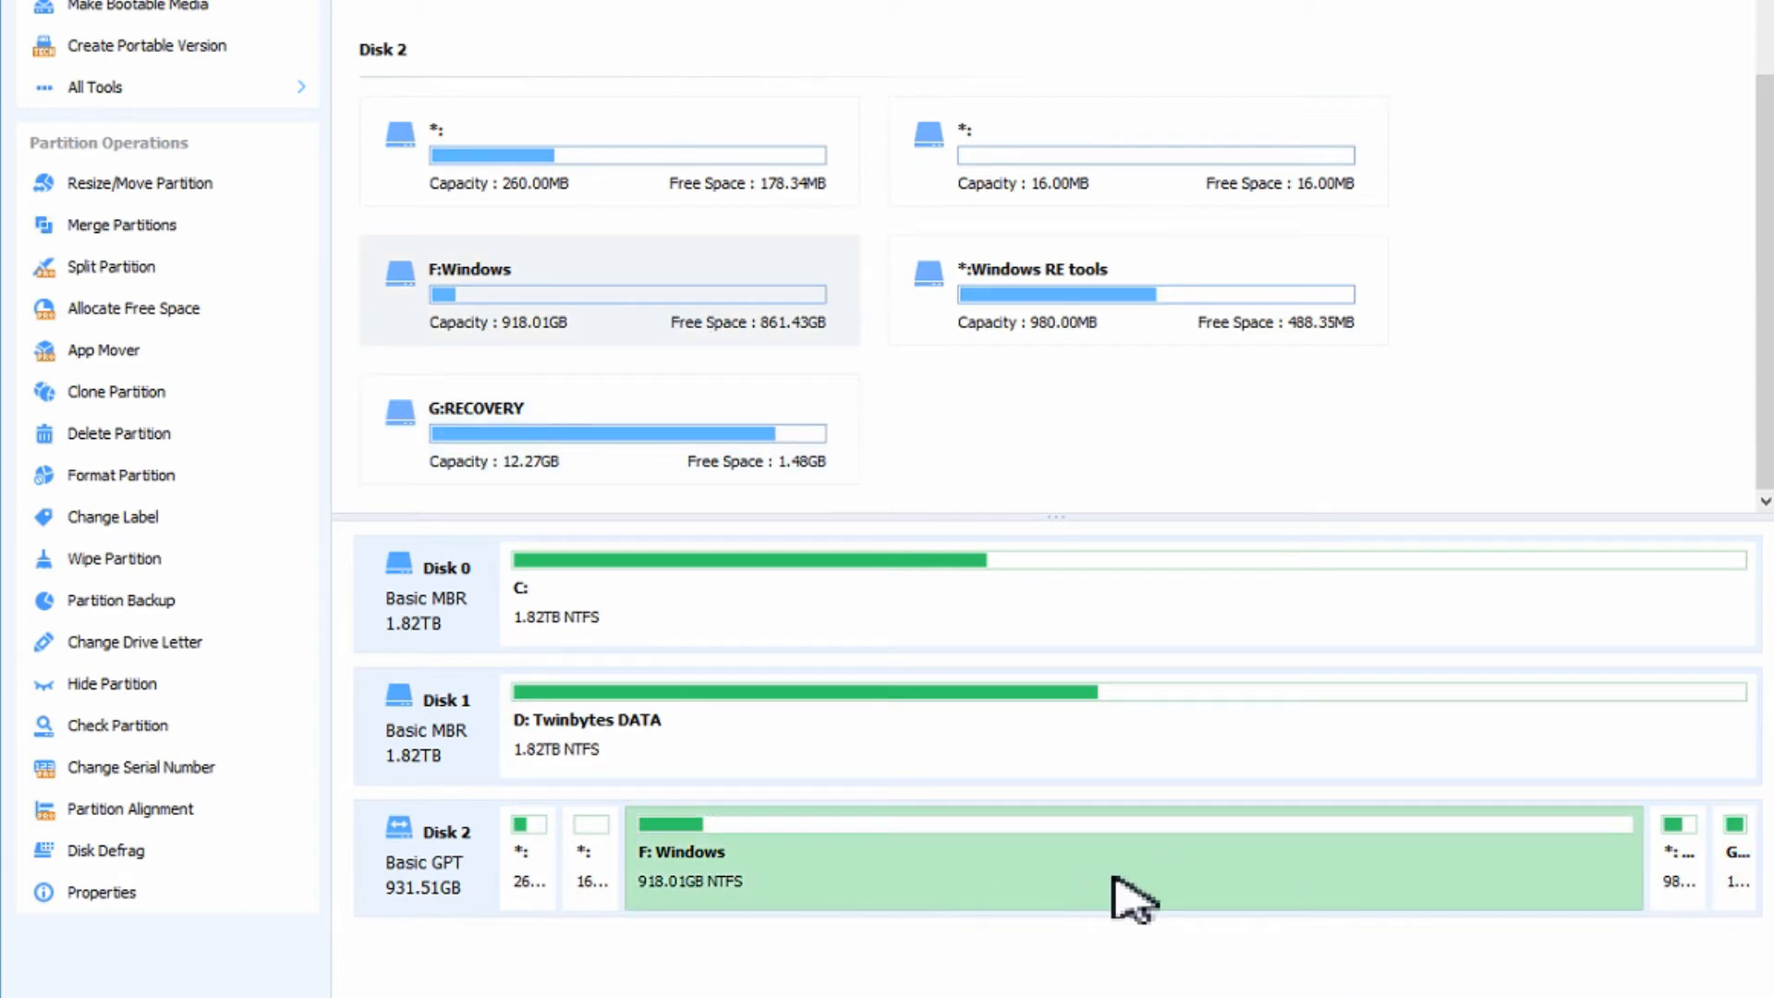
{"action": "mouse_move", "coordinate": [1499, 926]}
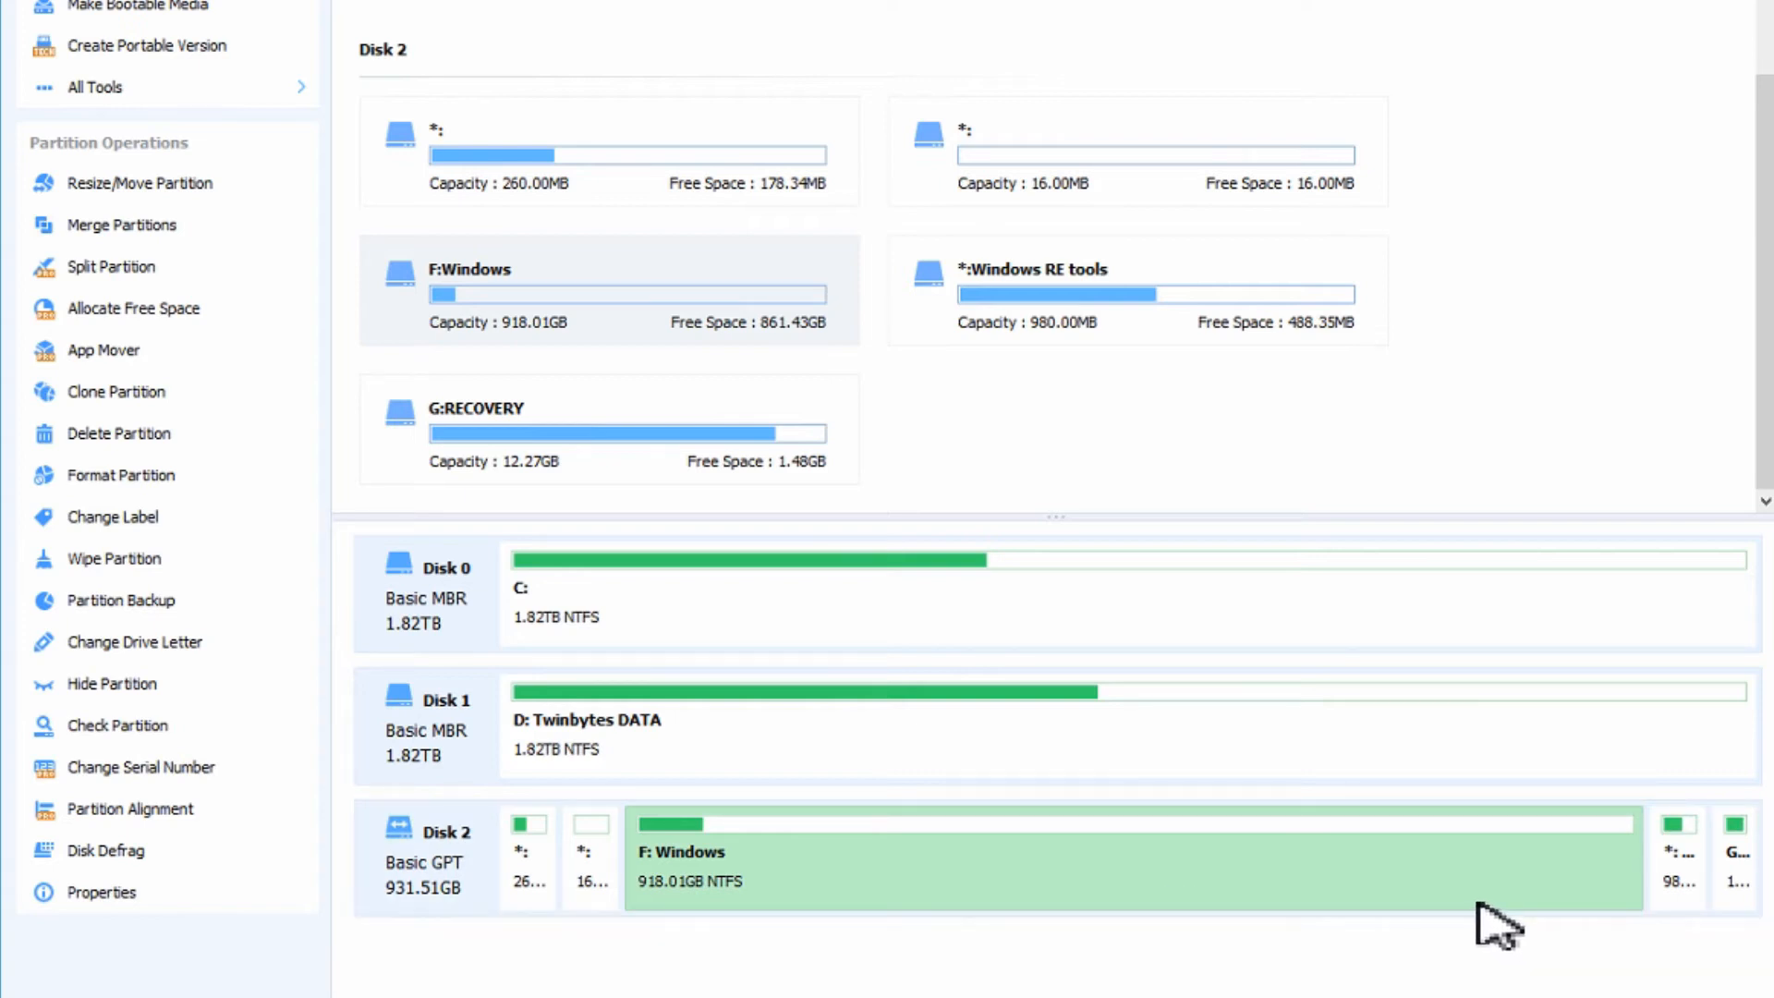
{"action": "mouse_move", "coordinate": [1151, 916]}
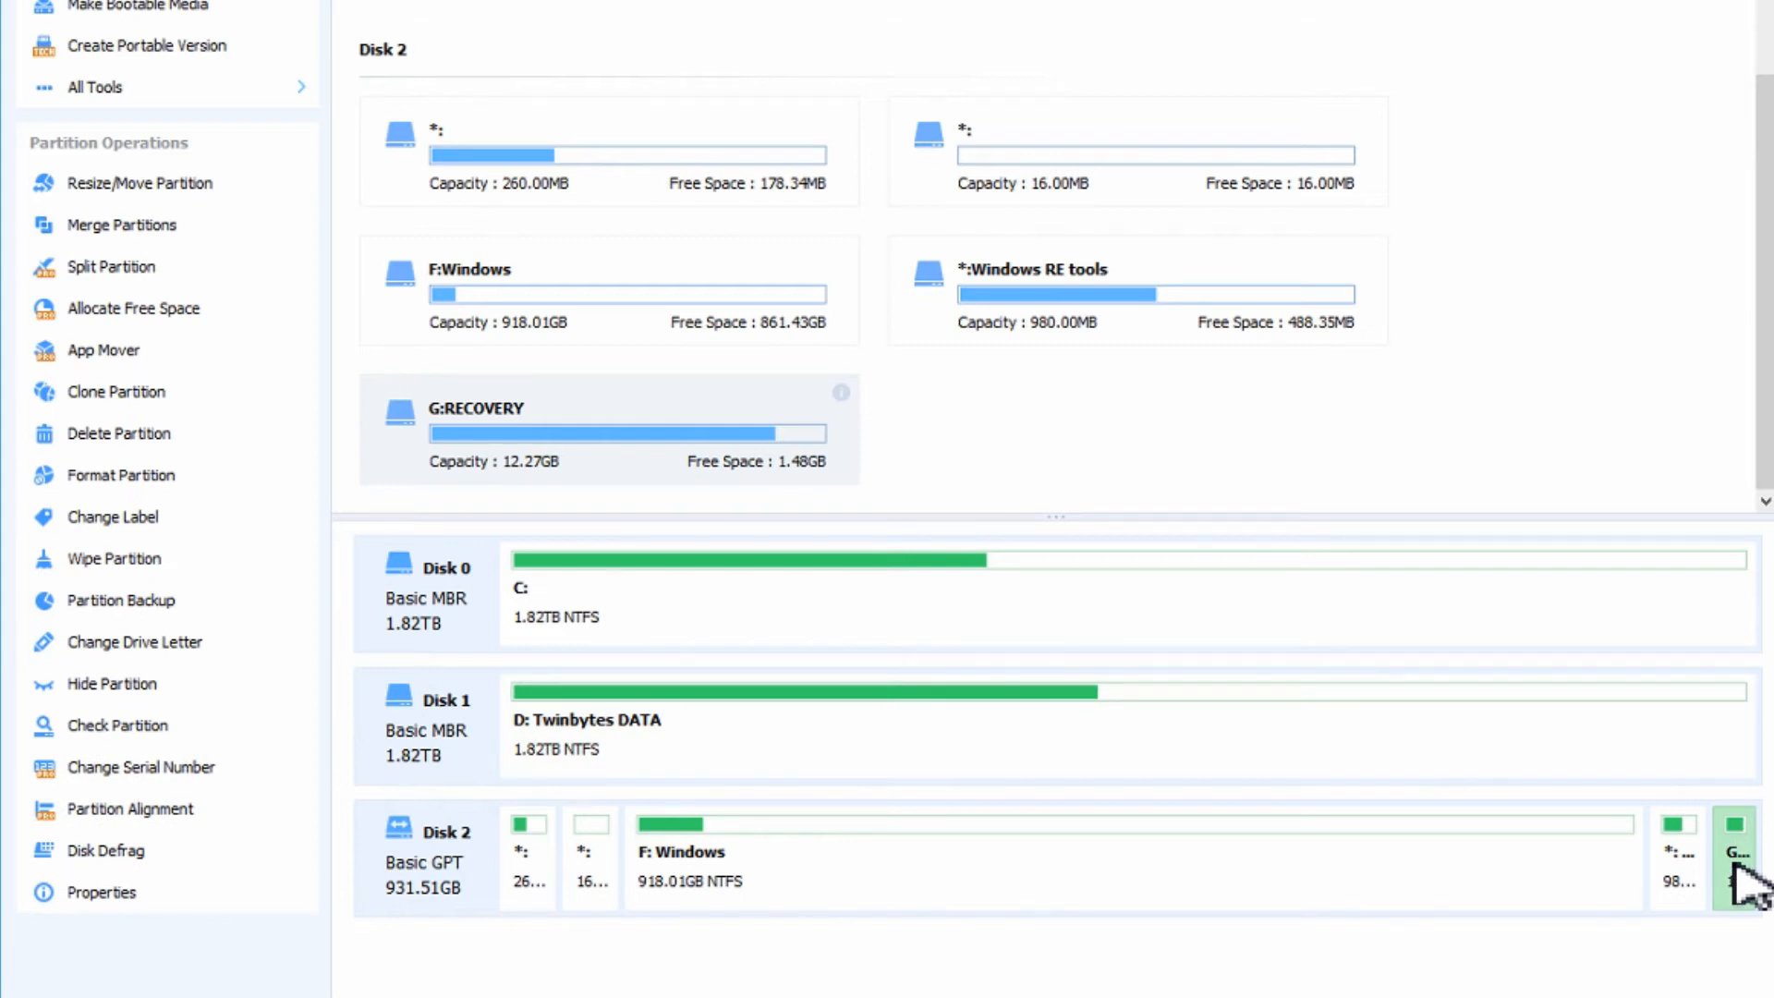
{"action": "mouse_move", "coordinate": [1064, 650]}
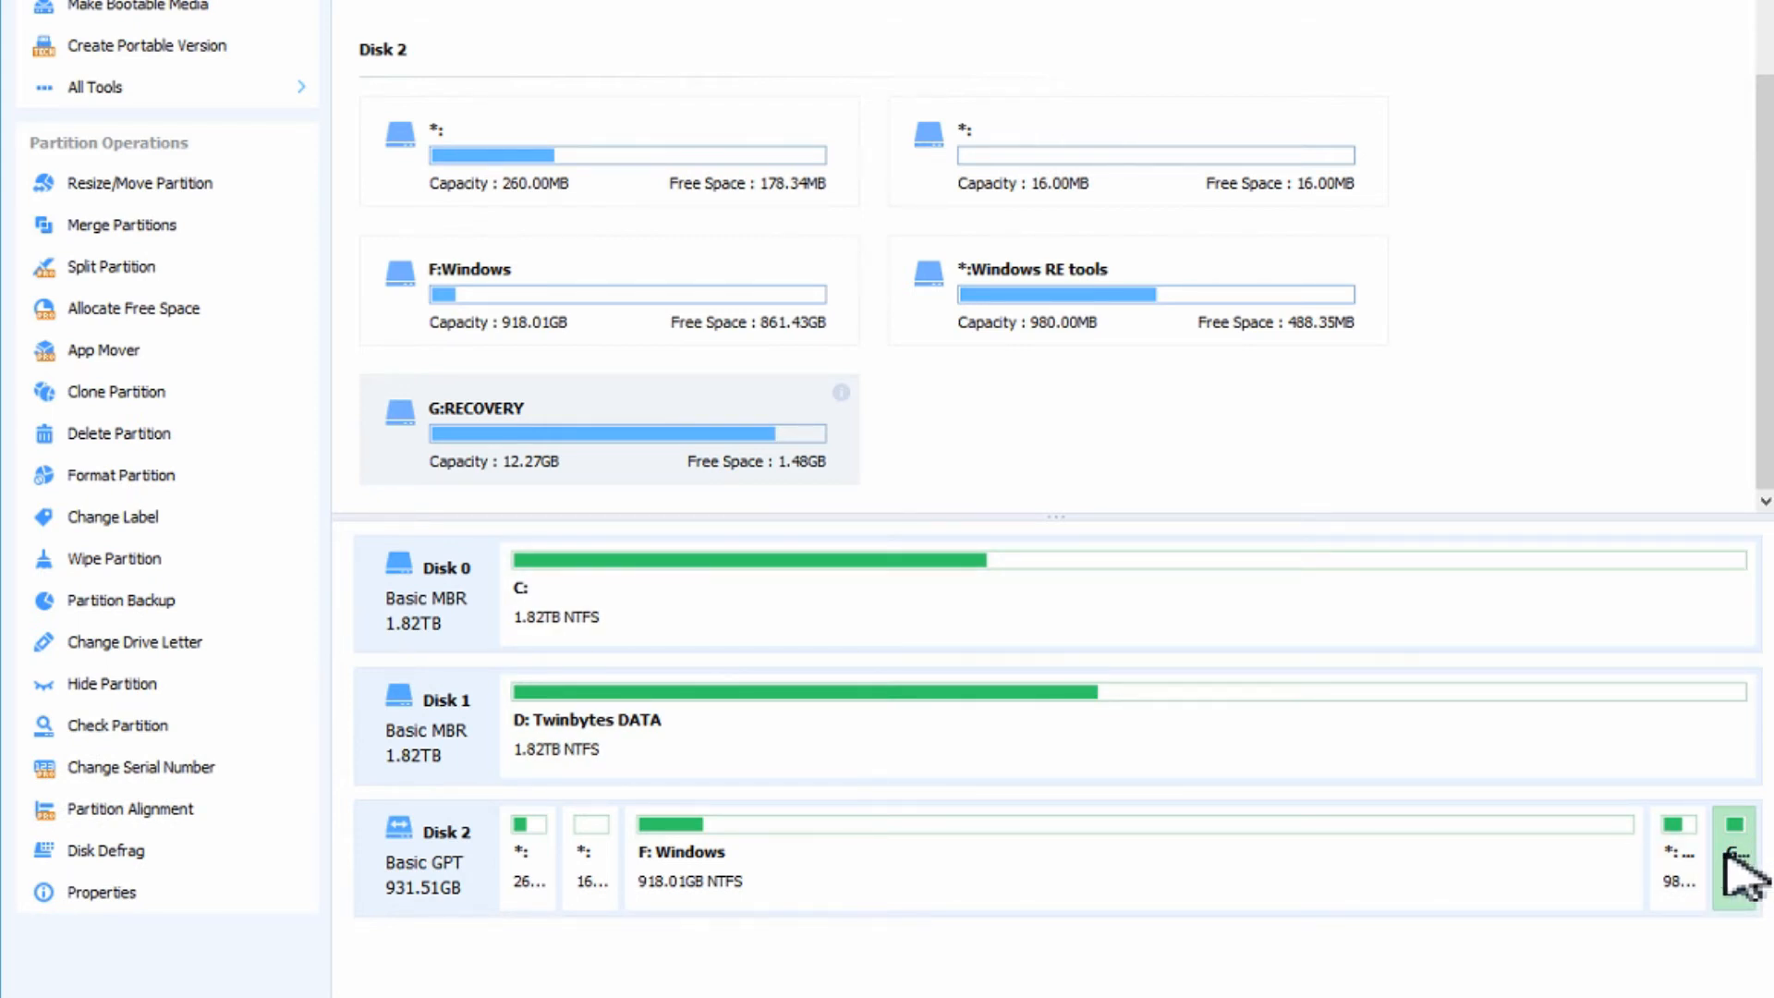
{"action": "right_click", "coordinate": [1732, 855]}
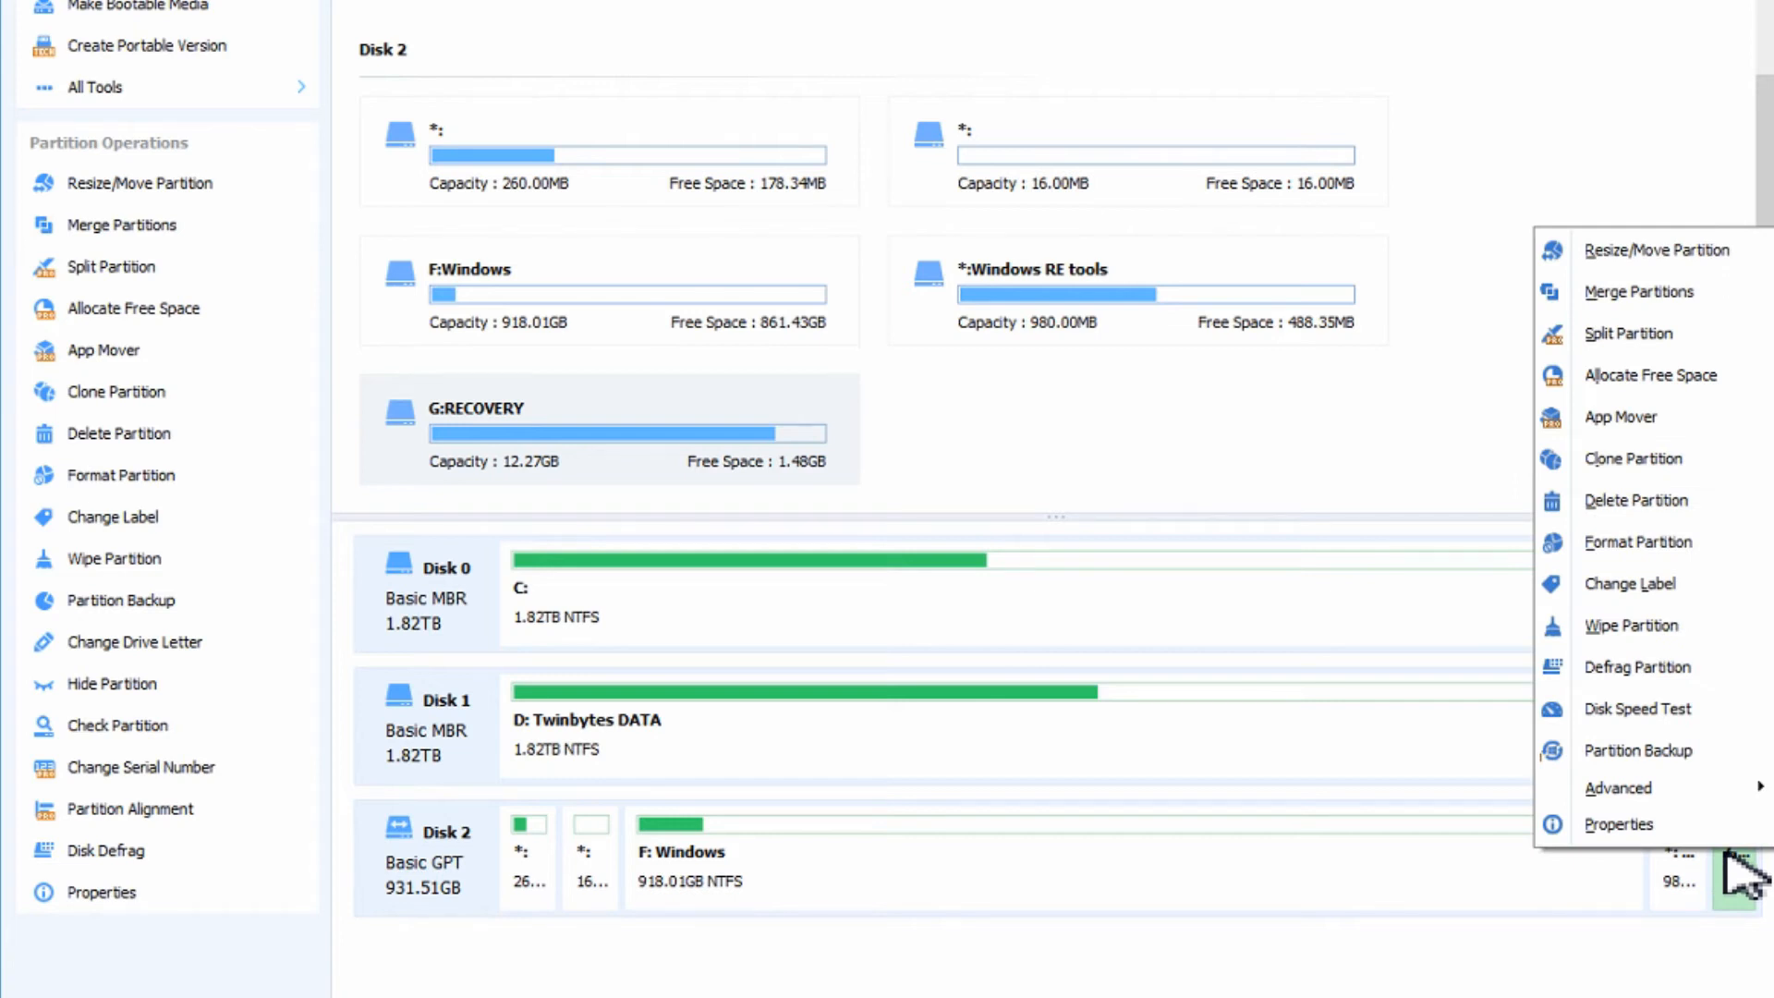
{"action": "mouse_move", "coordinate": [1685, 522]}
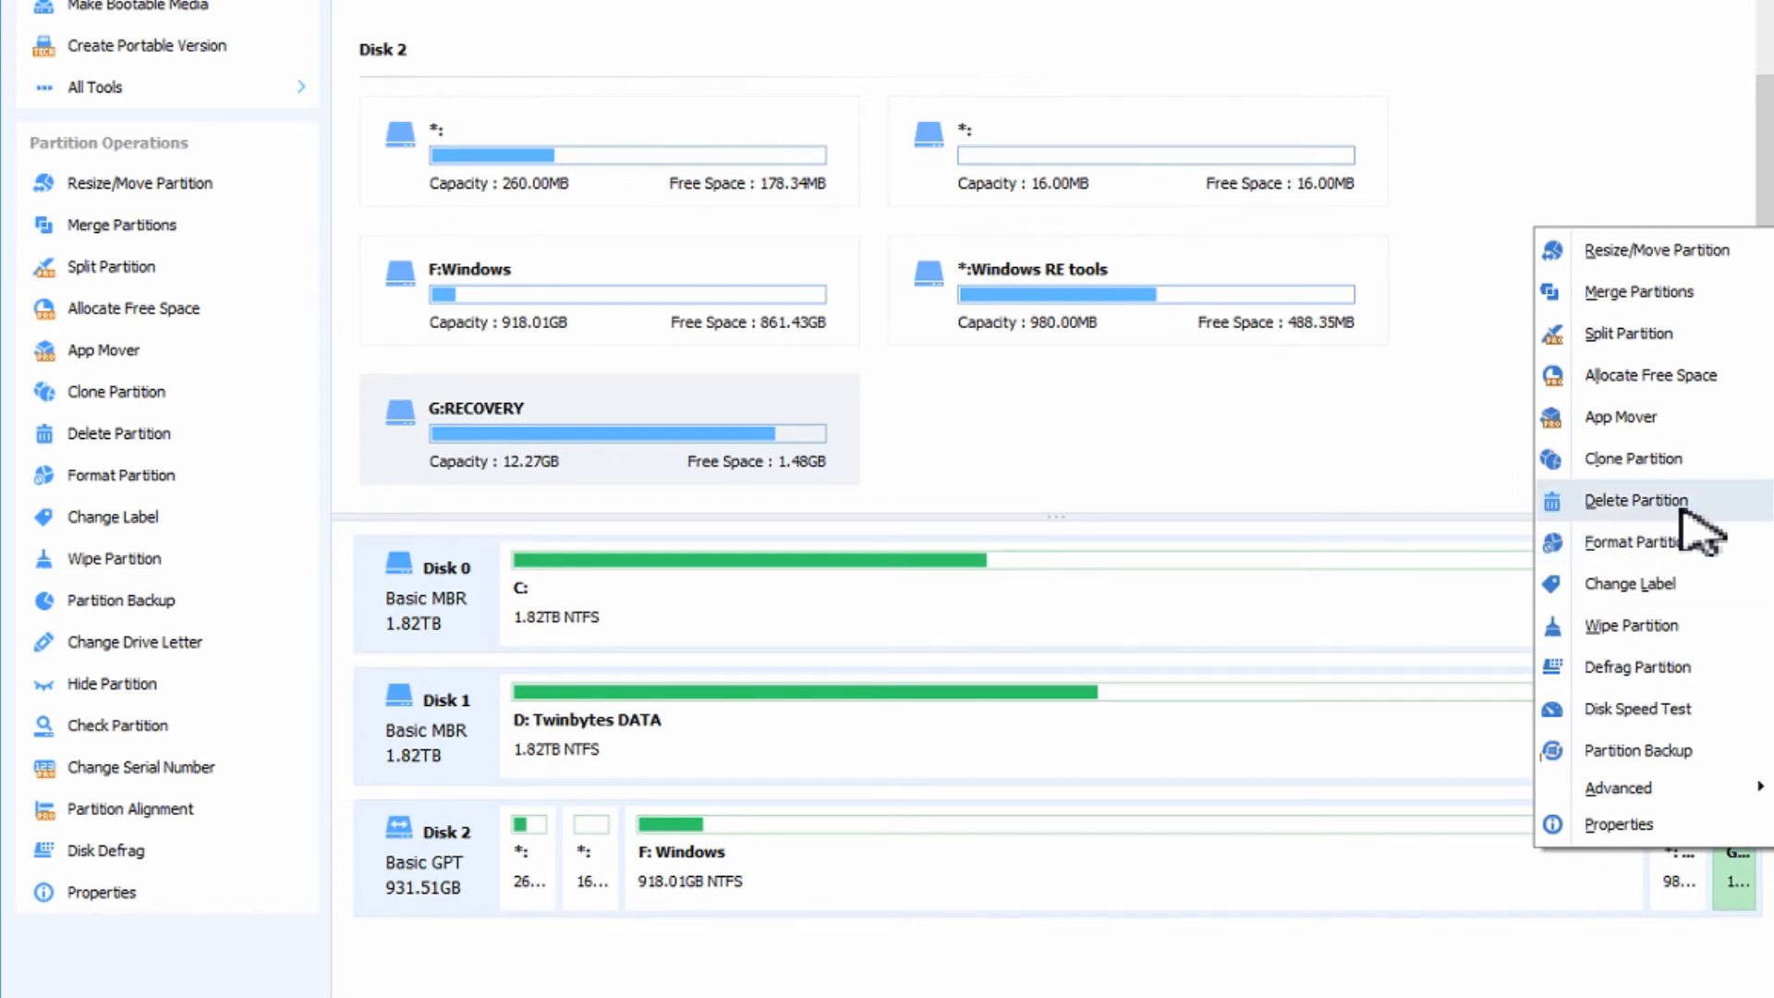
{"action": "mouse_move", "coordinate": [713, 469]}
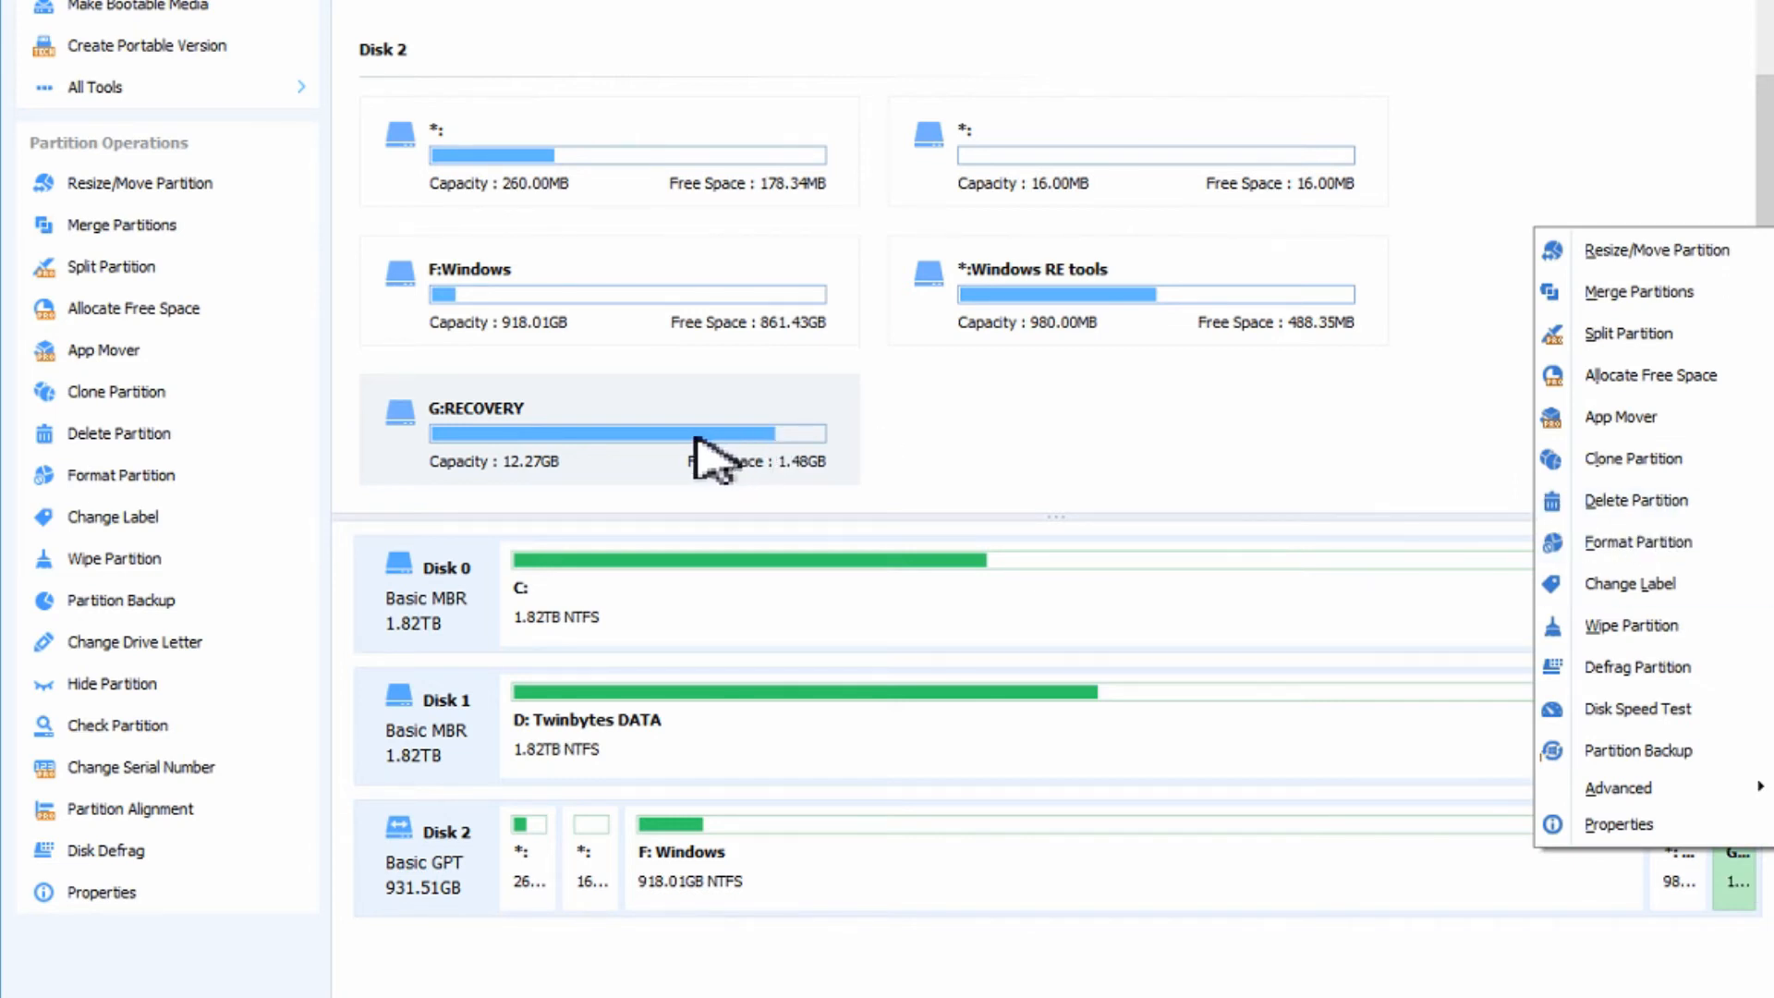
{"action": "right_click", "coordinate": [707, 441]}
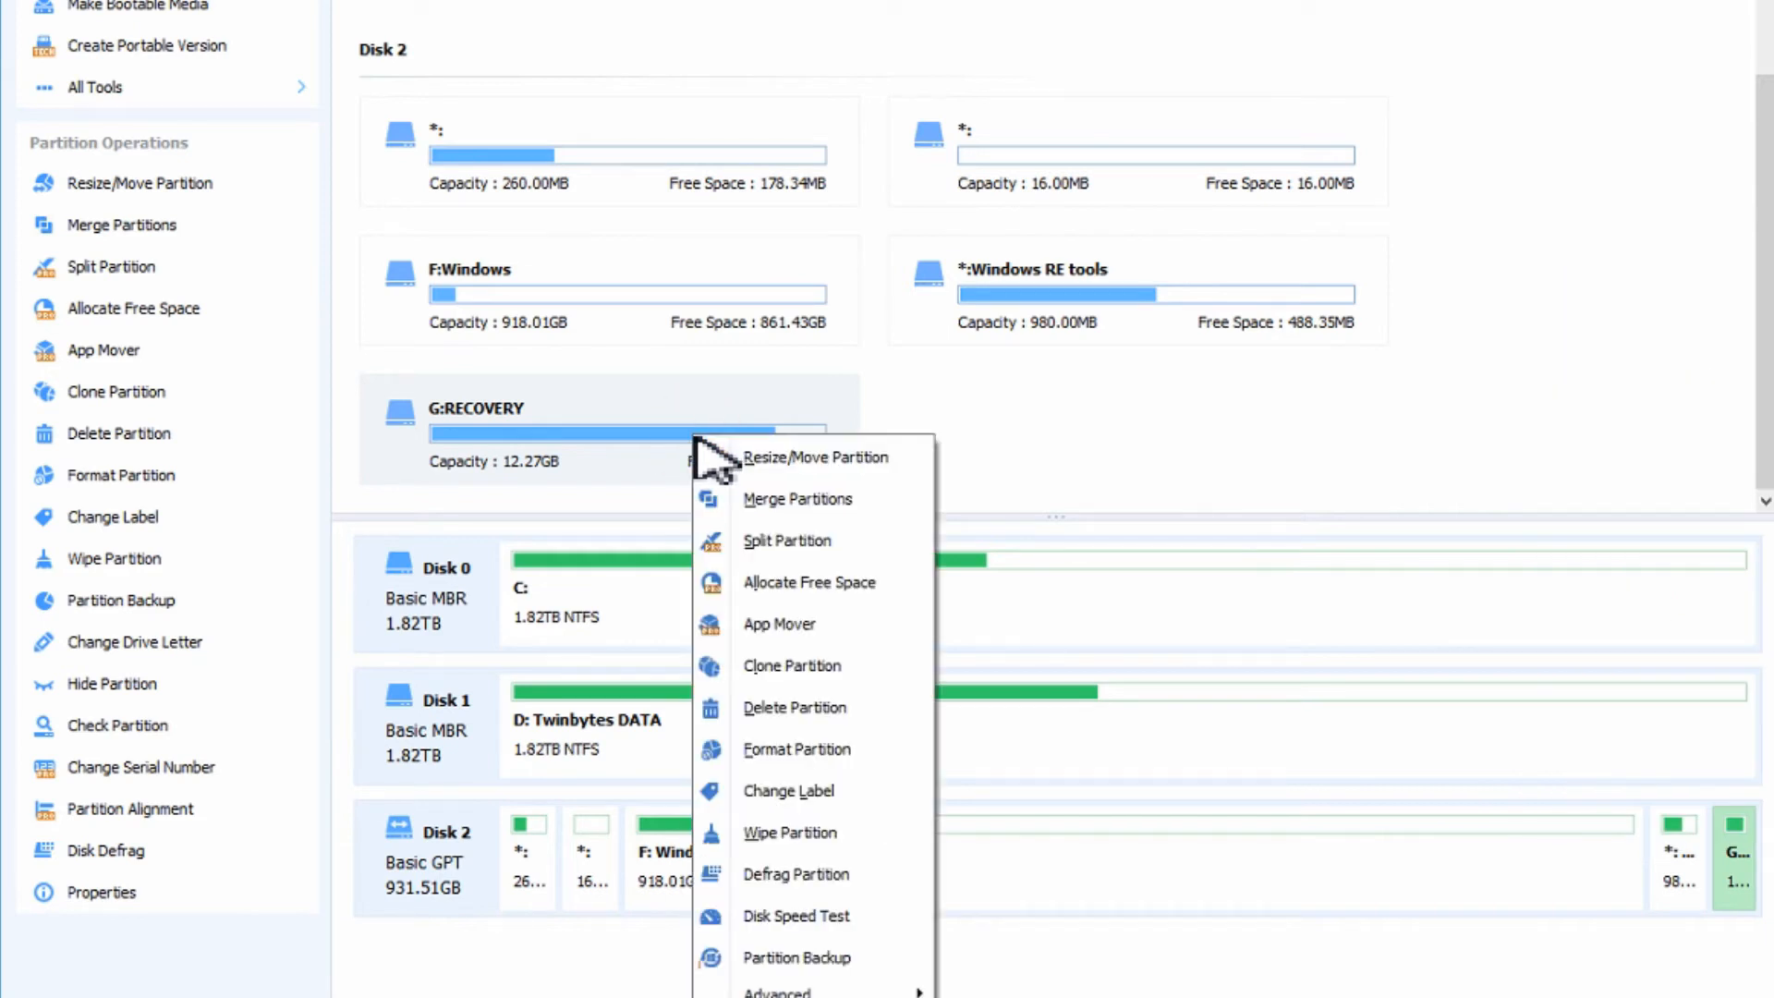
{"action": "mouse_move", "coordinate": [796, 748]}
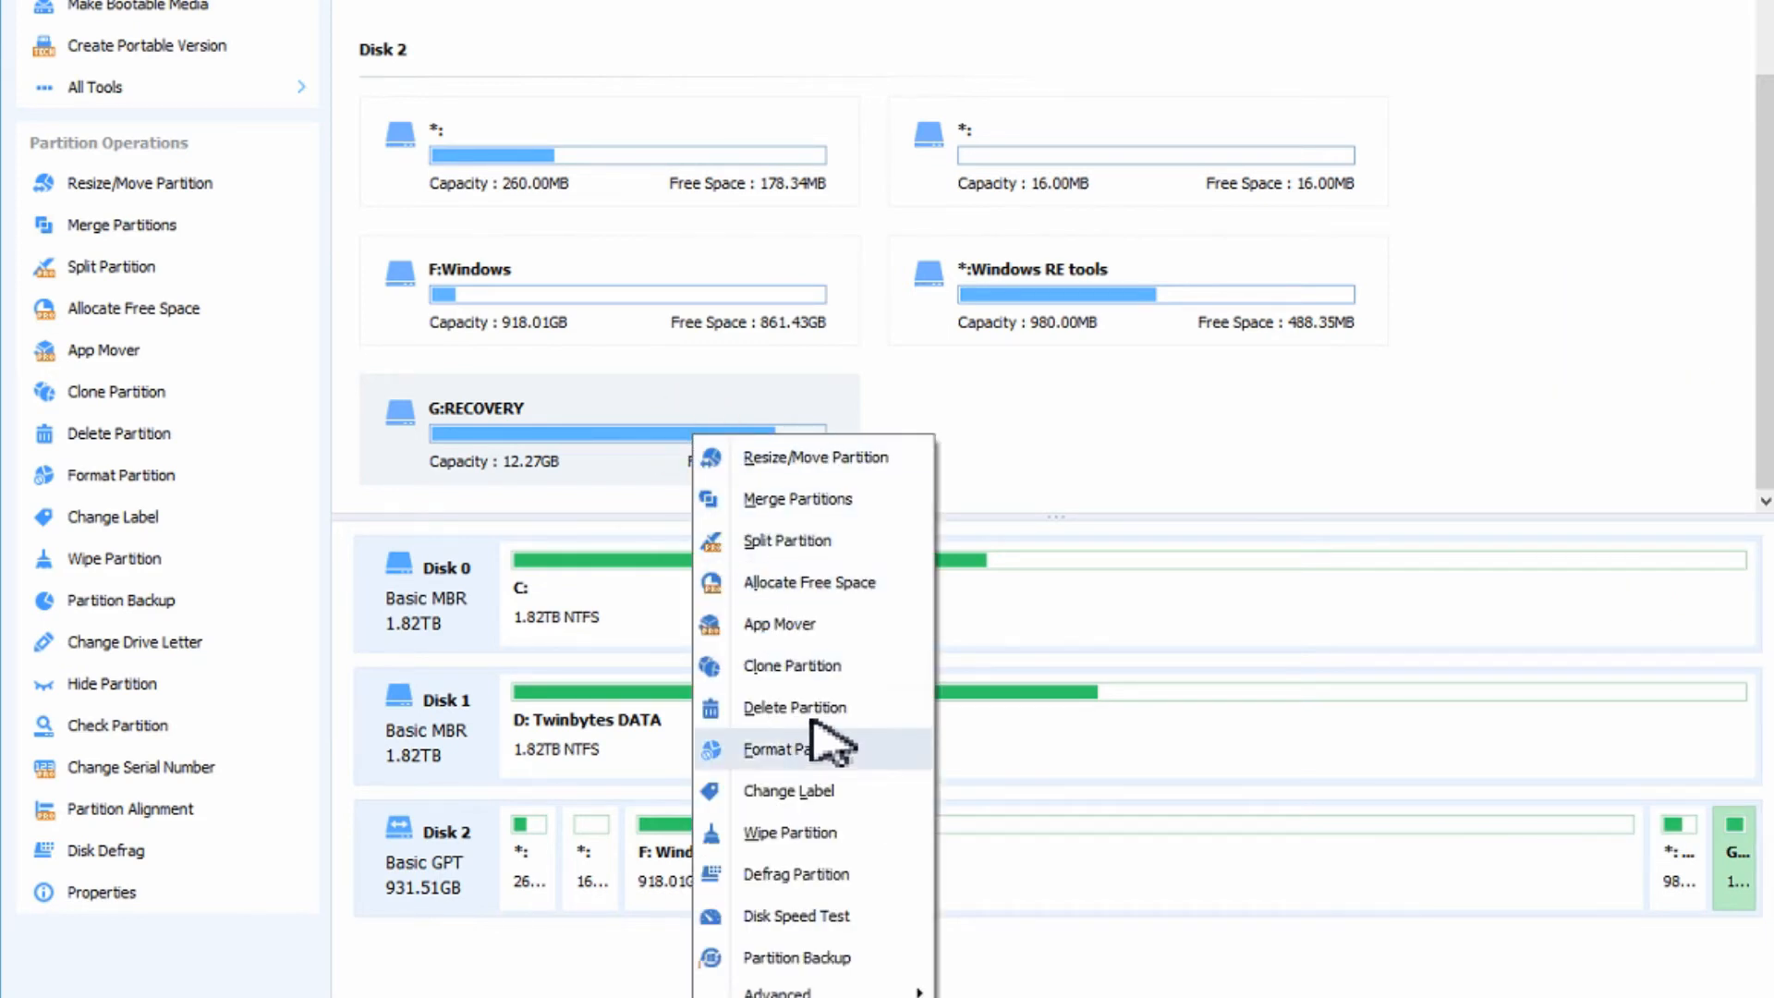
{"action": "mouse_move", "coordinate": [831, 707]}
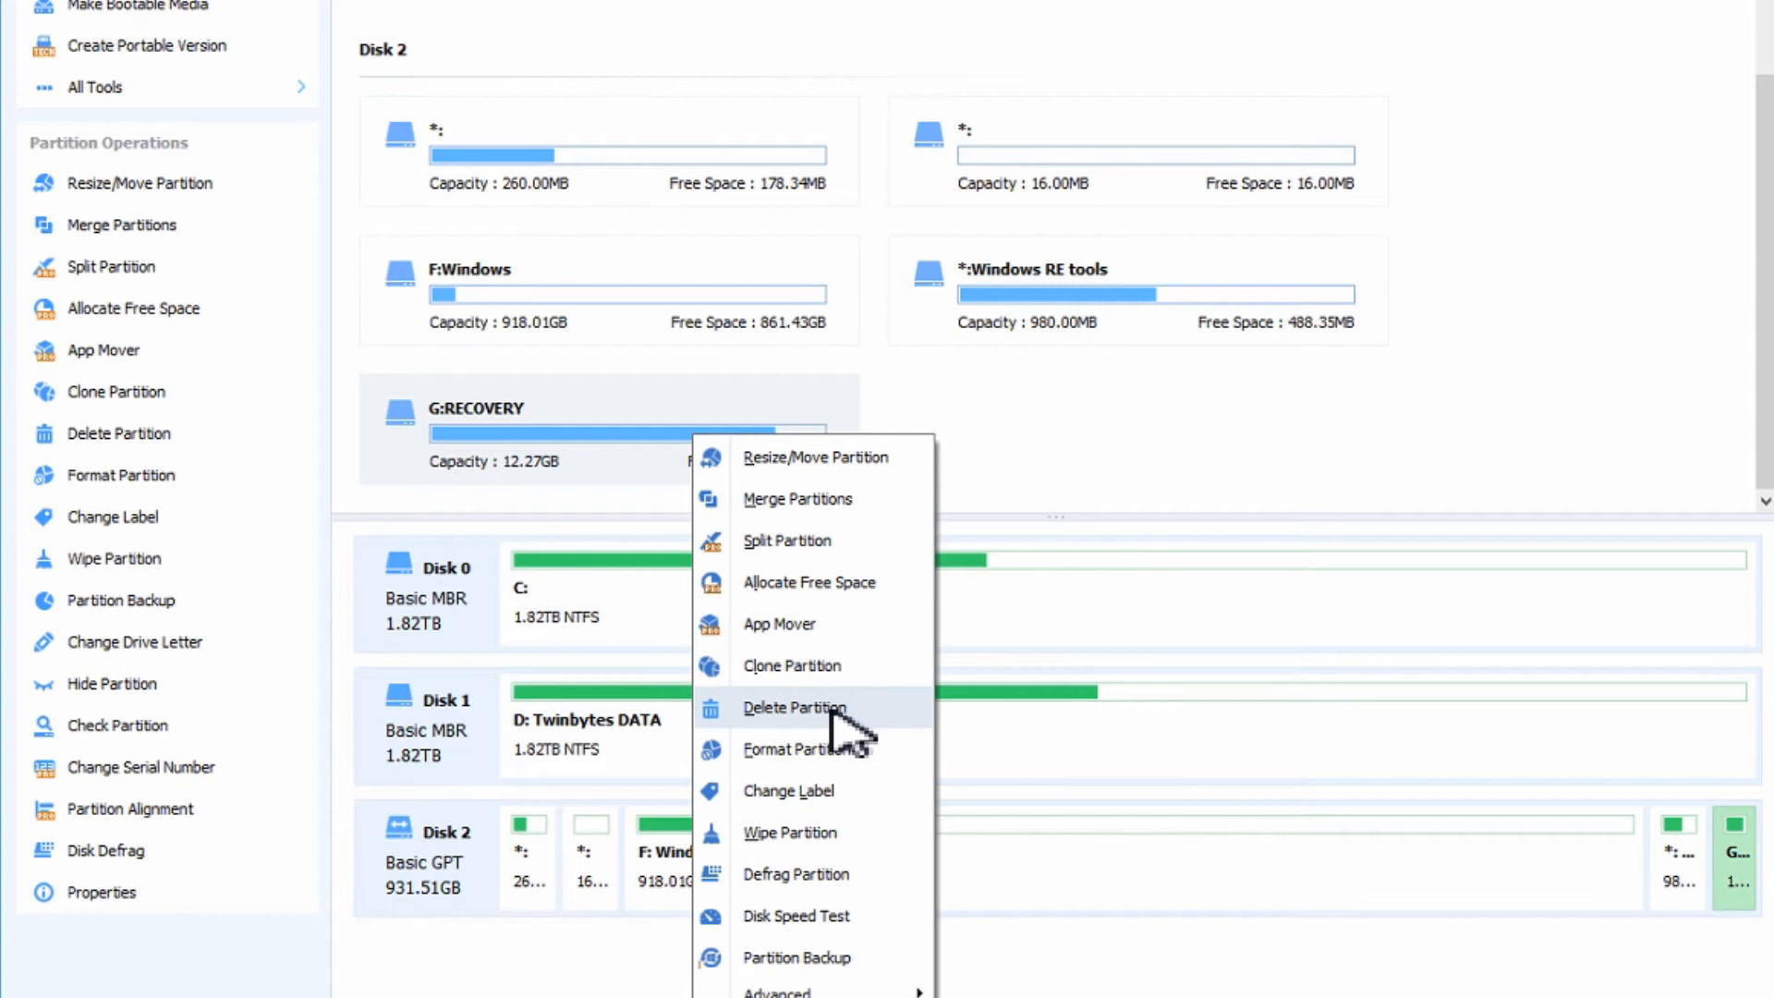
Choose Delete Partition for G:RECOVERY, keeping 'Delete partition quickly' without wiping.
{"action": "left_click", "coordinate": [794, 708]}
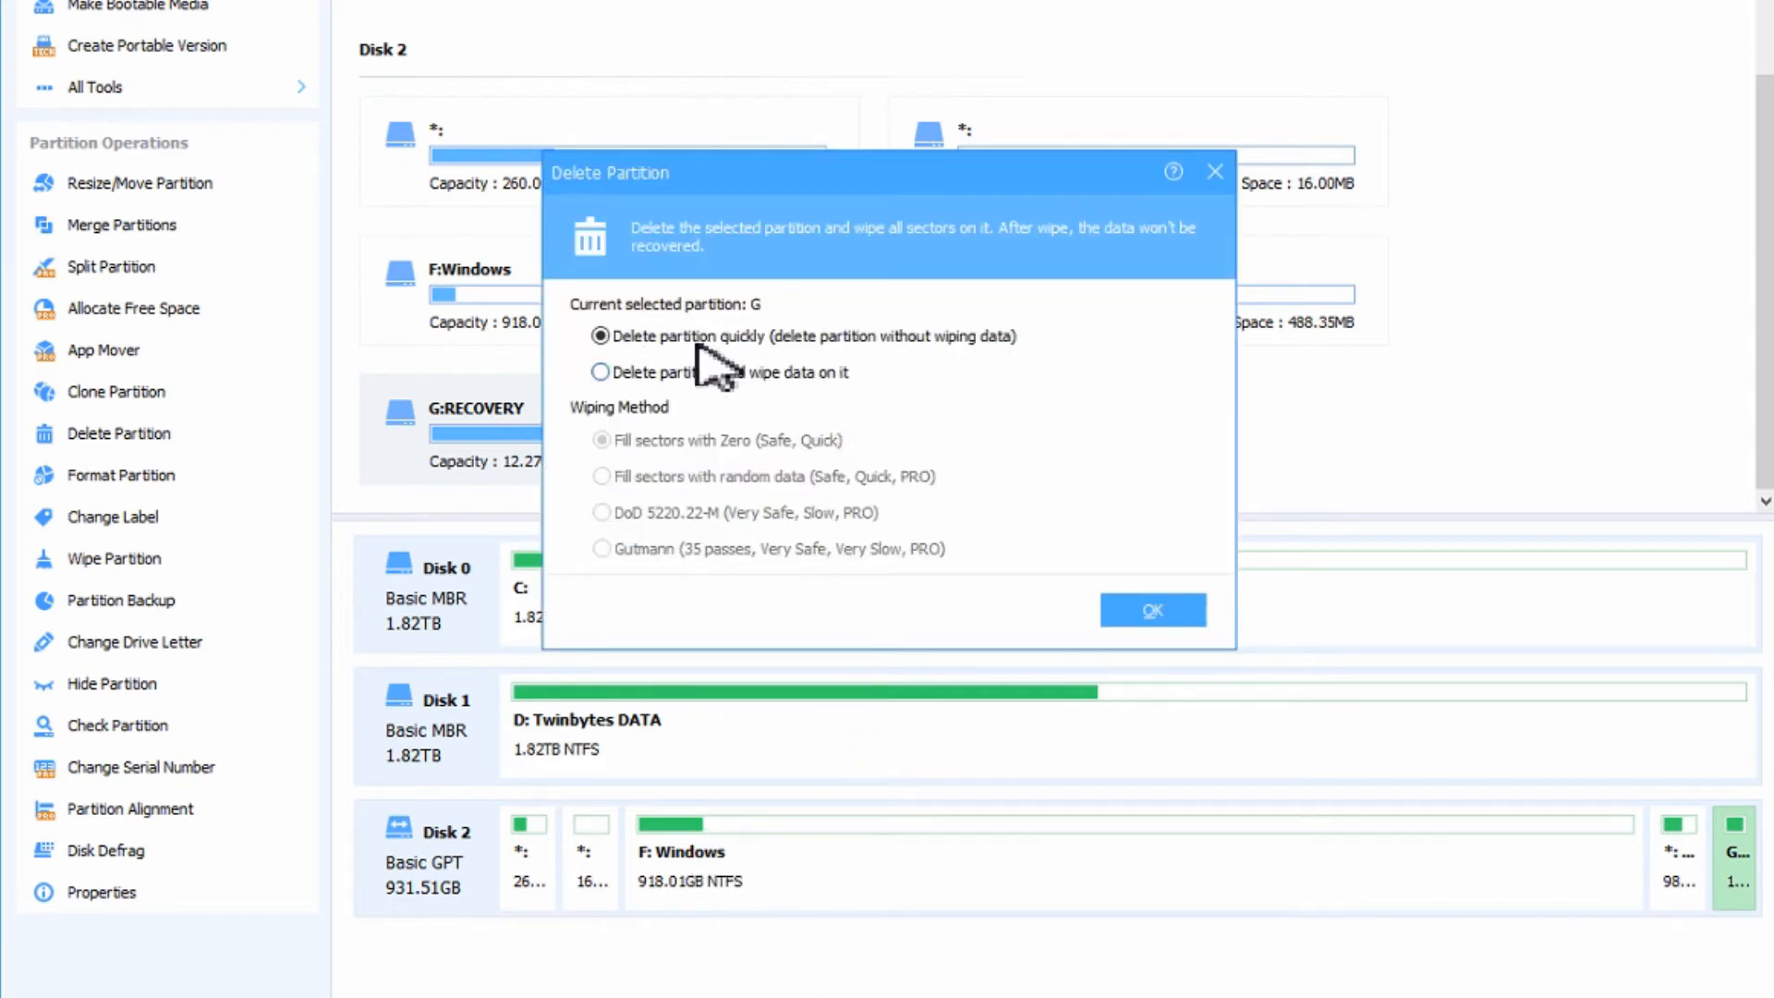
{"action": "mouse_move", "coordinate": [999, 384]}
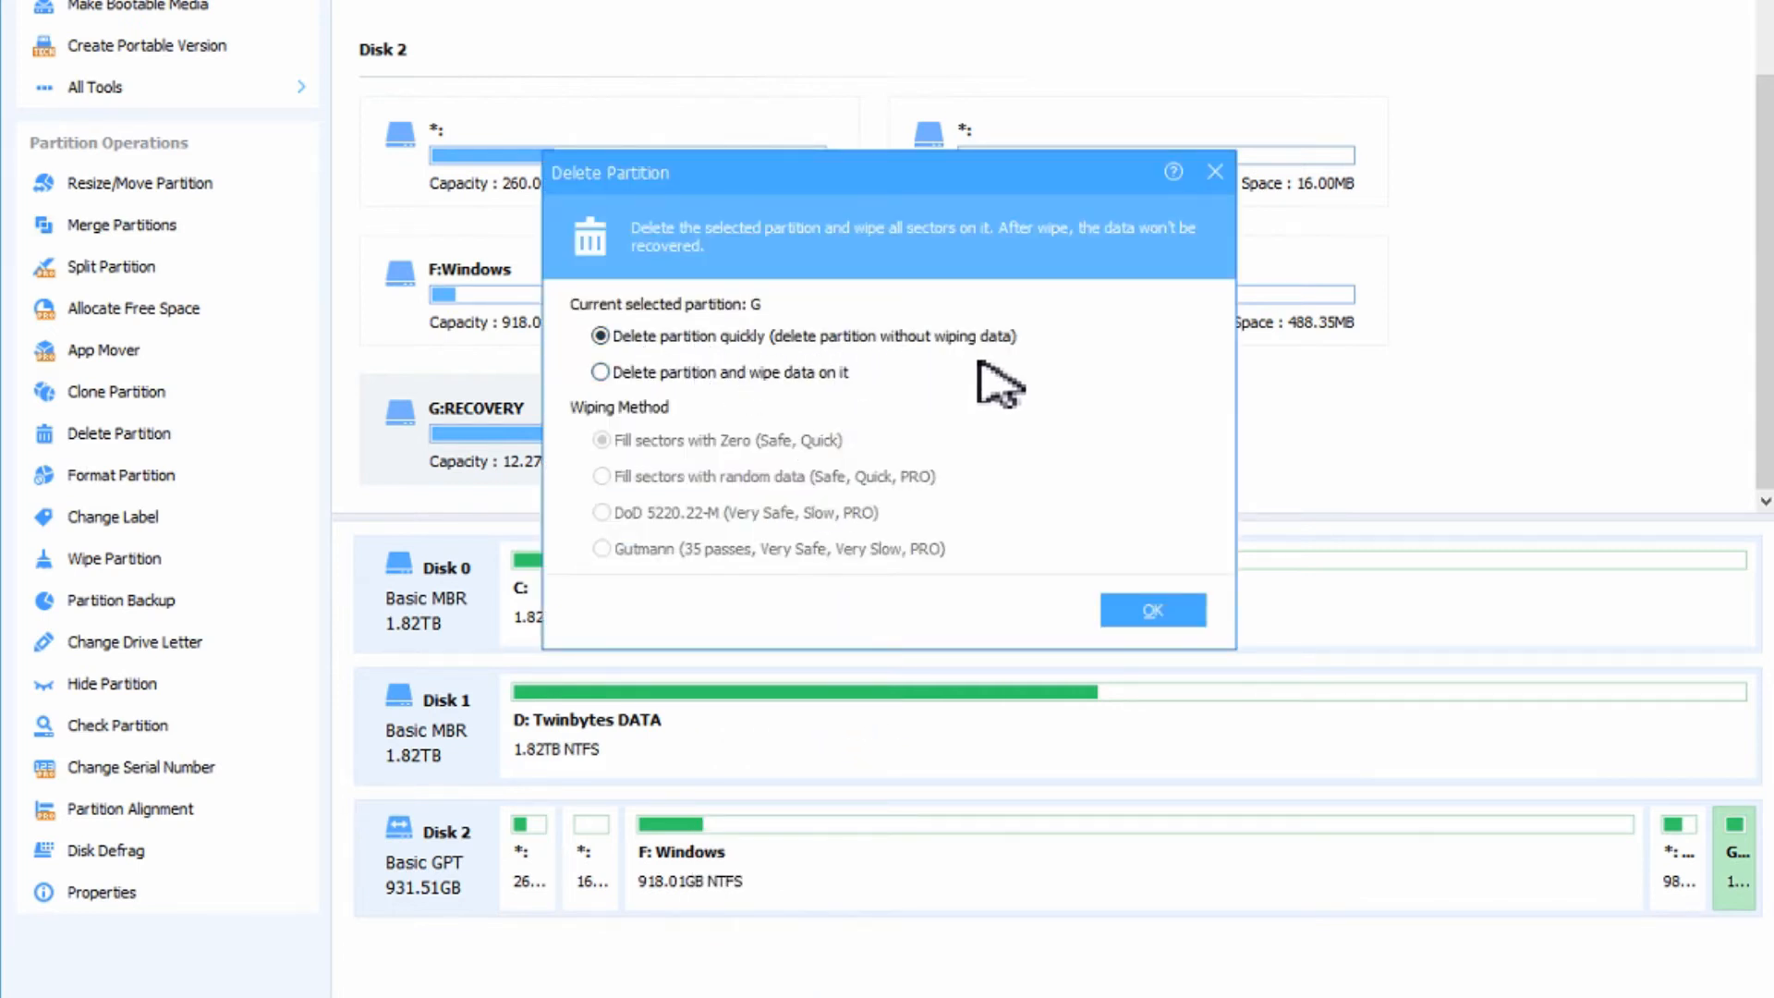
{"action": "mouse_move", "coordinate": [1035, 375]}
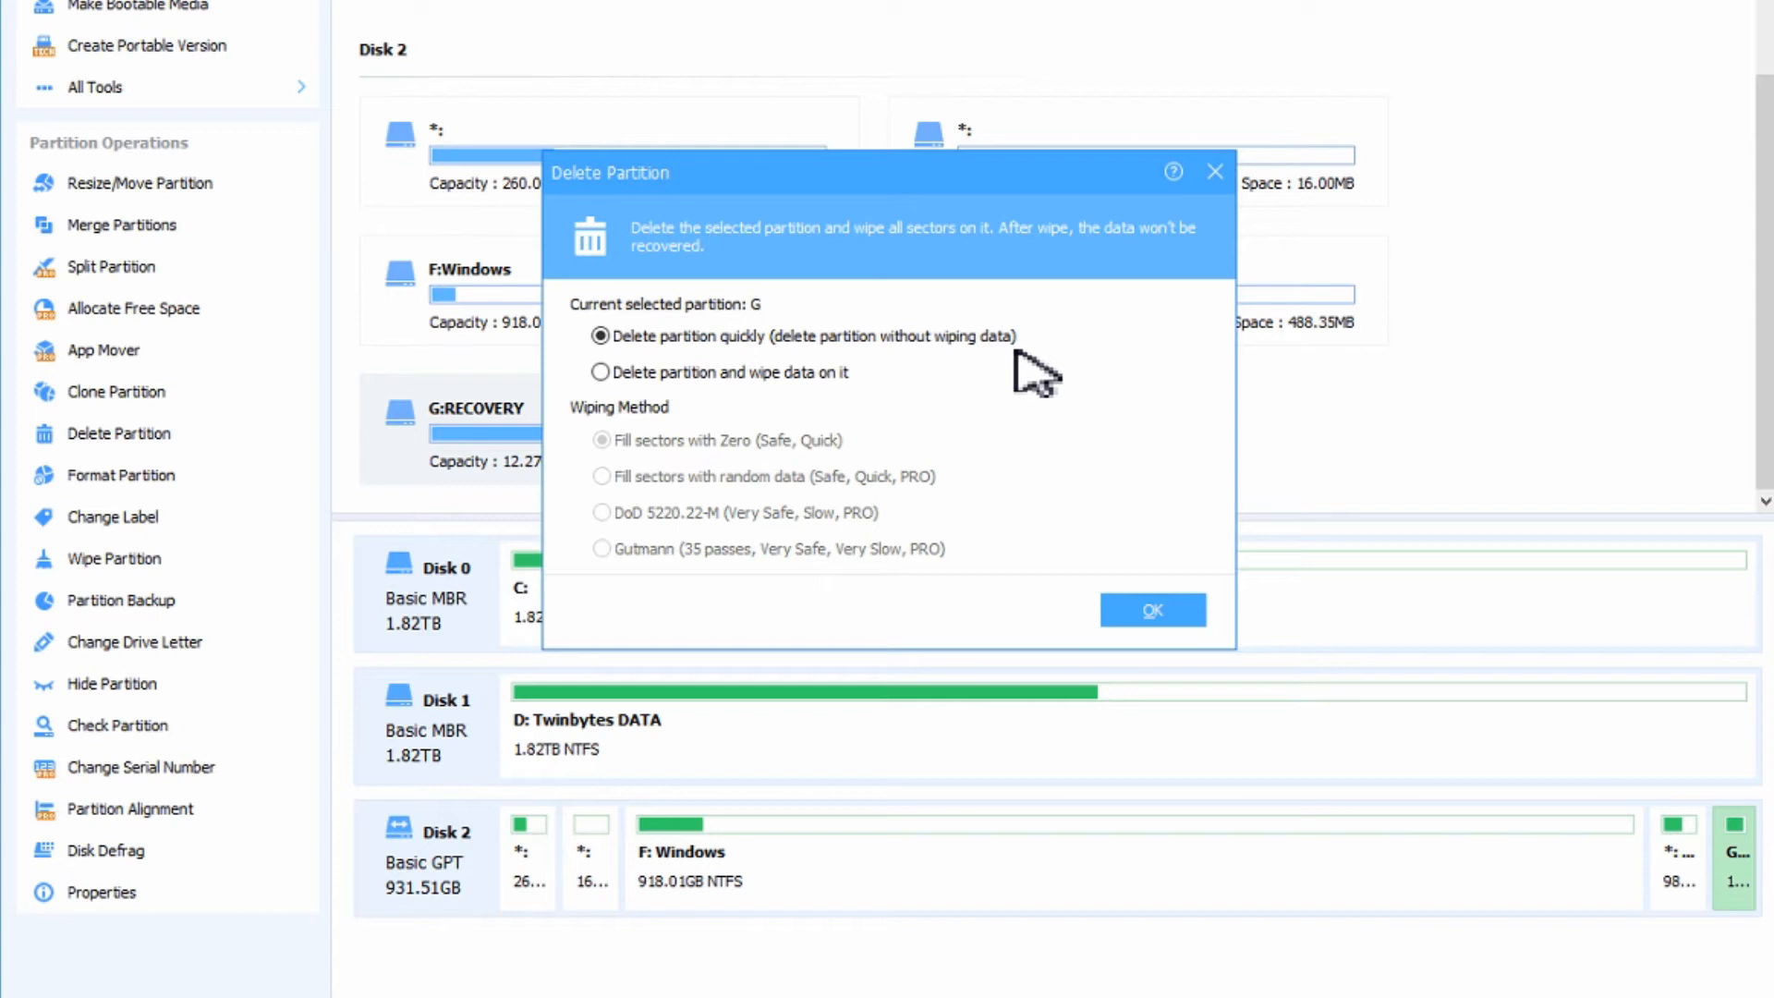
{"action": "mouse_move", "coordinate": [678, 401]}
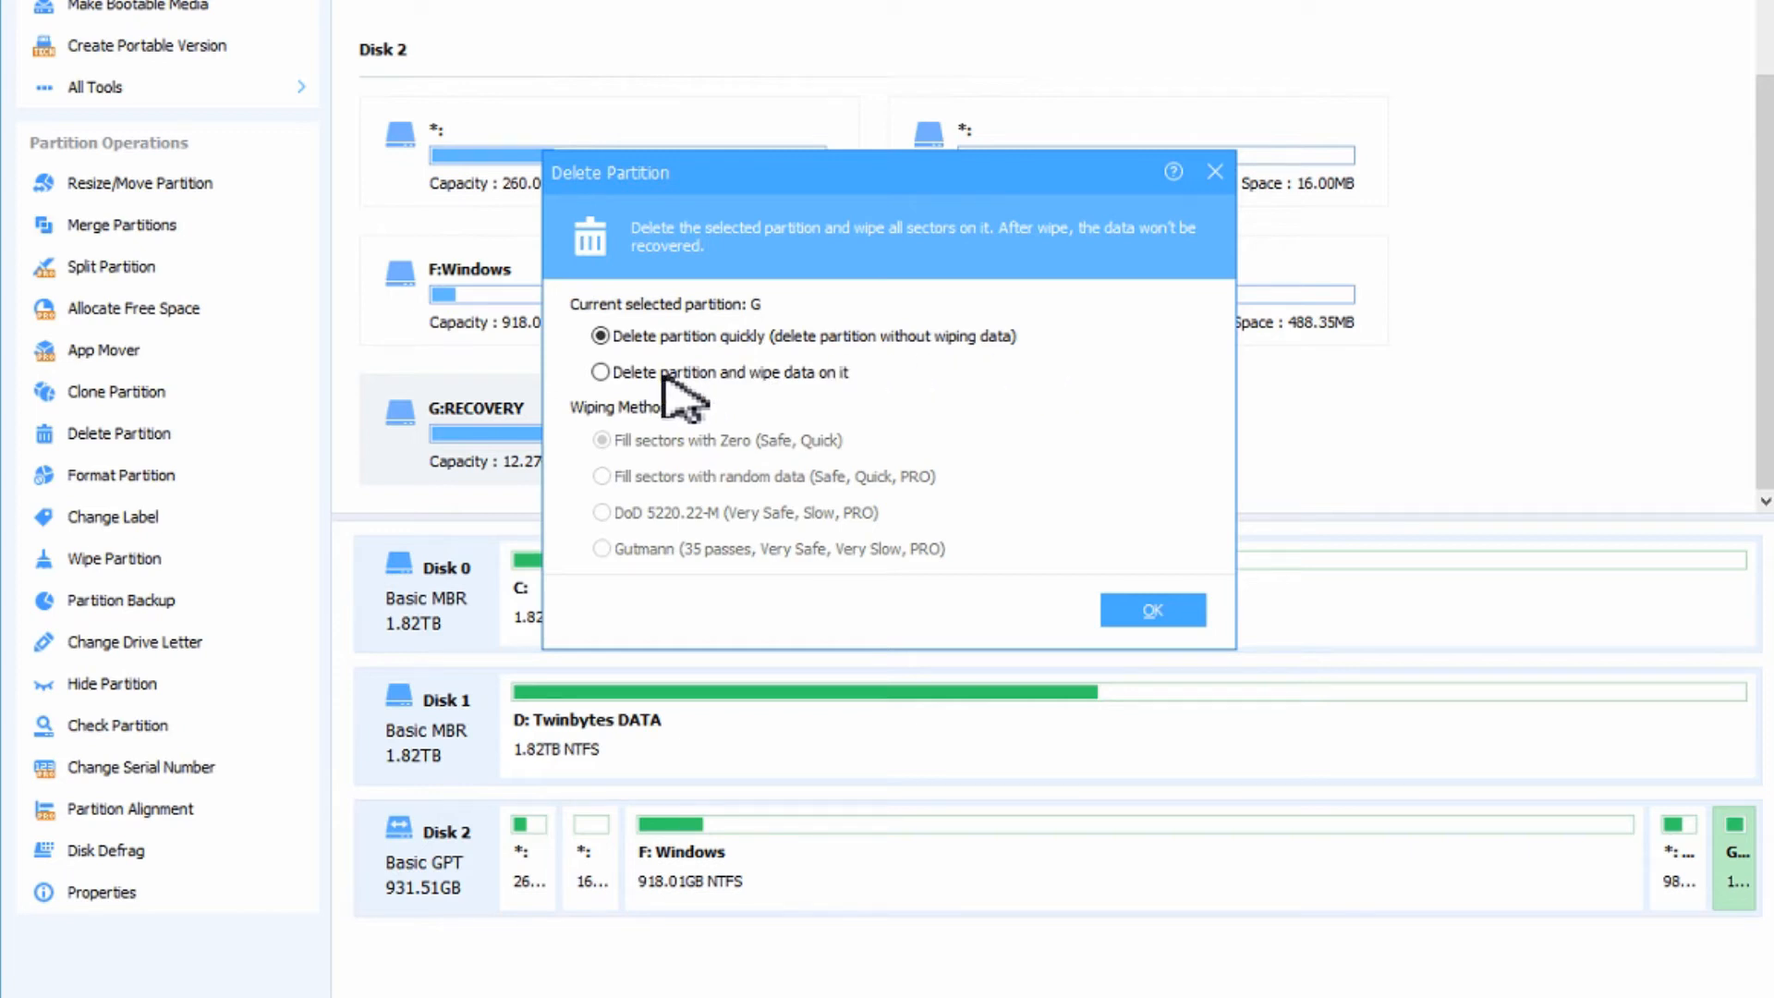
{"action": "mouse_move", "coordinate": [831, 390]}
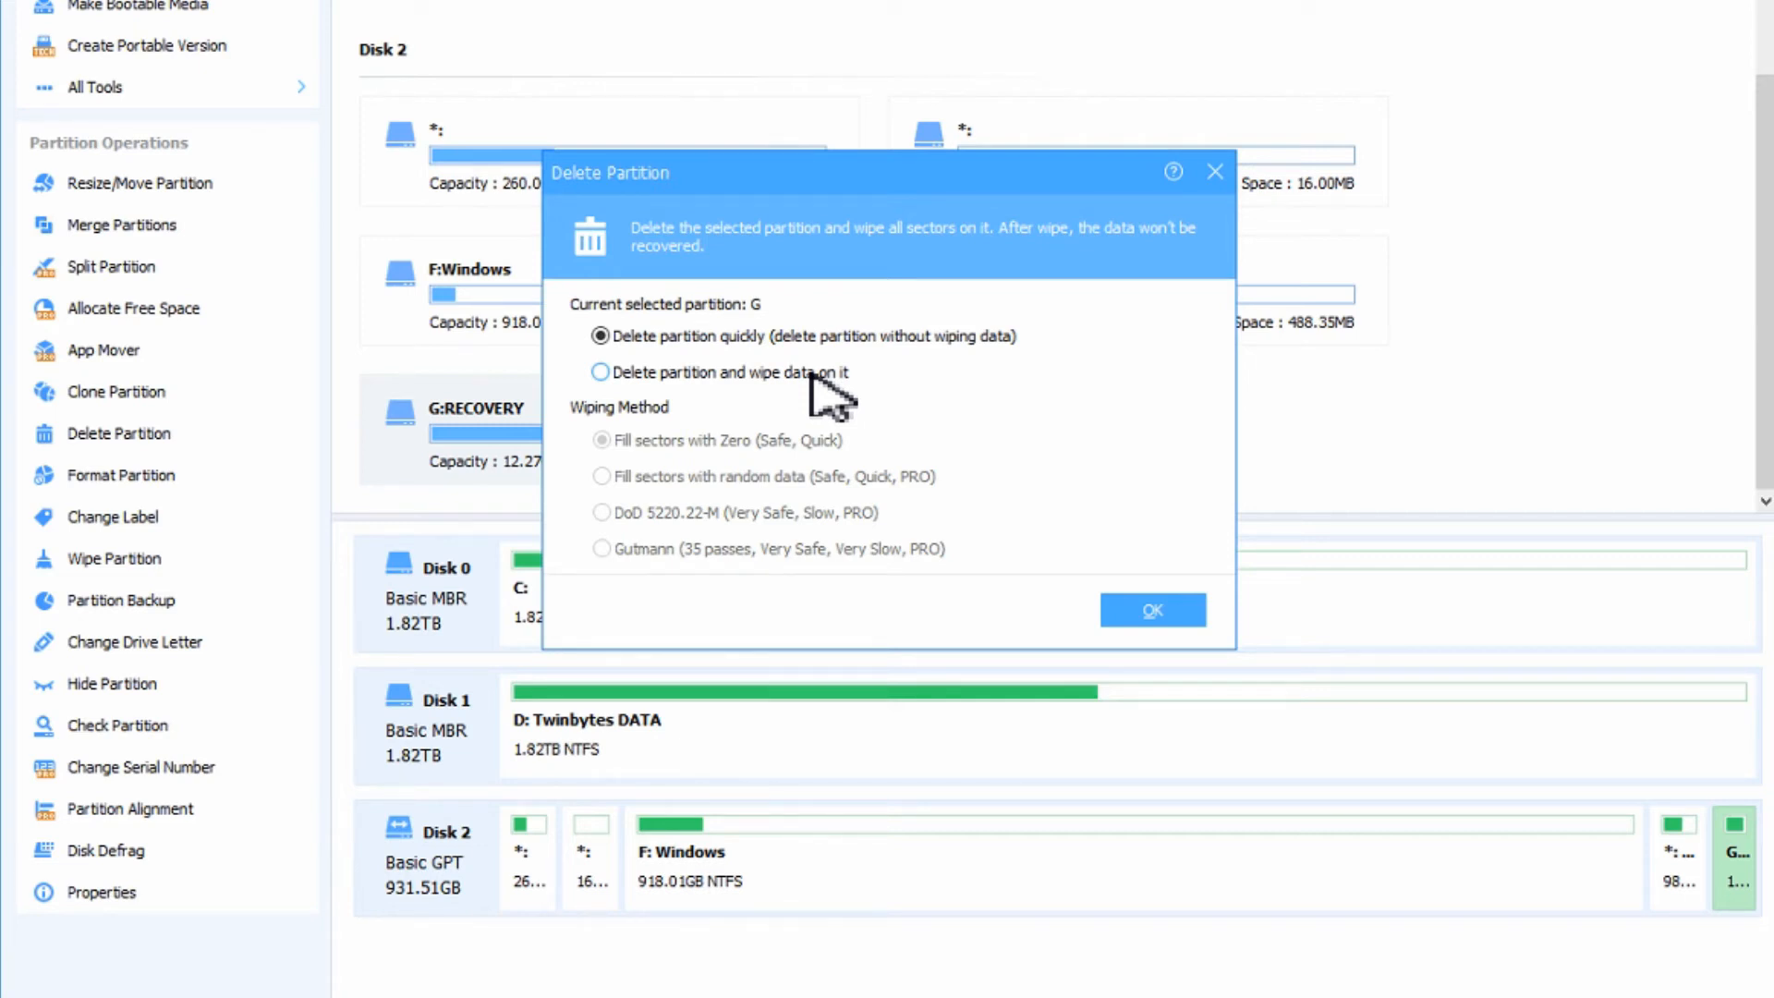
{"action": "mouse_move", "coordinate": [809, 412]}
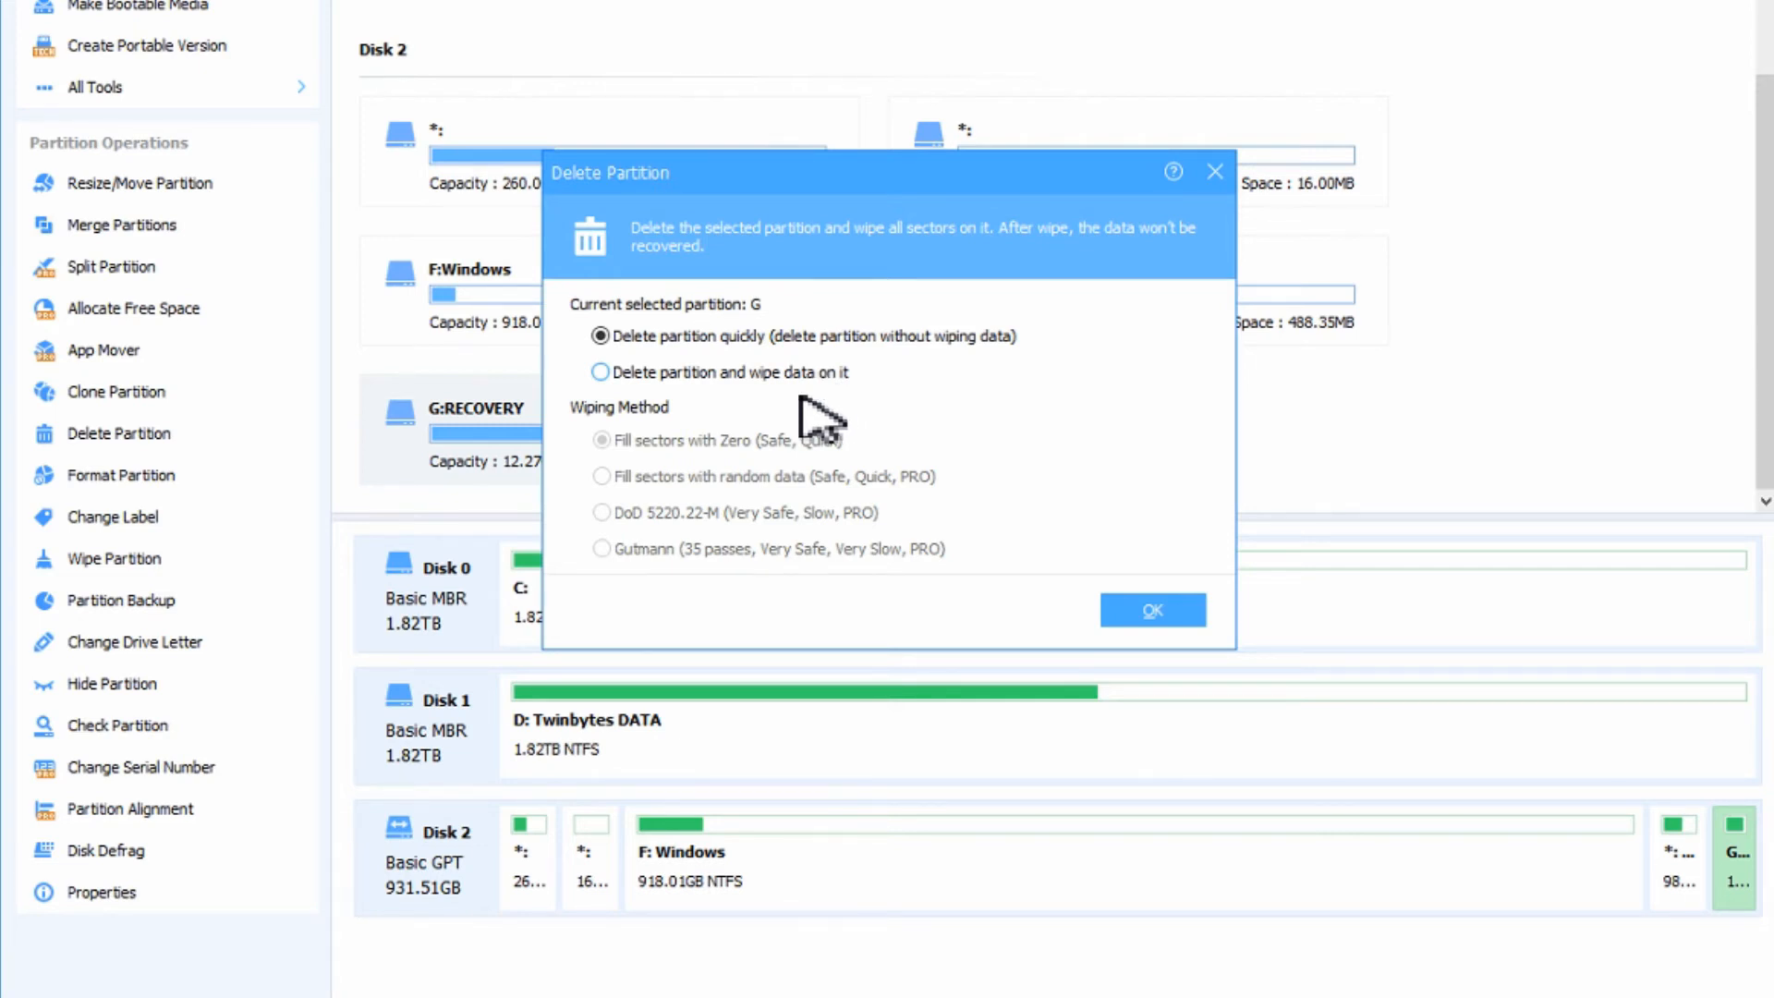
{"action": "mouse_move", "coordinate": [678, 405]}
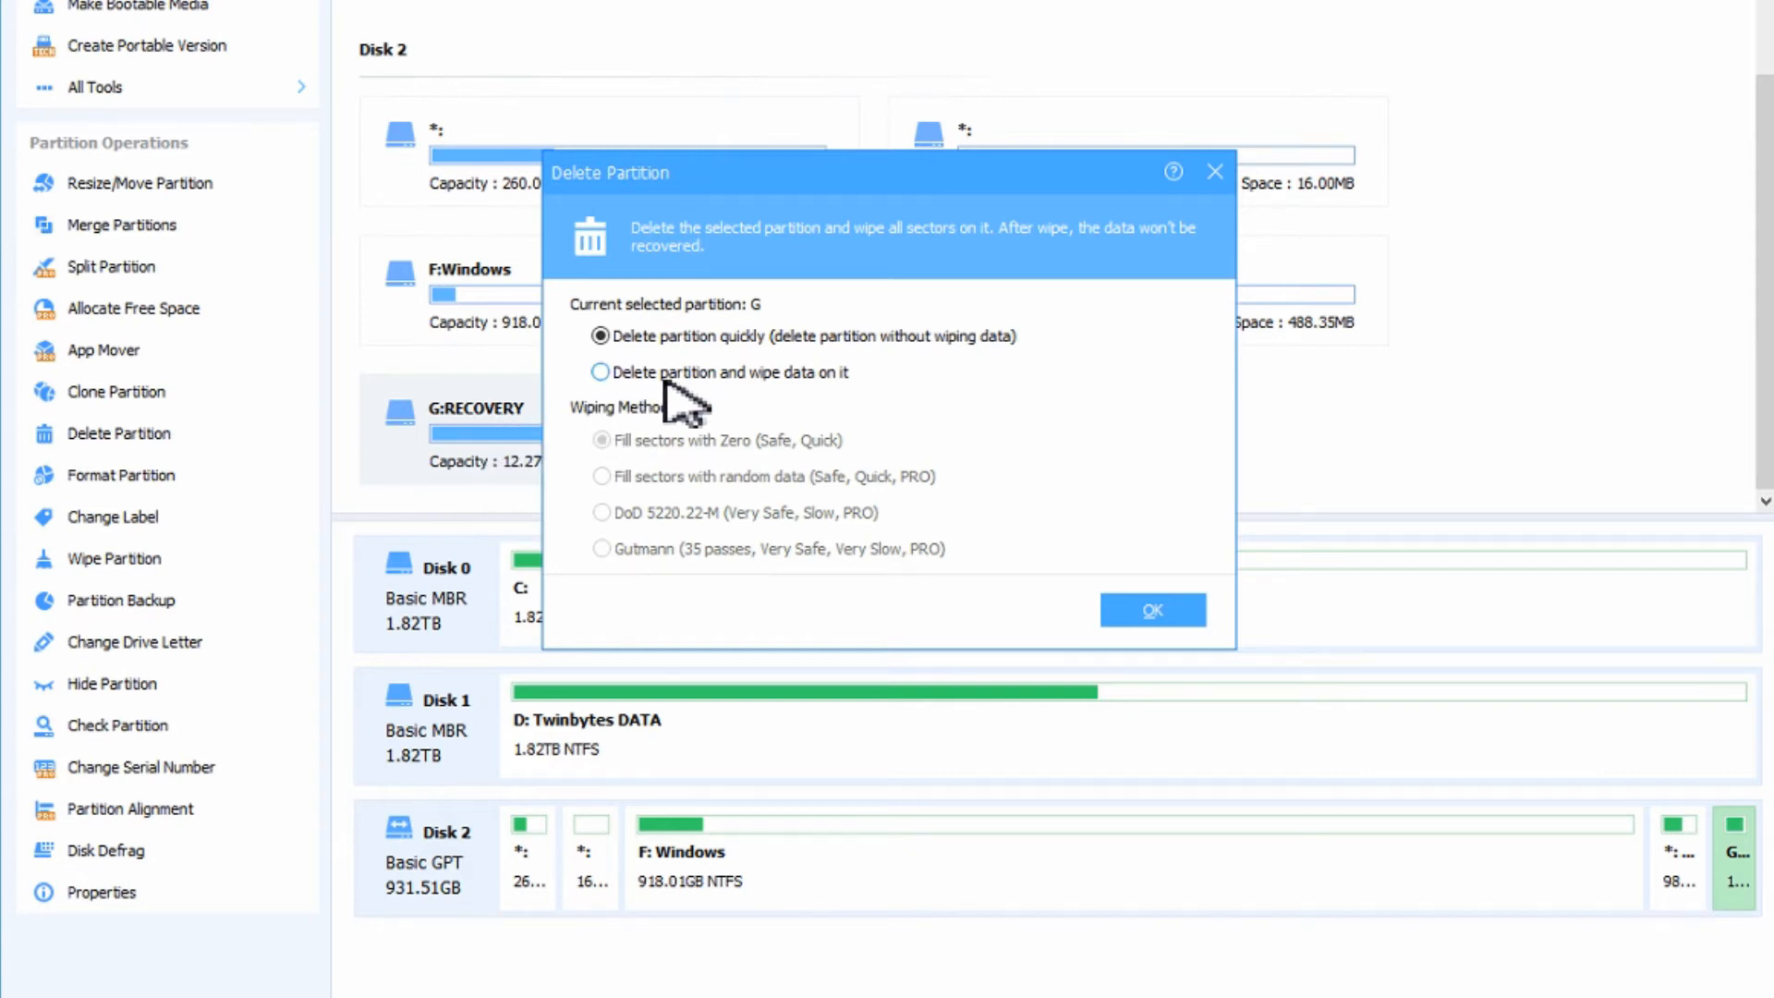
{"action": "mouse_move", "coordinate": [697, 351]}
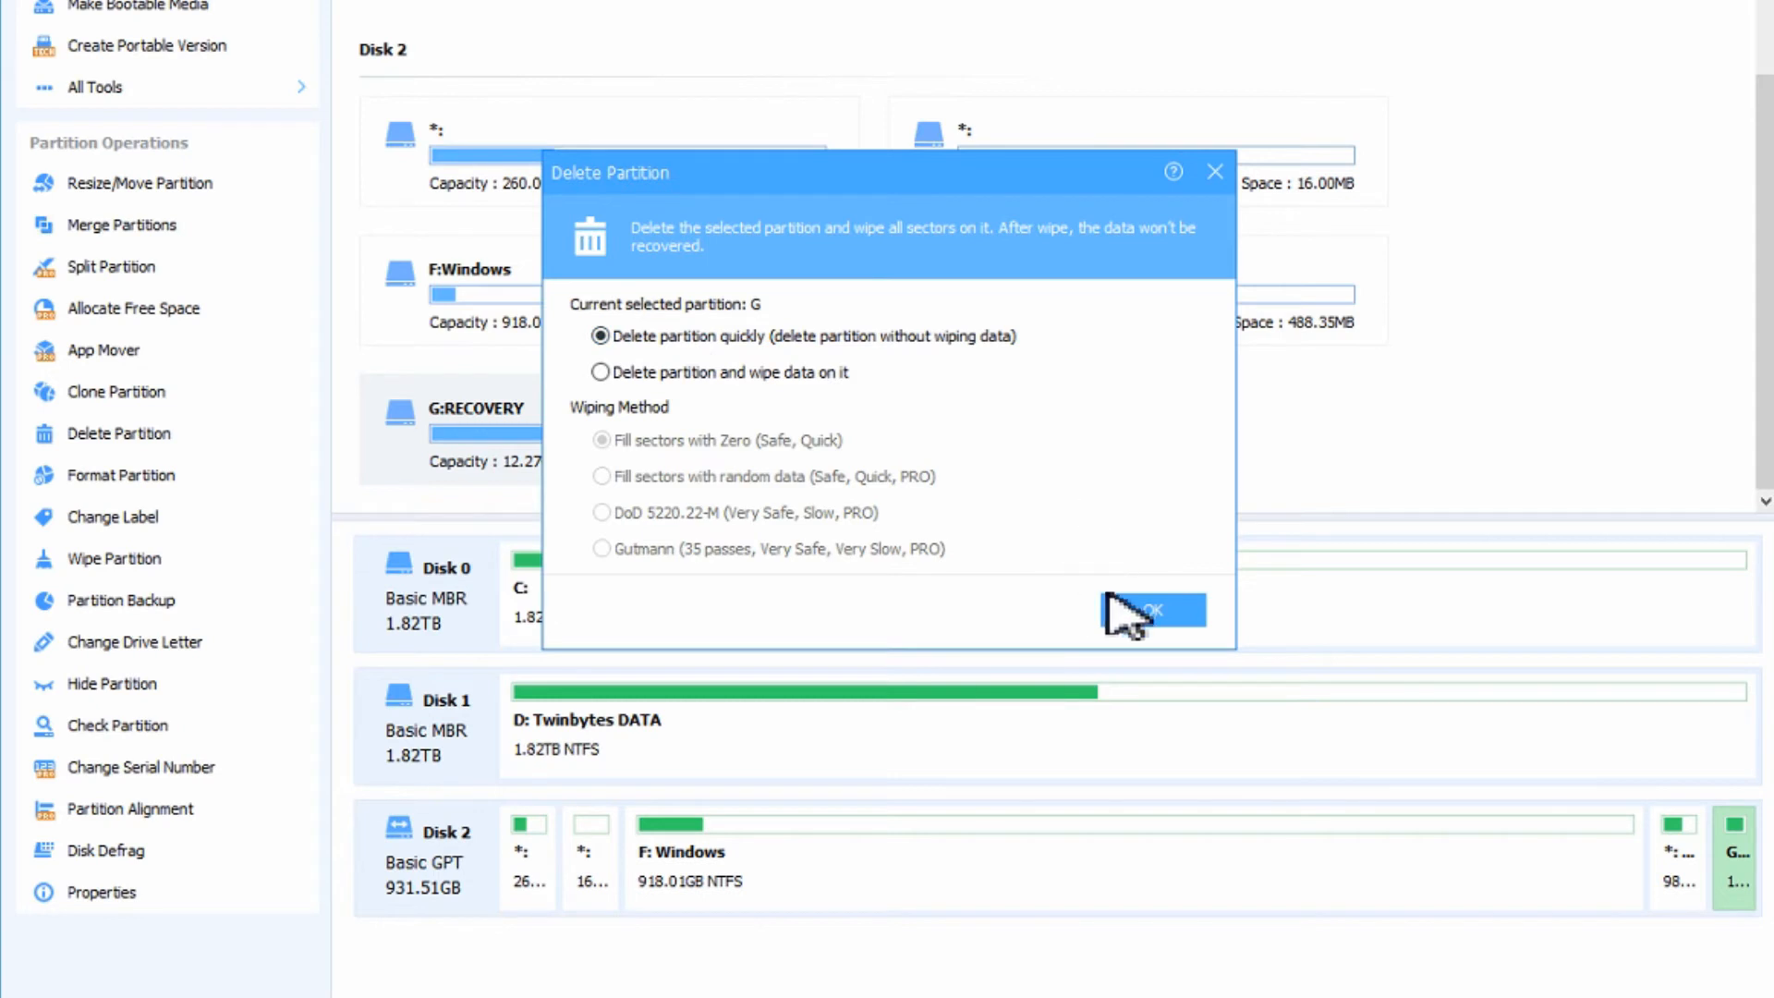
Confirm quick deletion of G:RECOVERY, queuing it as a pending operation.
{"action": "left_click", "coordinate": [1145, 611]}
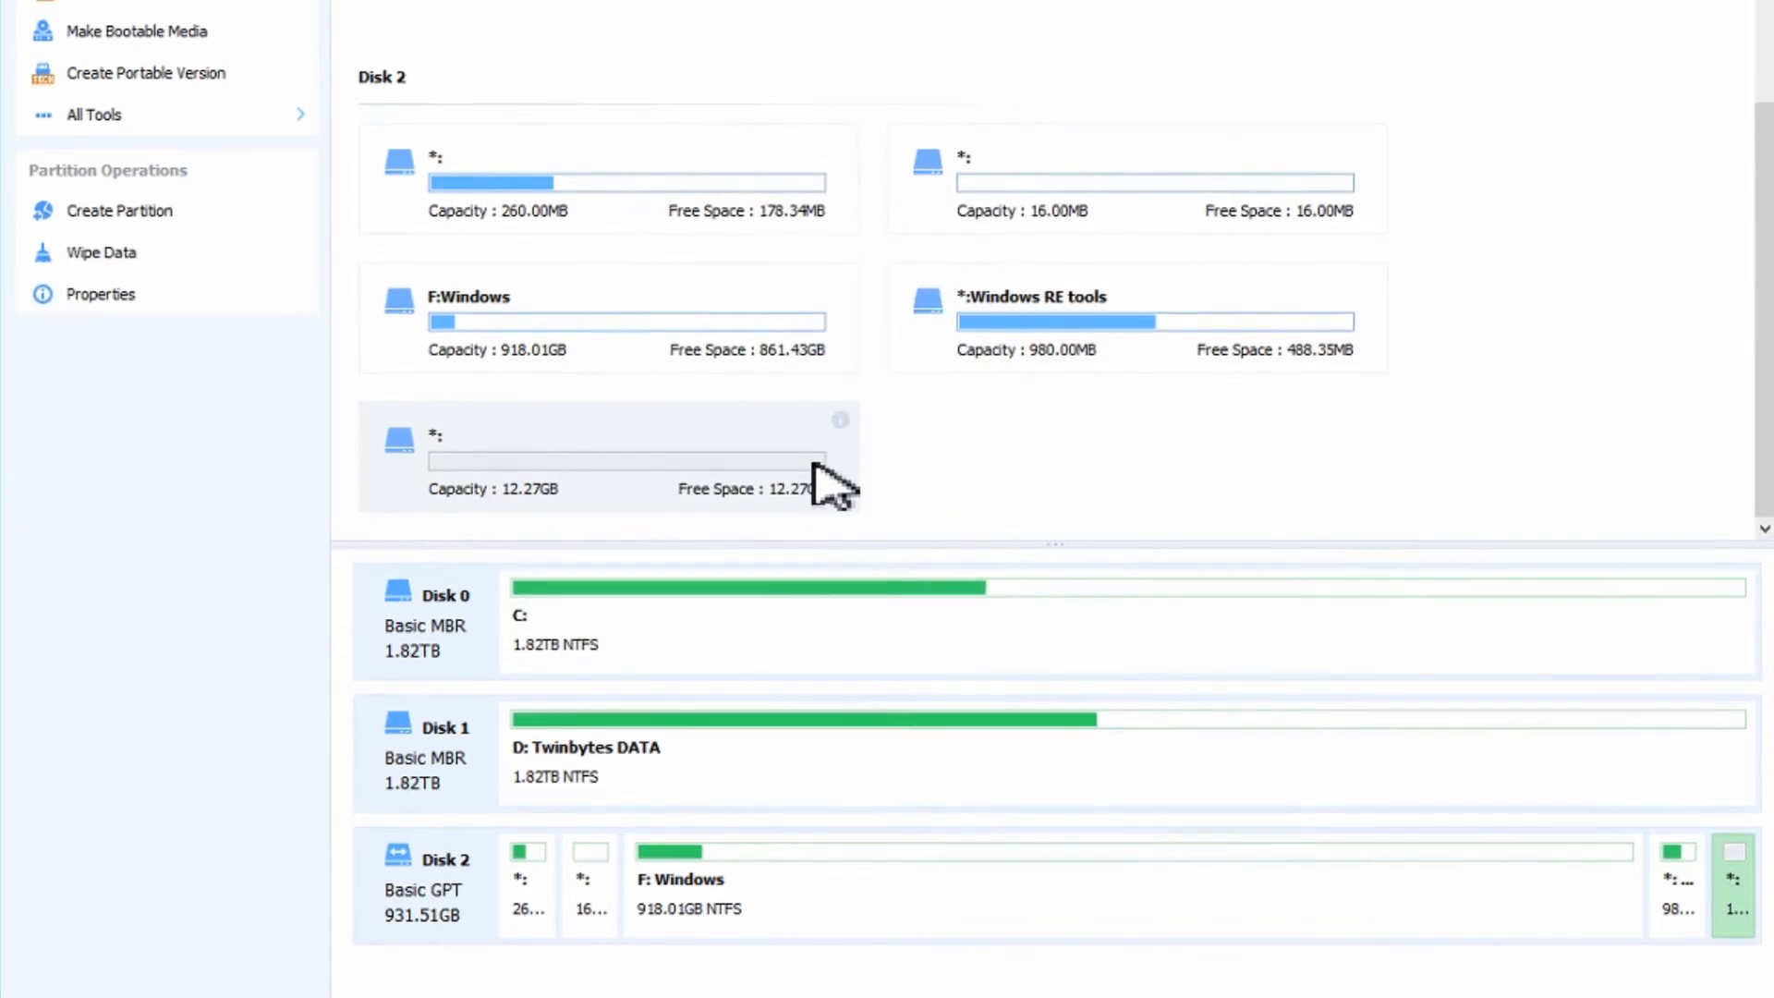
{"action": "scroll", "scroll_direction": "up", "scroll_amount": 3}
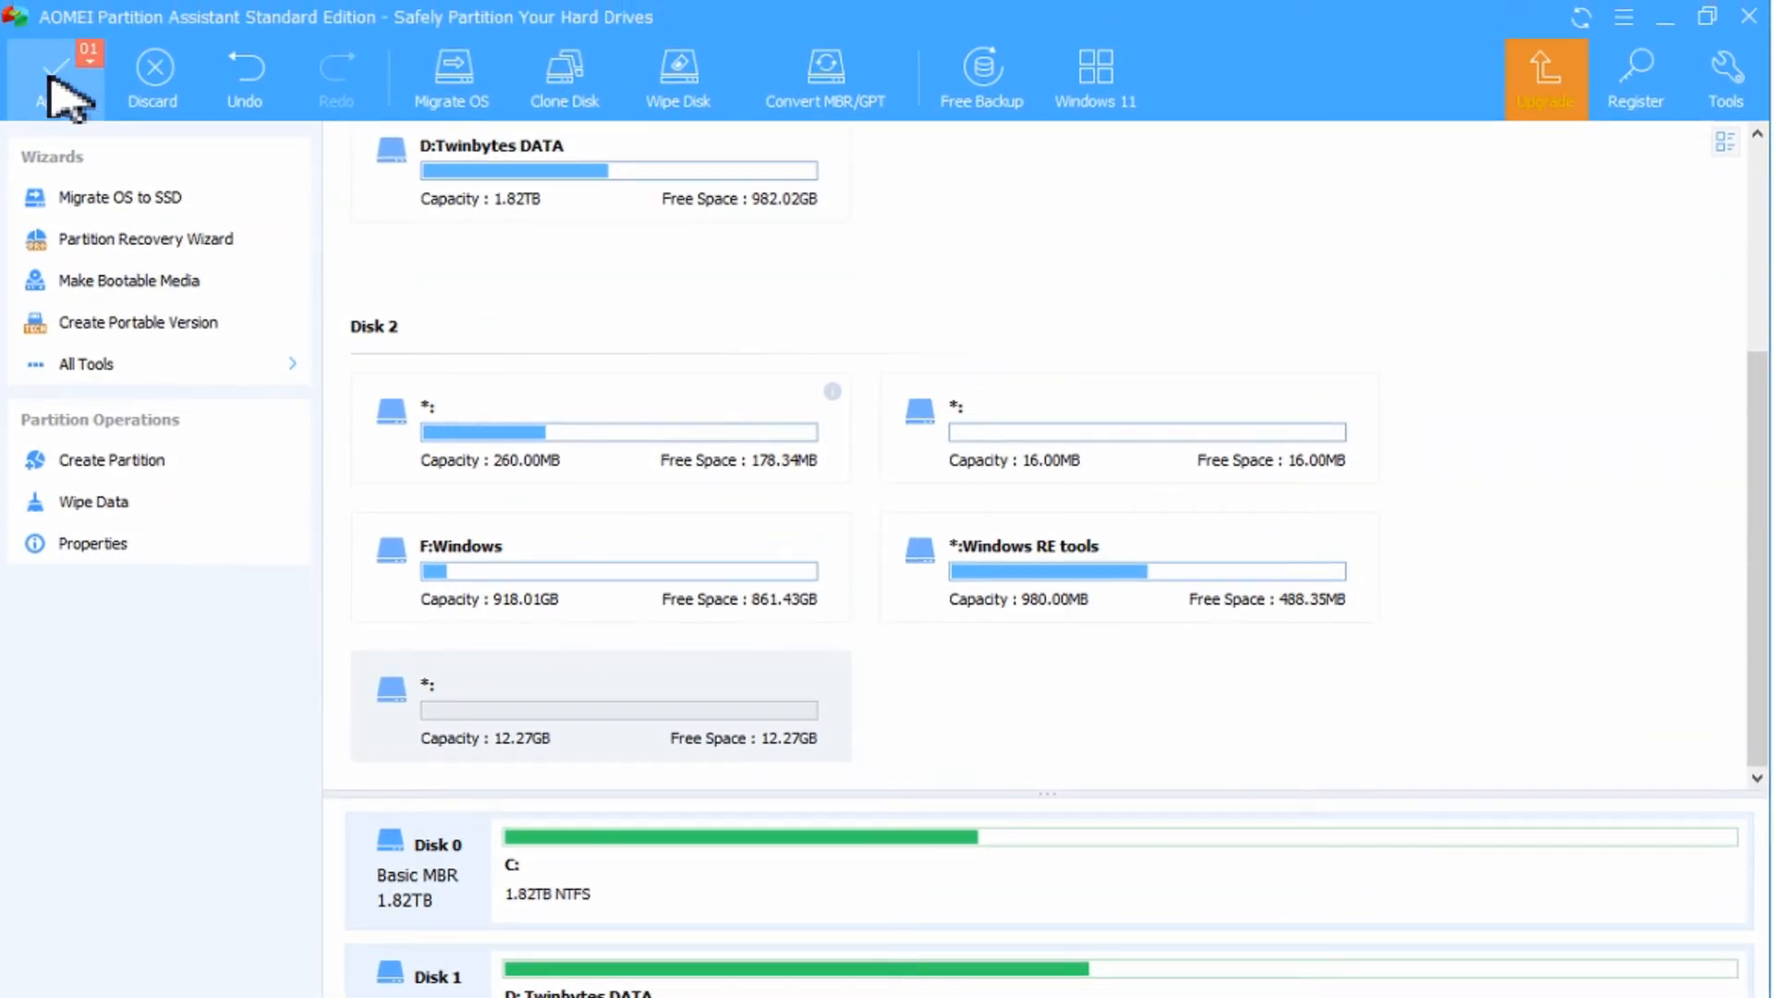
{"action": "scroll", "scroll_direction": "down", "scroll_amount": 3}
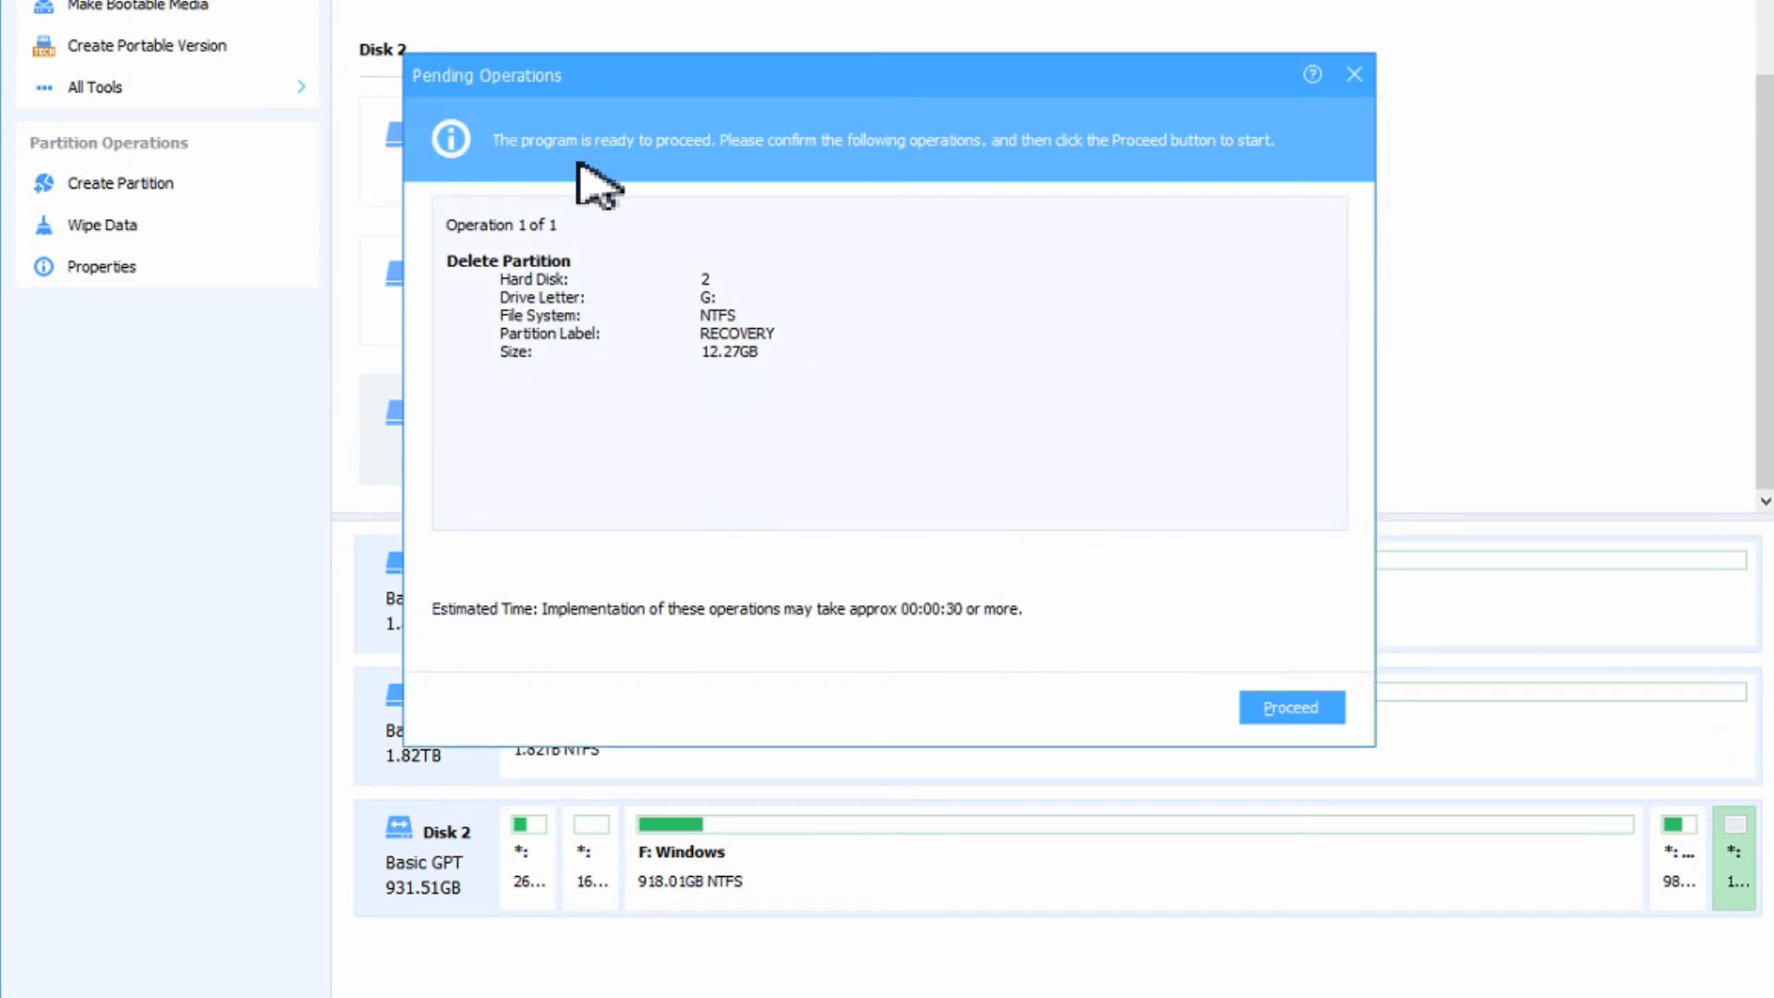
{"action": "mouse_move", "coordinate": [773, 196]}
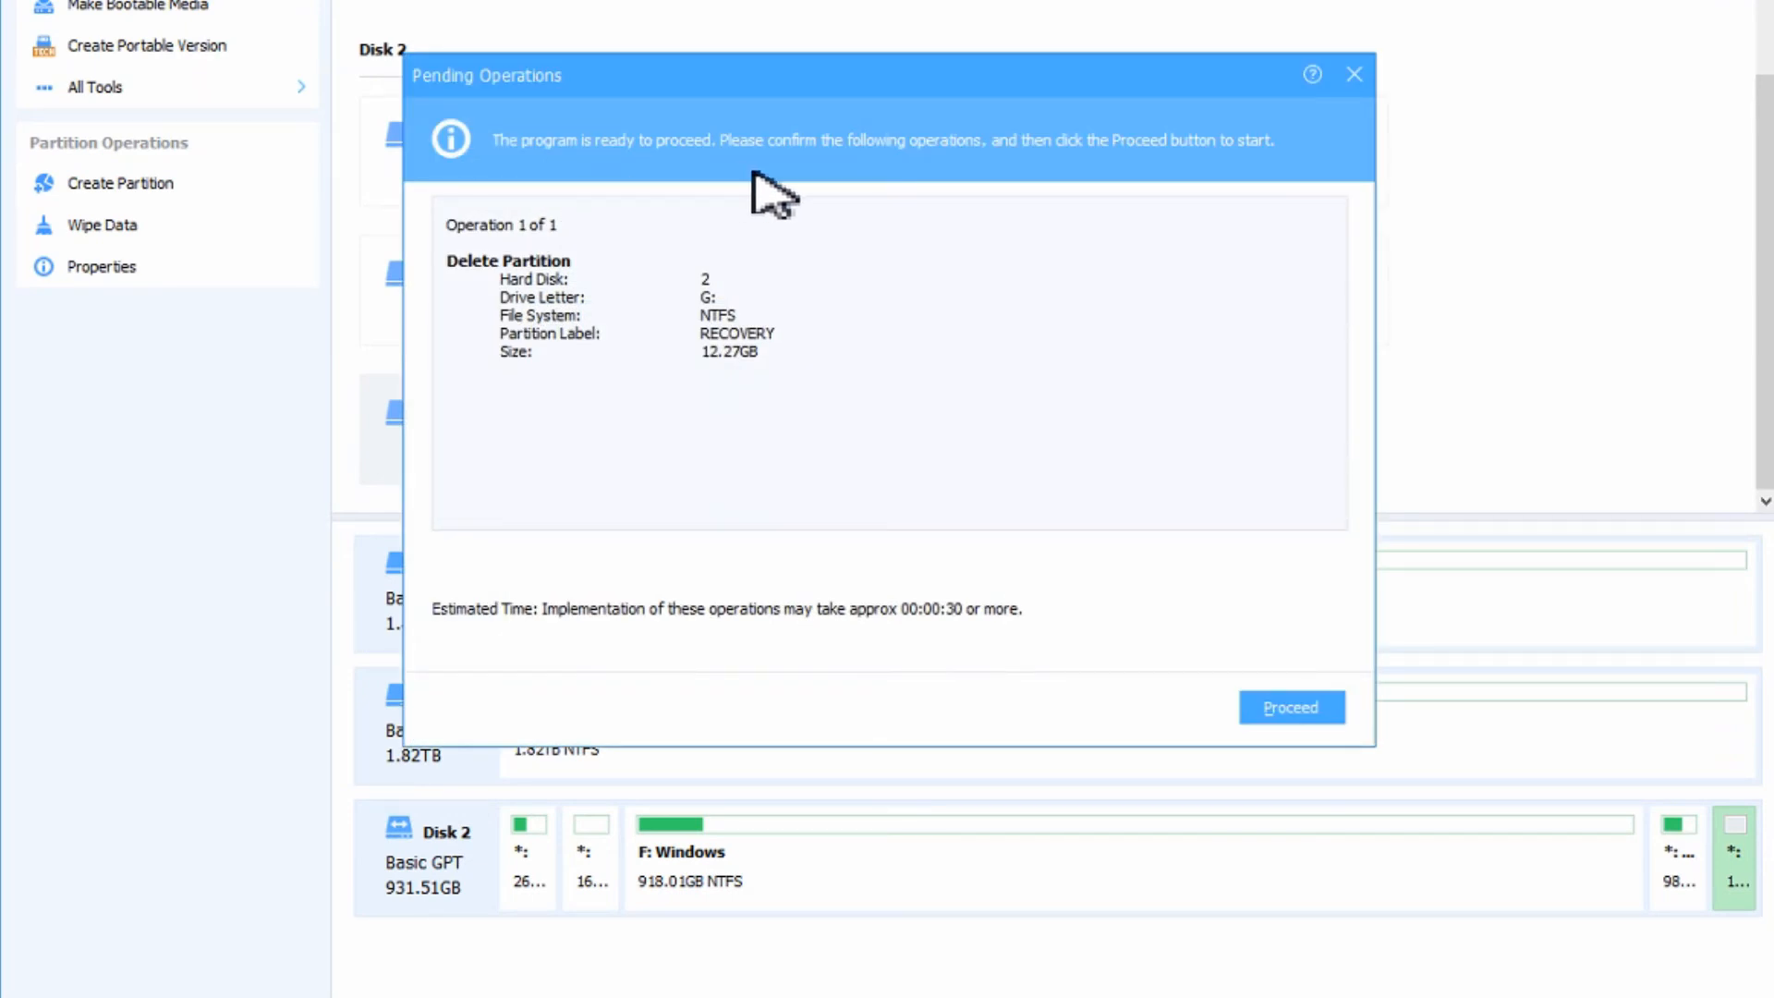
Apply the pending deletion, leaving 12.27GB unallocated on Disk 2.
{"action": "left_click", "coordinate": [1290, 705]}
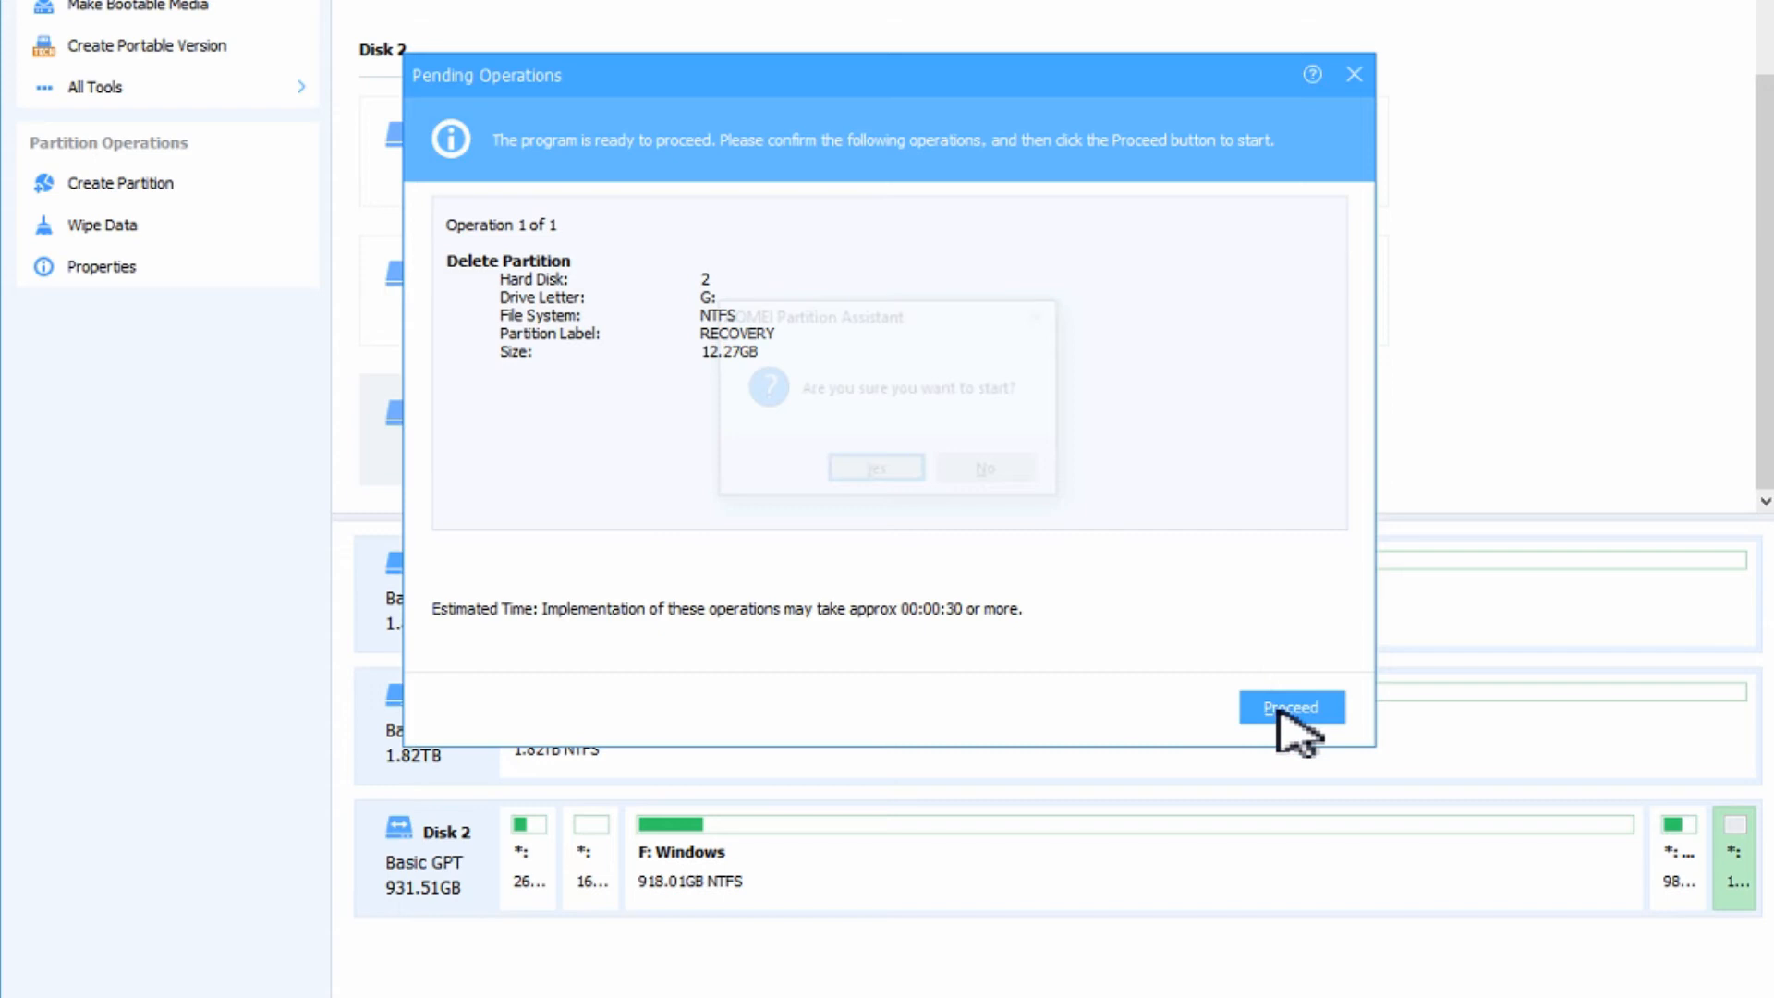
{"action": "left_click", "coordinate": [1289, 708]}
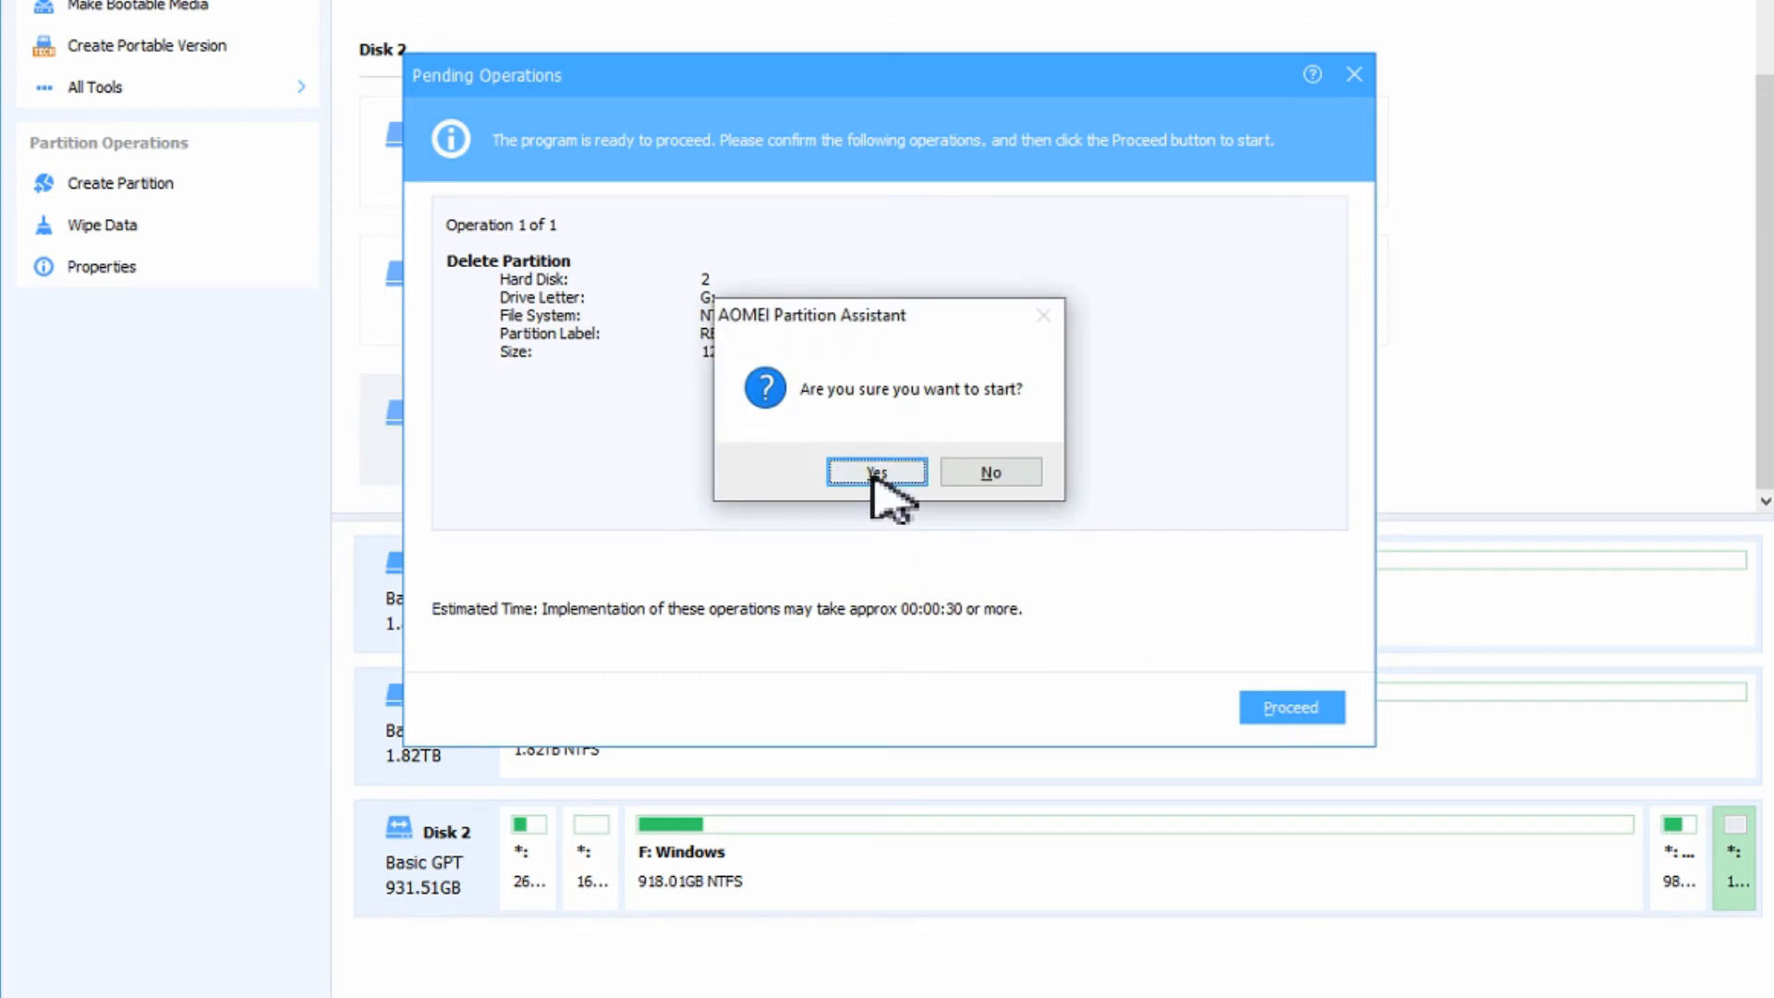
{"action": "left_click", "coordinate": [876, 471]}
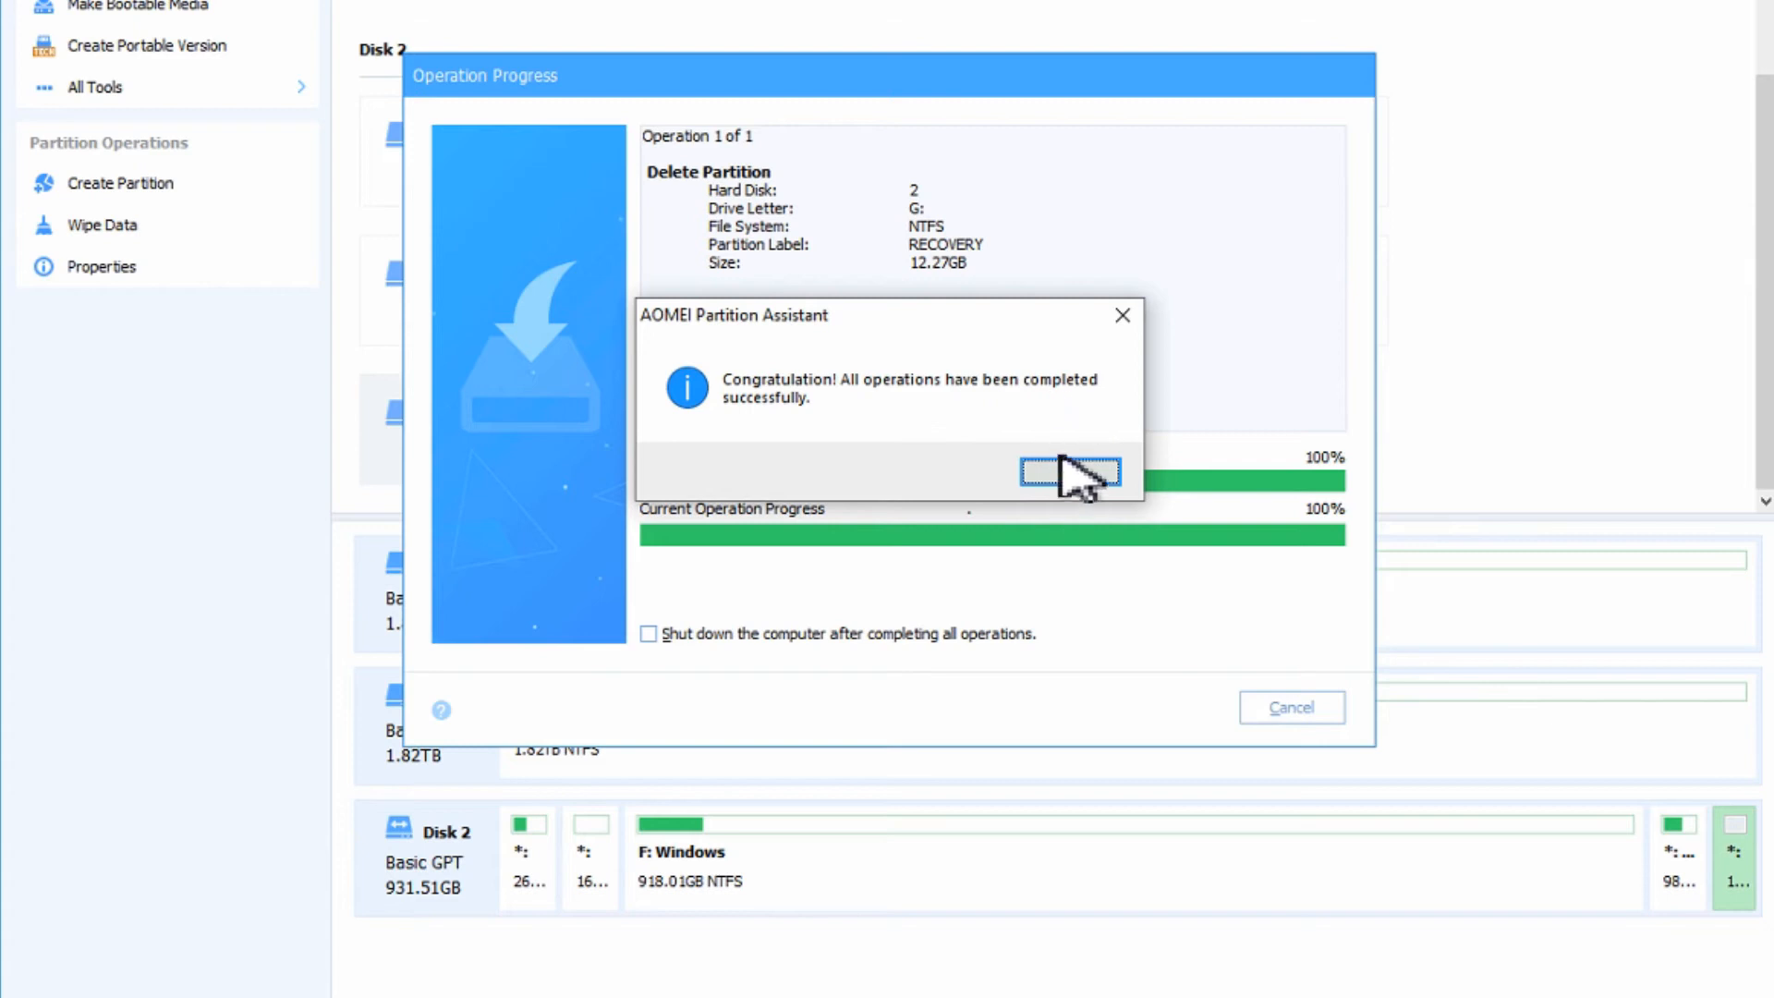
{"action": "left_click", "coordinate": [1068, 471]}
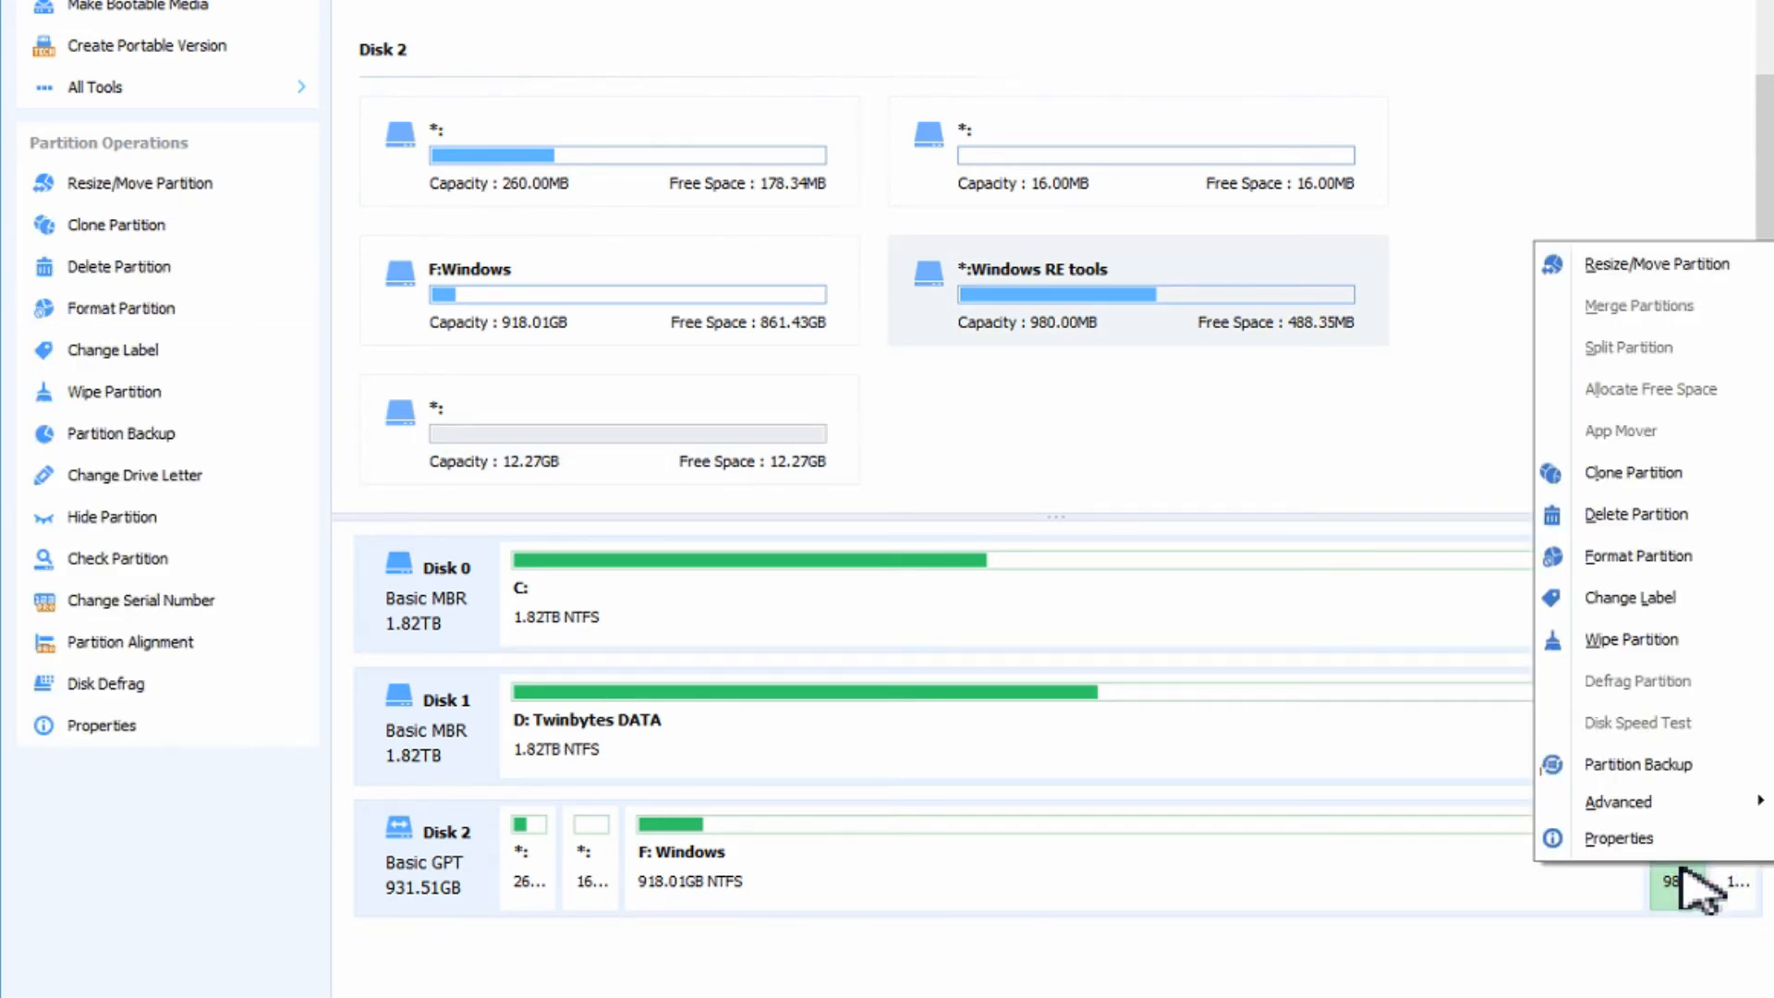
Delete the Windows RE tools partition, leaving 13.23GB unallocated after F:Windows.
{"action": "left_click", "coordinate": [1635, 514]}
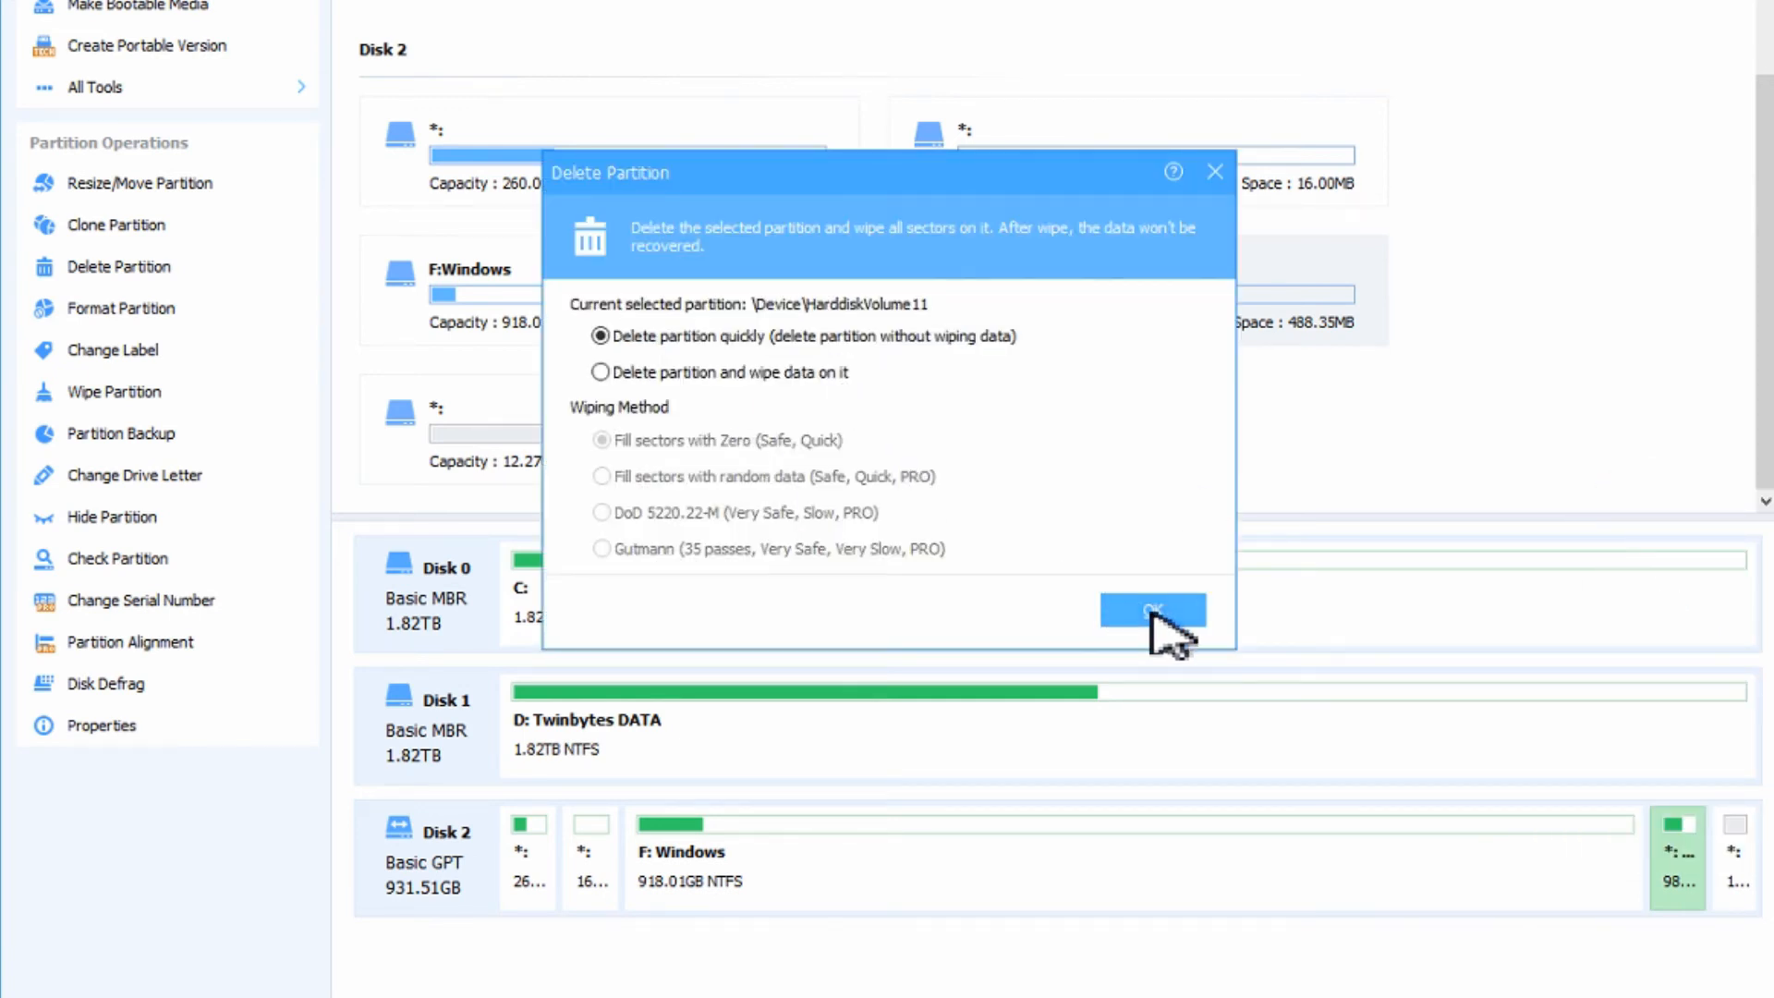
{"action": "left_click", "coordinate": [1151, 609]}
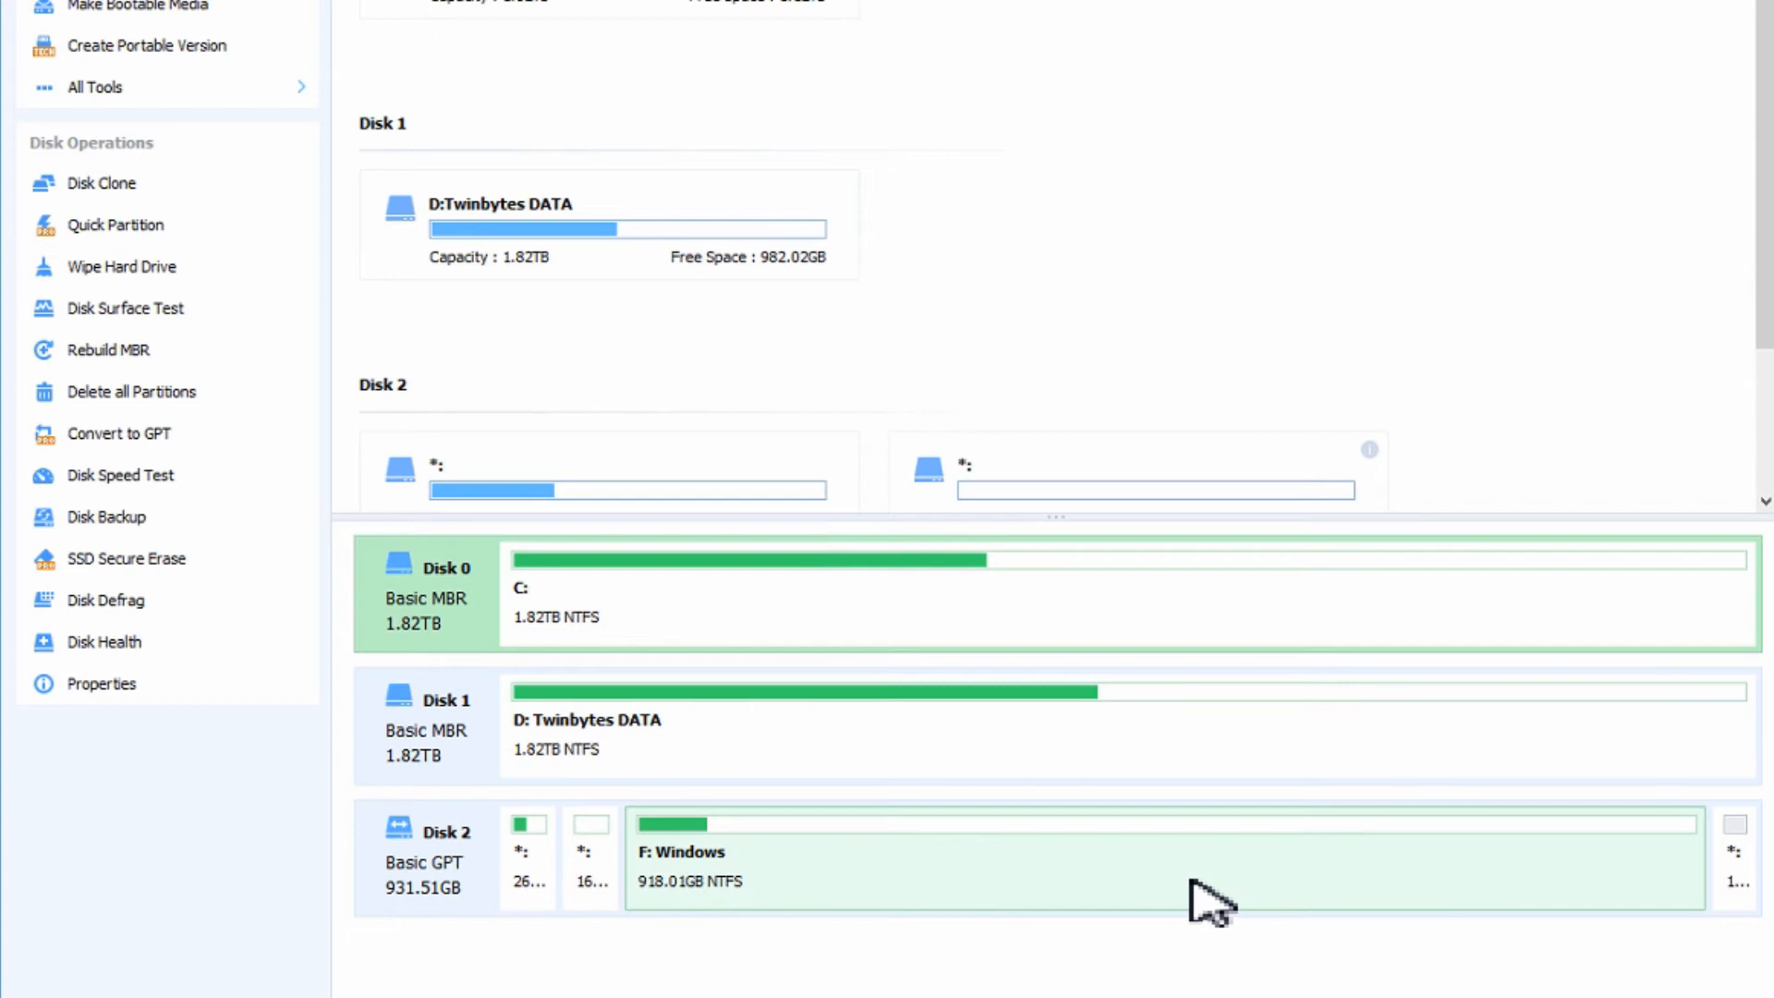
{"action": "mouse_move", "coordinate": [1742, 876]}
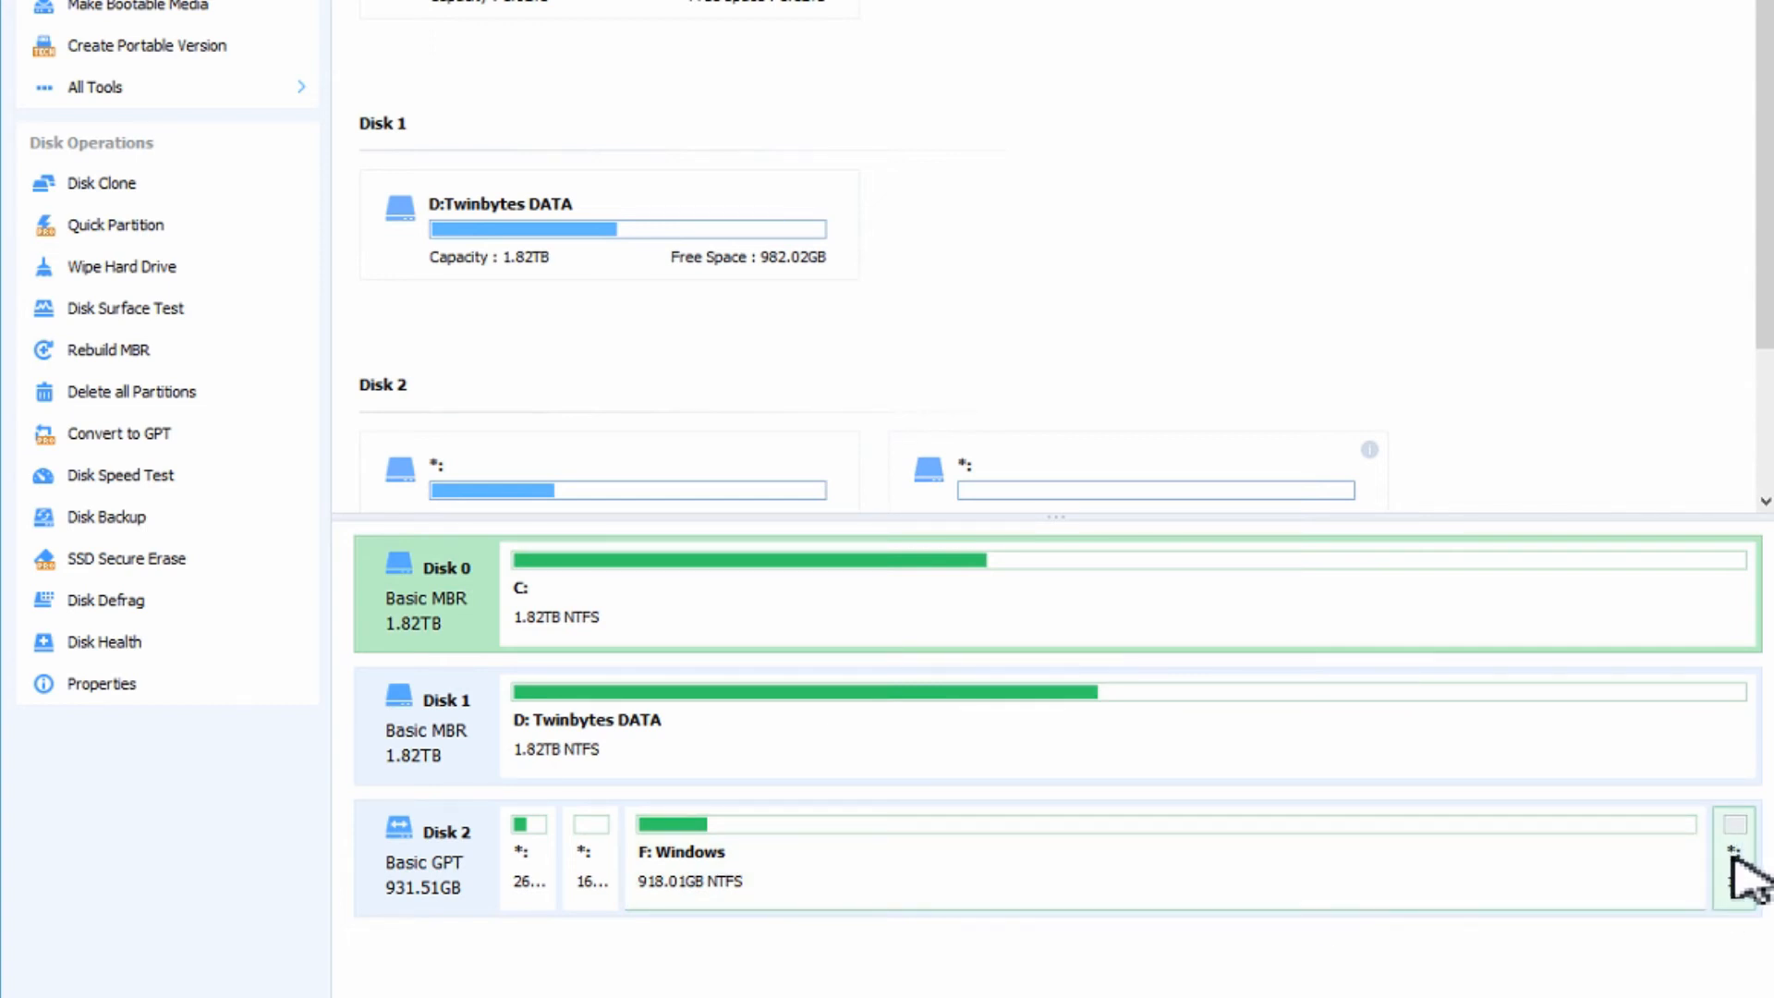
{"action": "mouse_move", "coordinate": [1748, 894]}
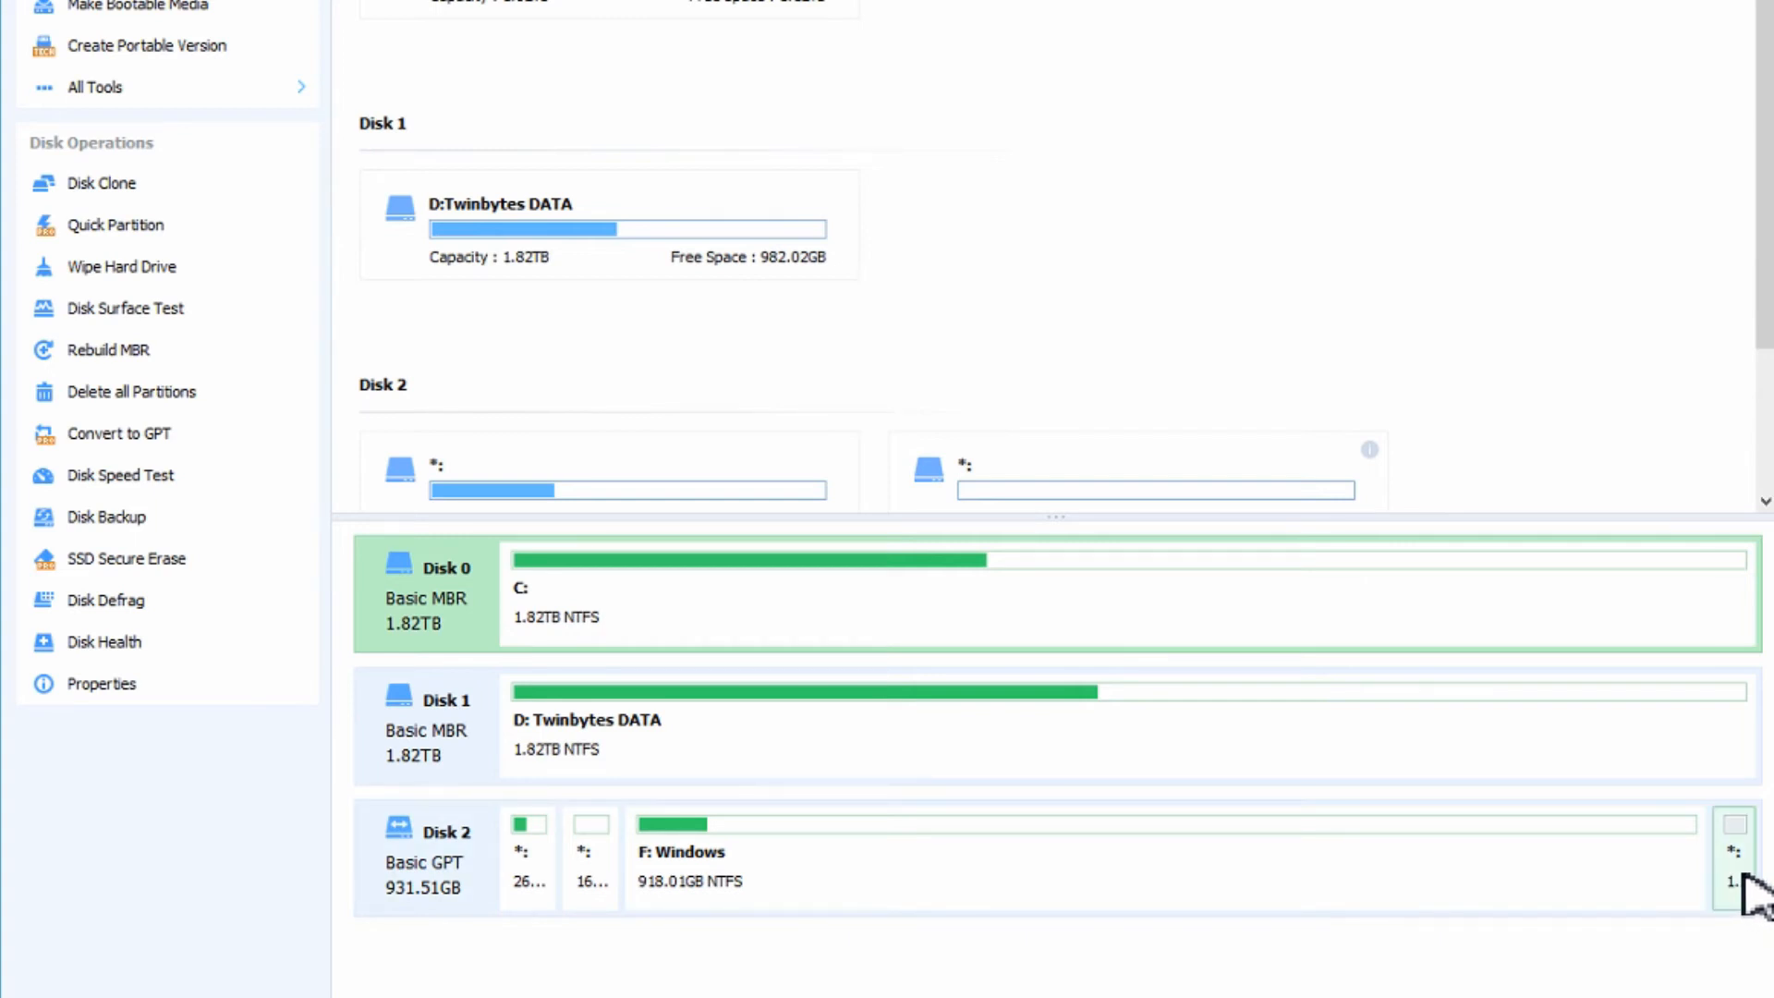
{"action": "left_click", "coordinate": [1131, 858]}
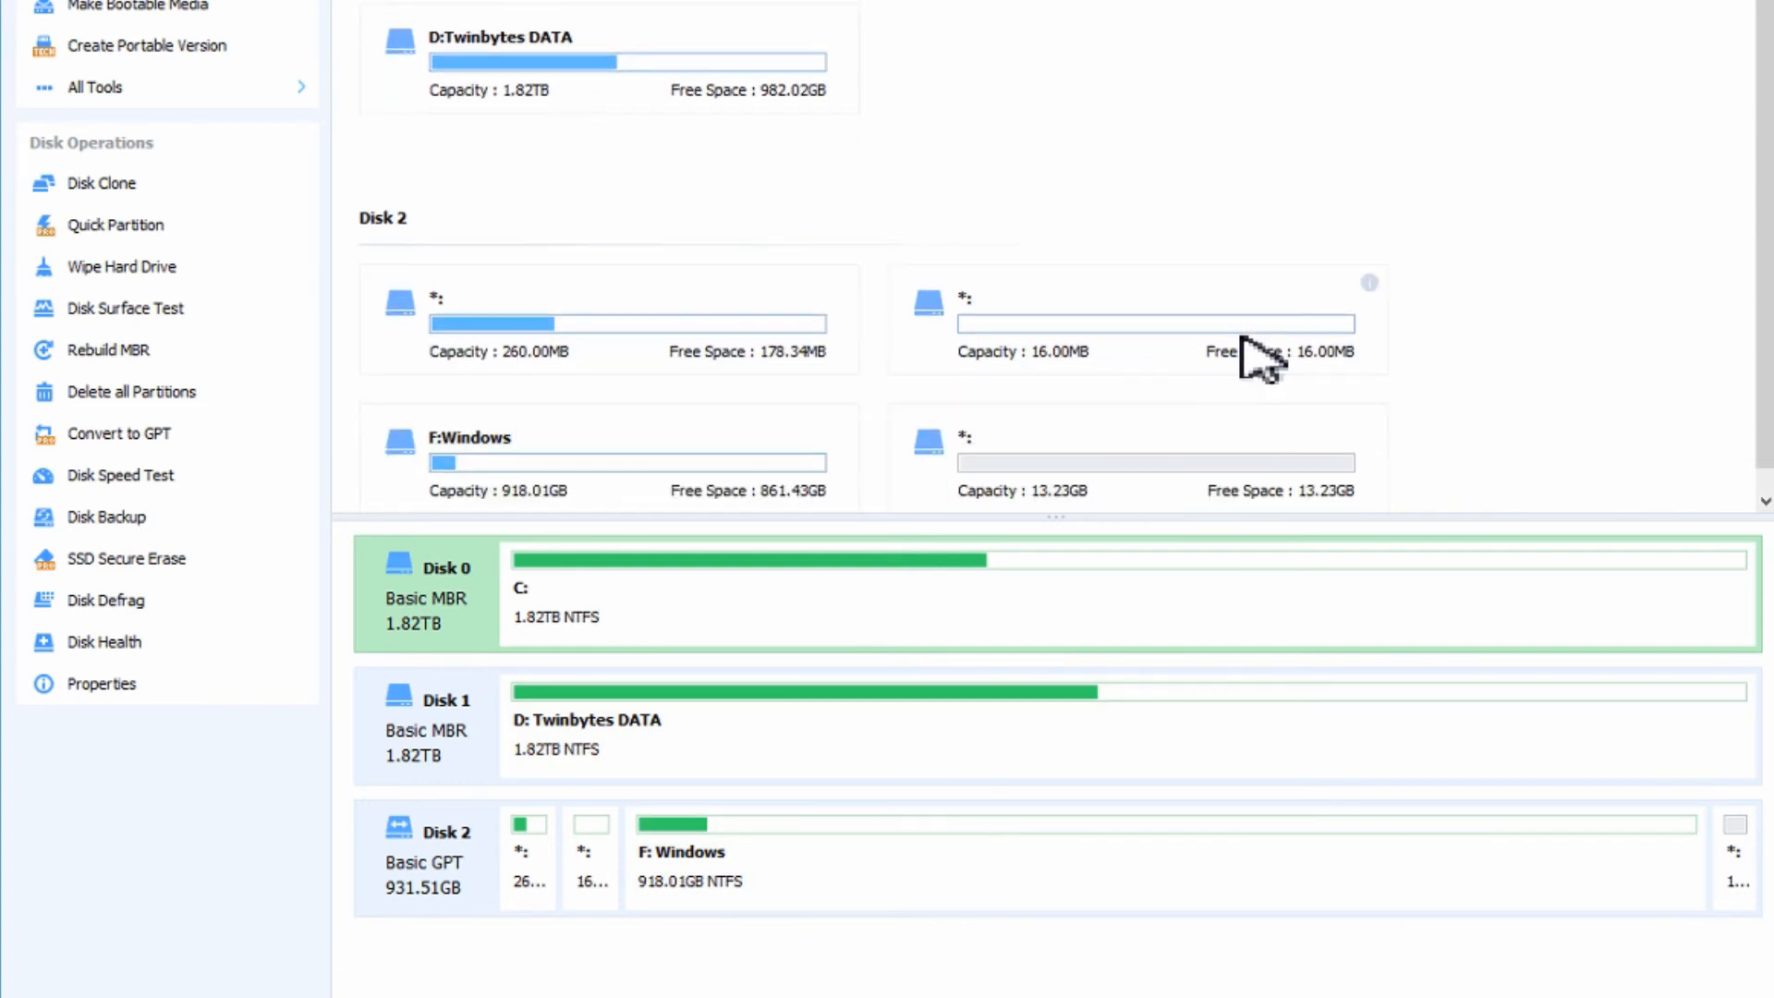
{"action": "left_click", "coordinate": [985, 432]}
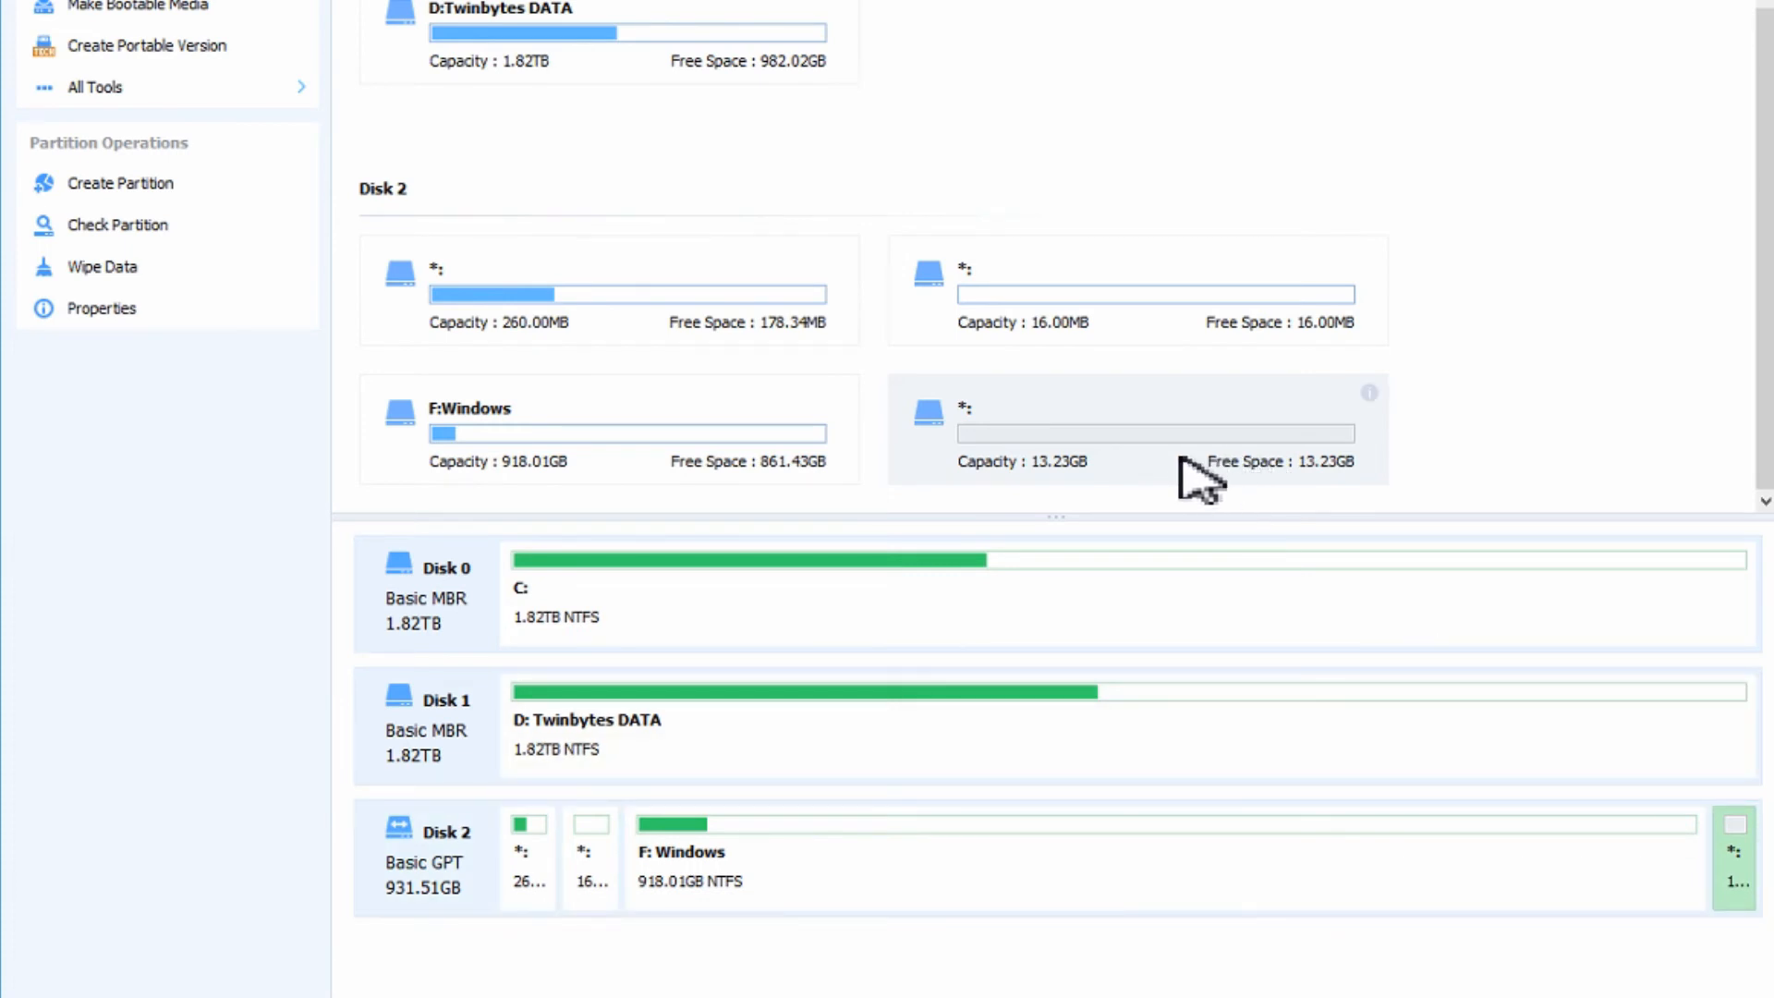
{"action": "mouse_move", "coordinate": [1301, 503]}
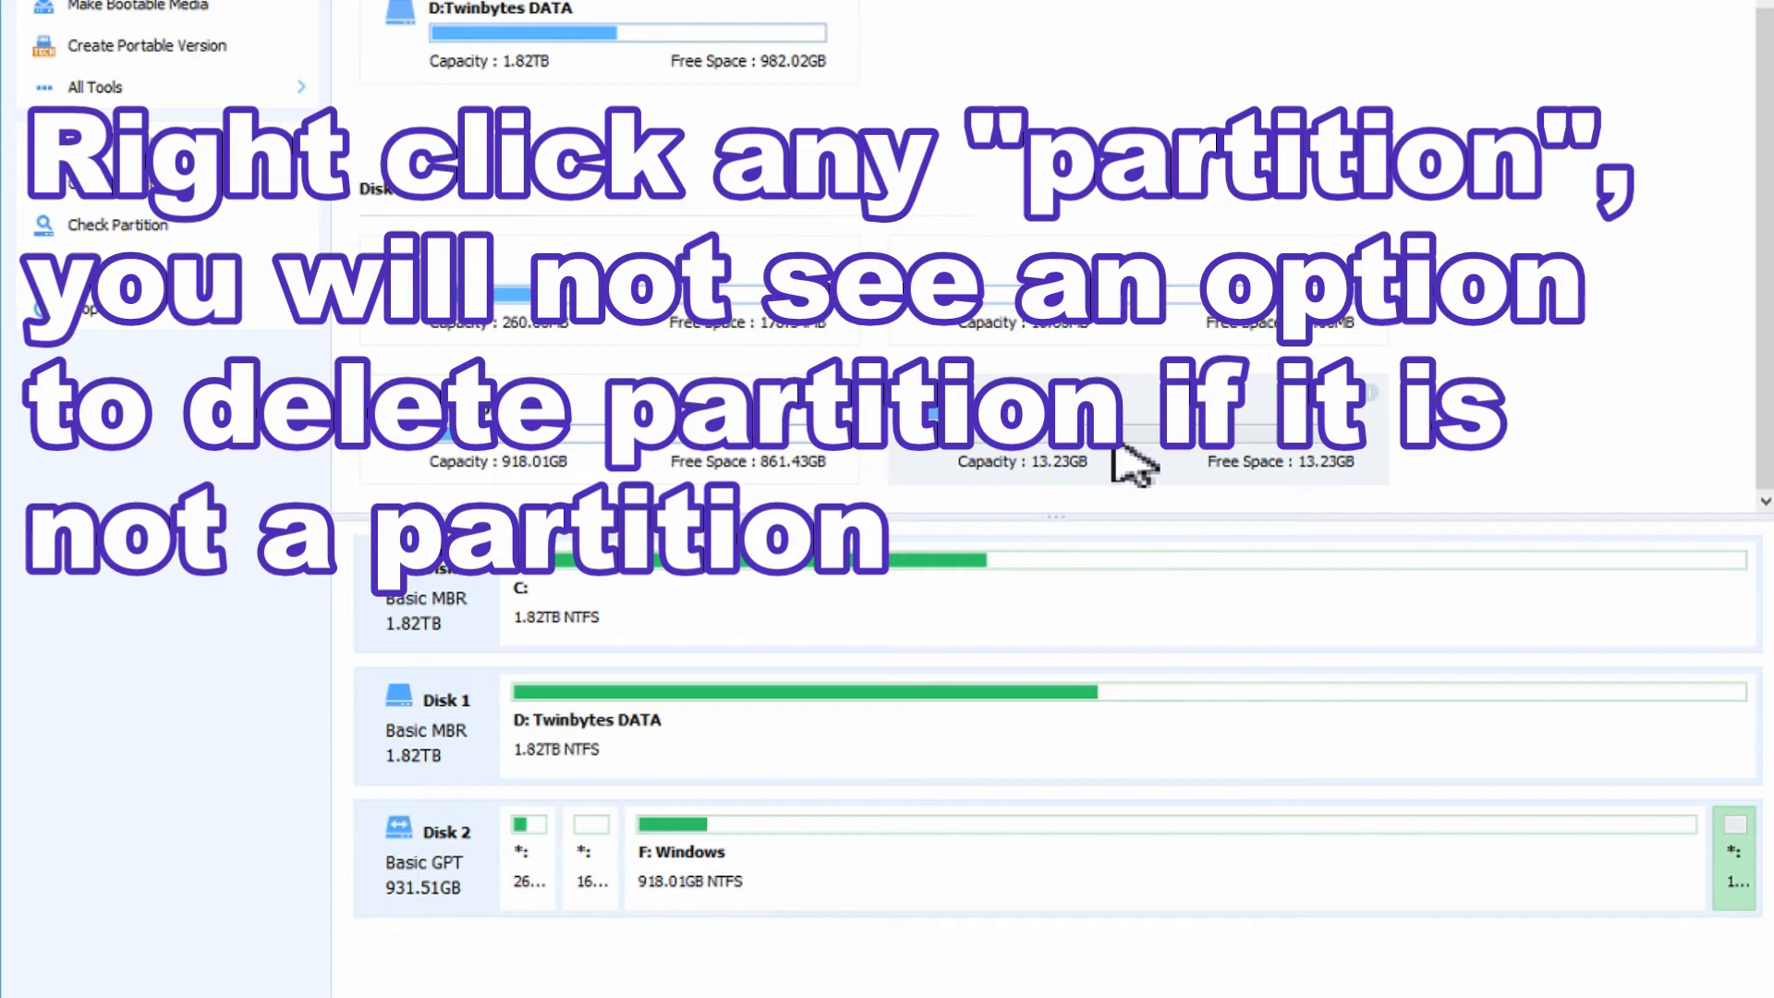
{"action": "mouse_move", "coordinate": [1035, 497]}
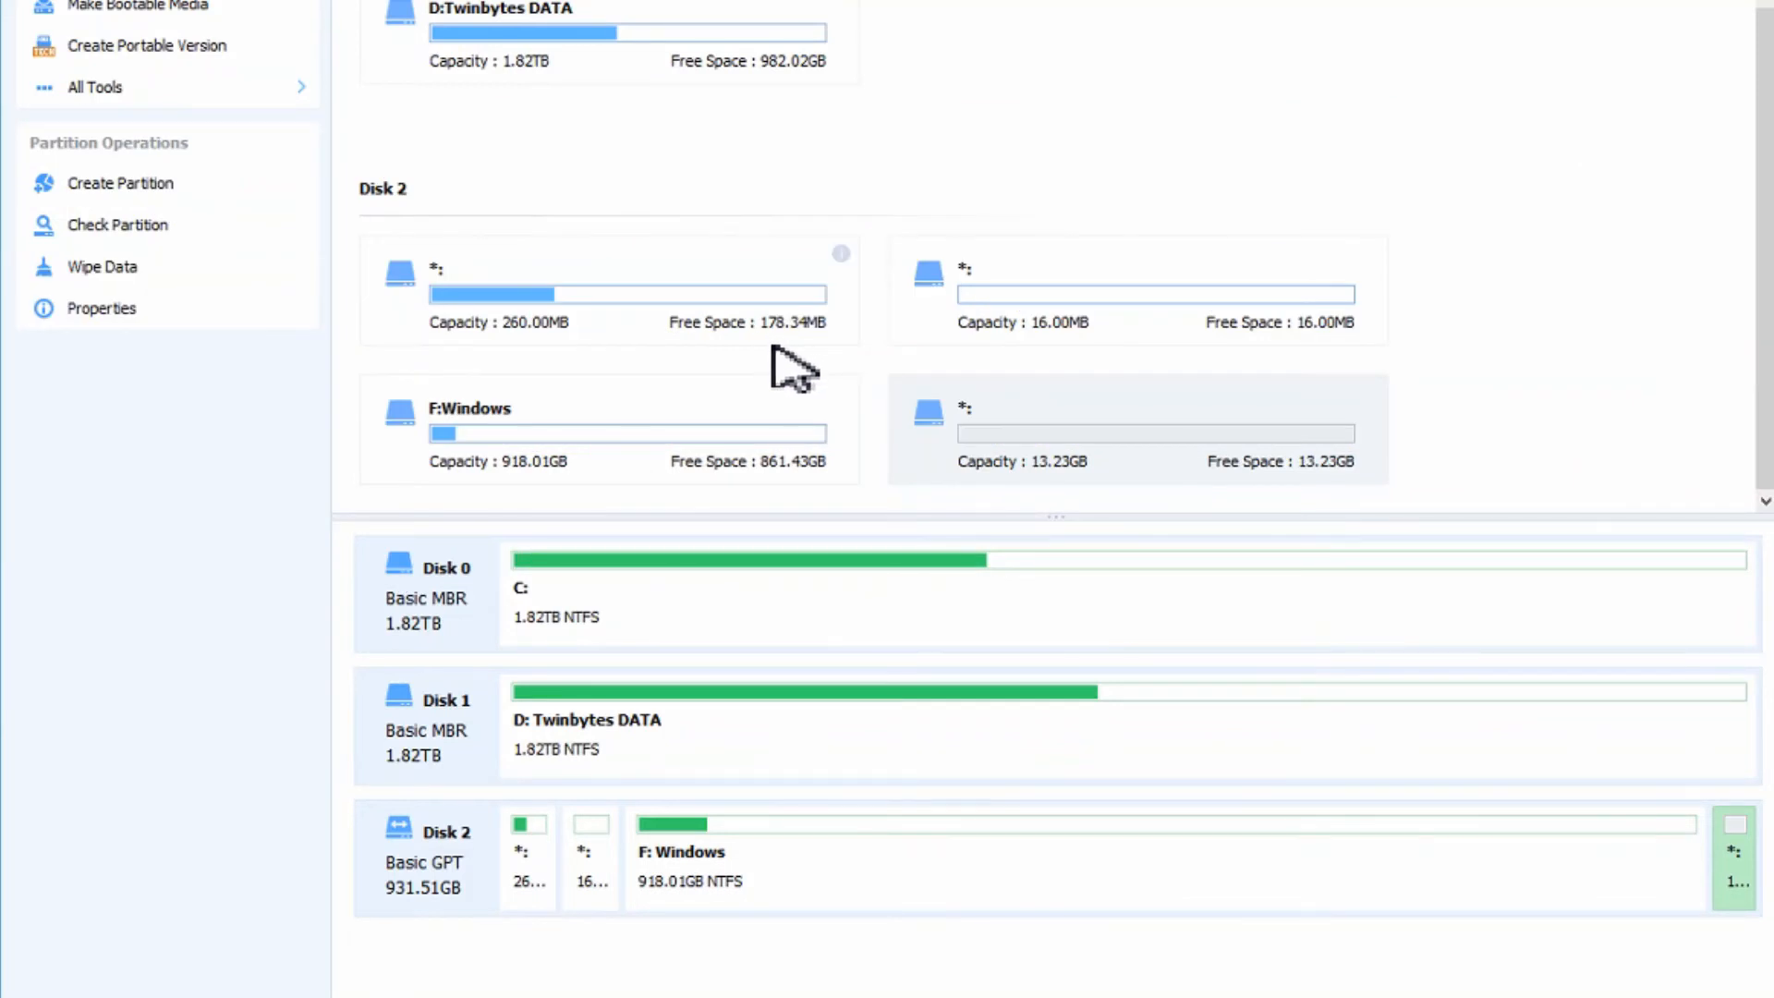
{"action": "left_click", "coordinate": [626, 288]}
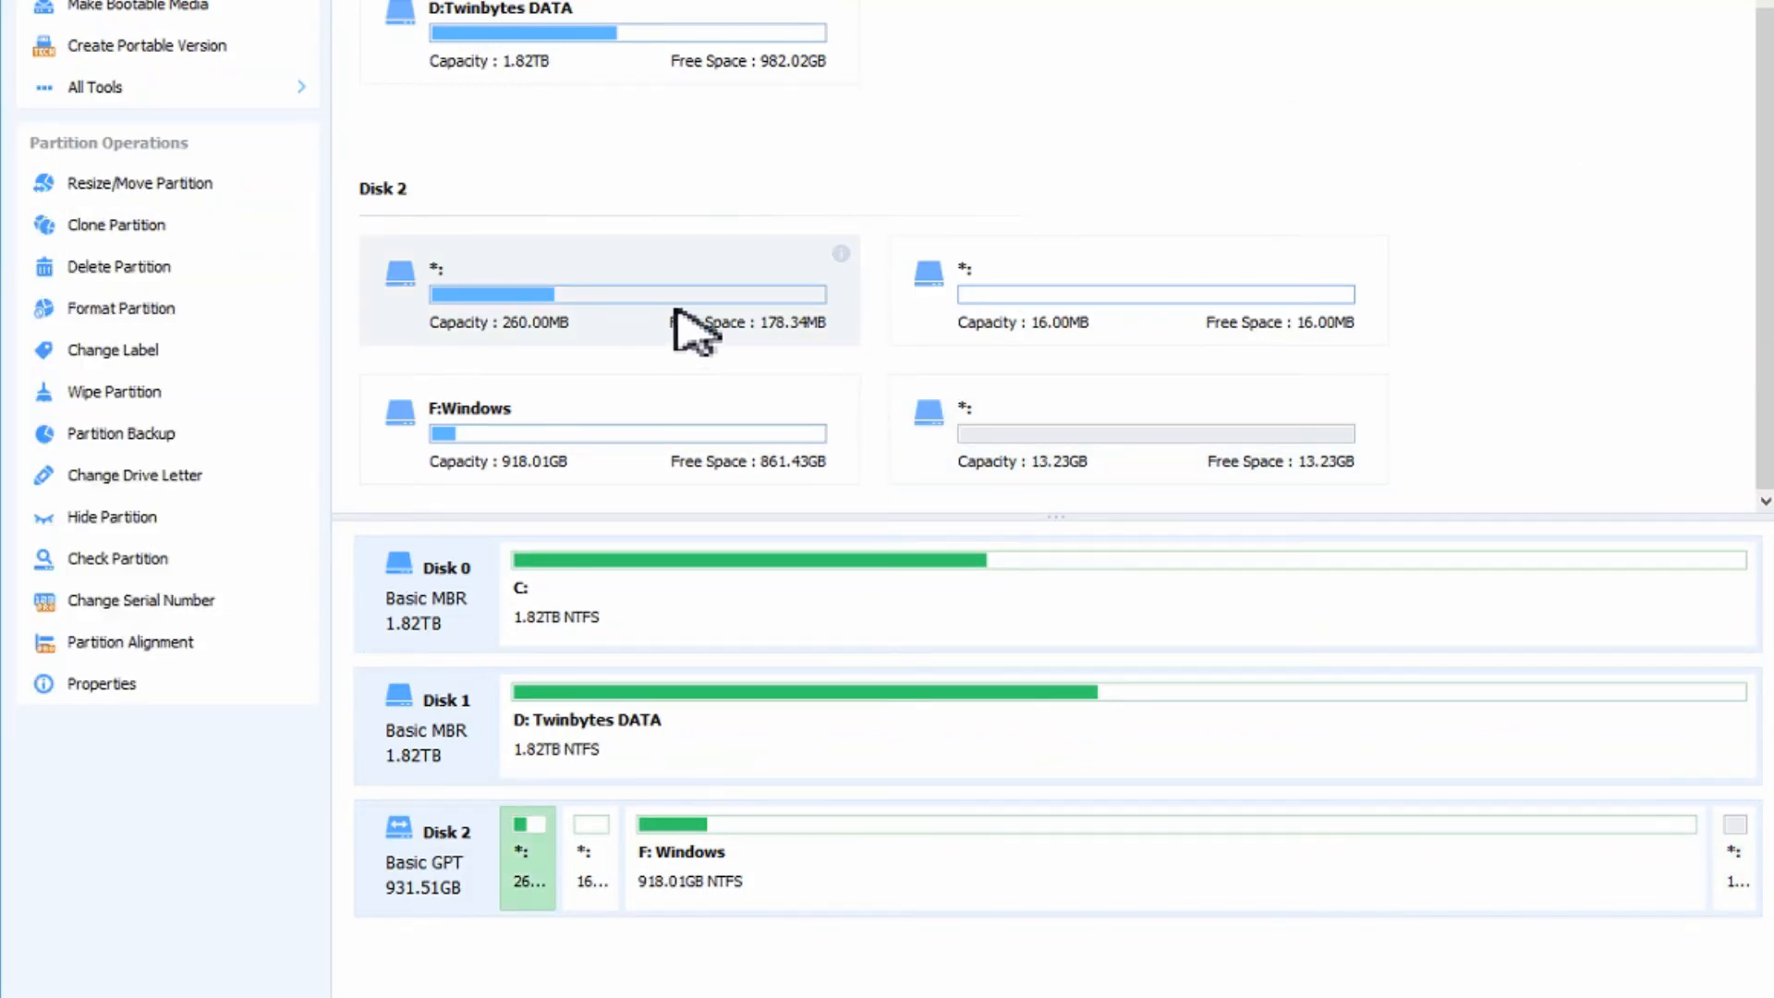
{"action": "mouse_move", "coordinate": [741, 336]}
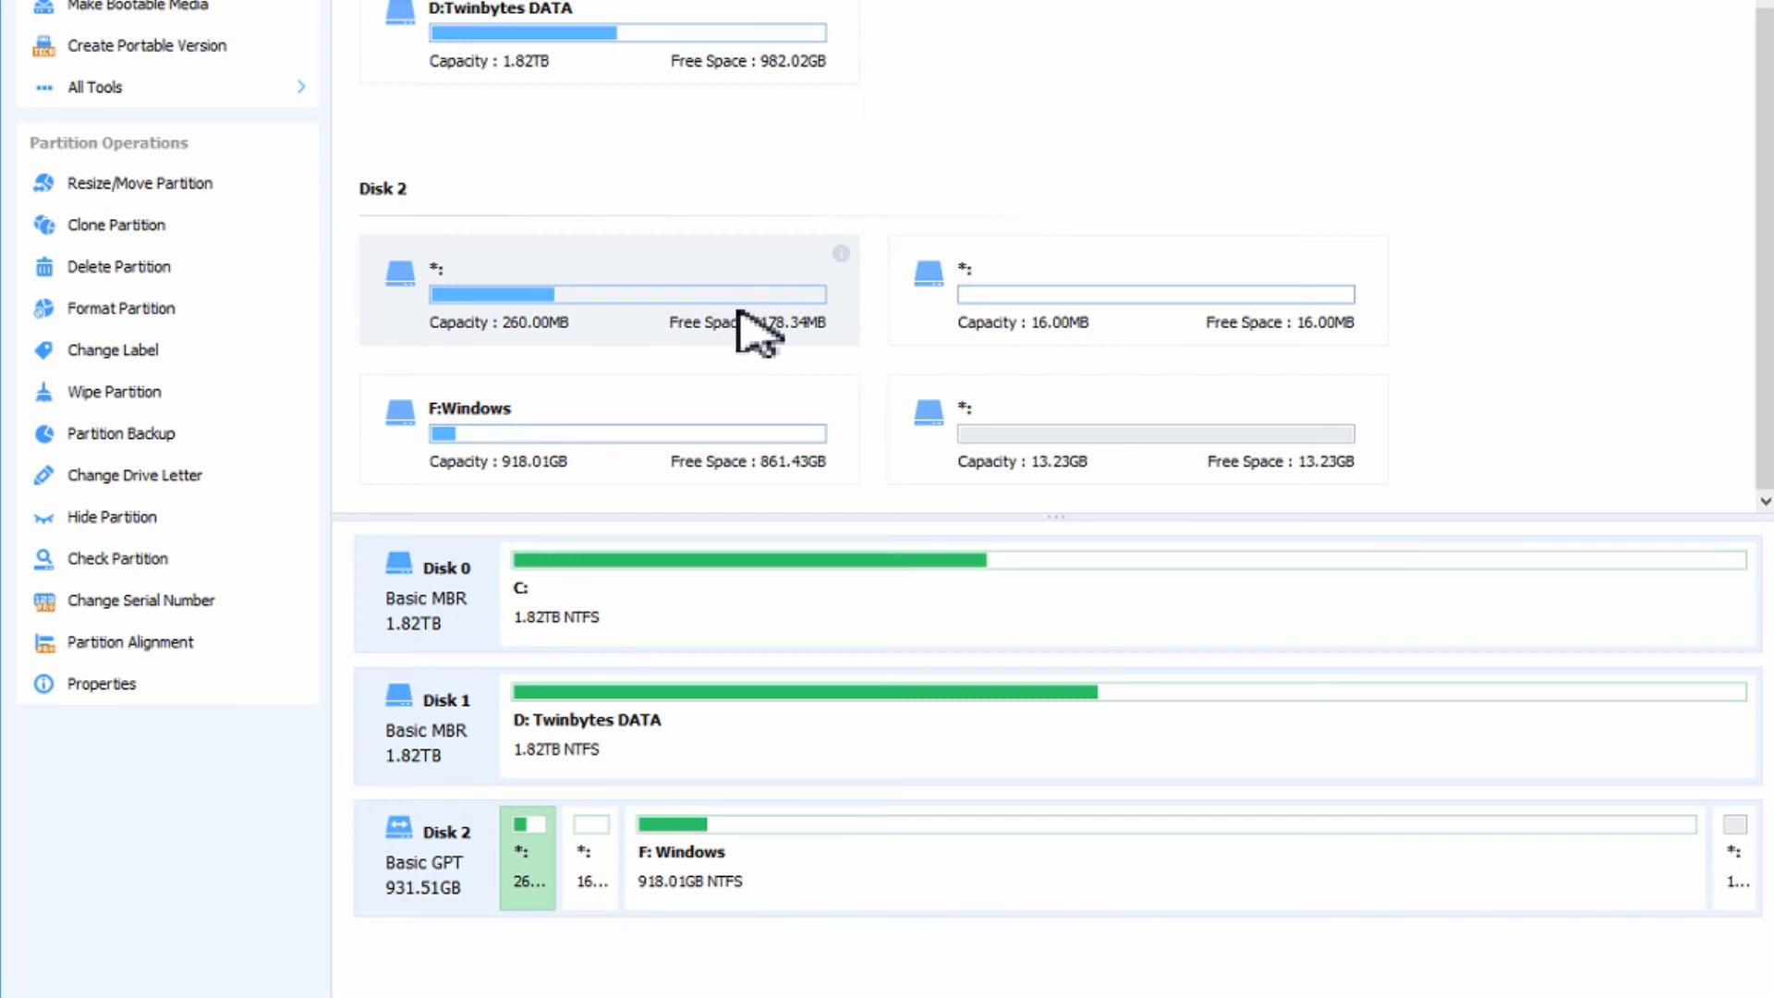
{"action": "mouse_move", "coordinate": [1020, 458]}
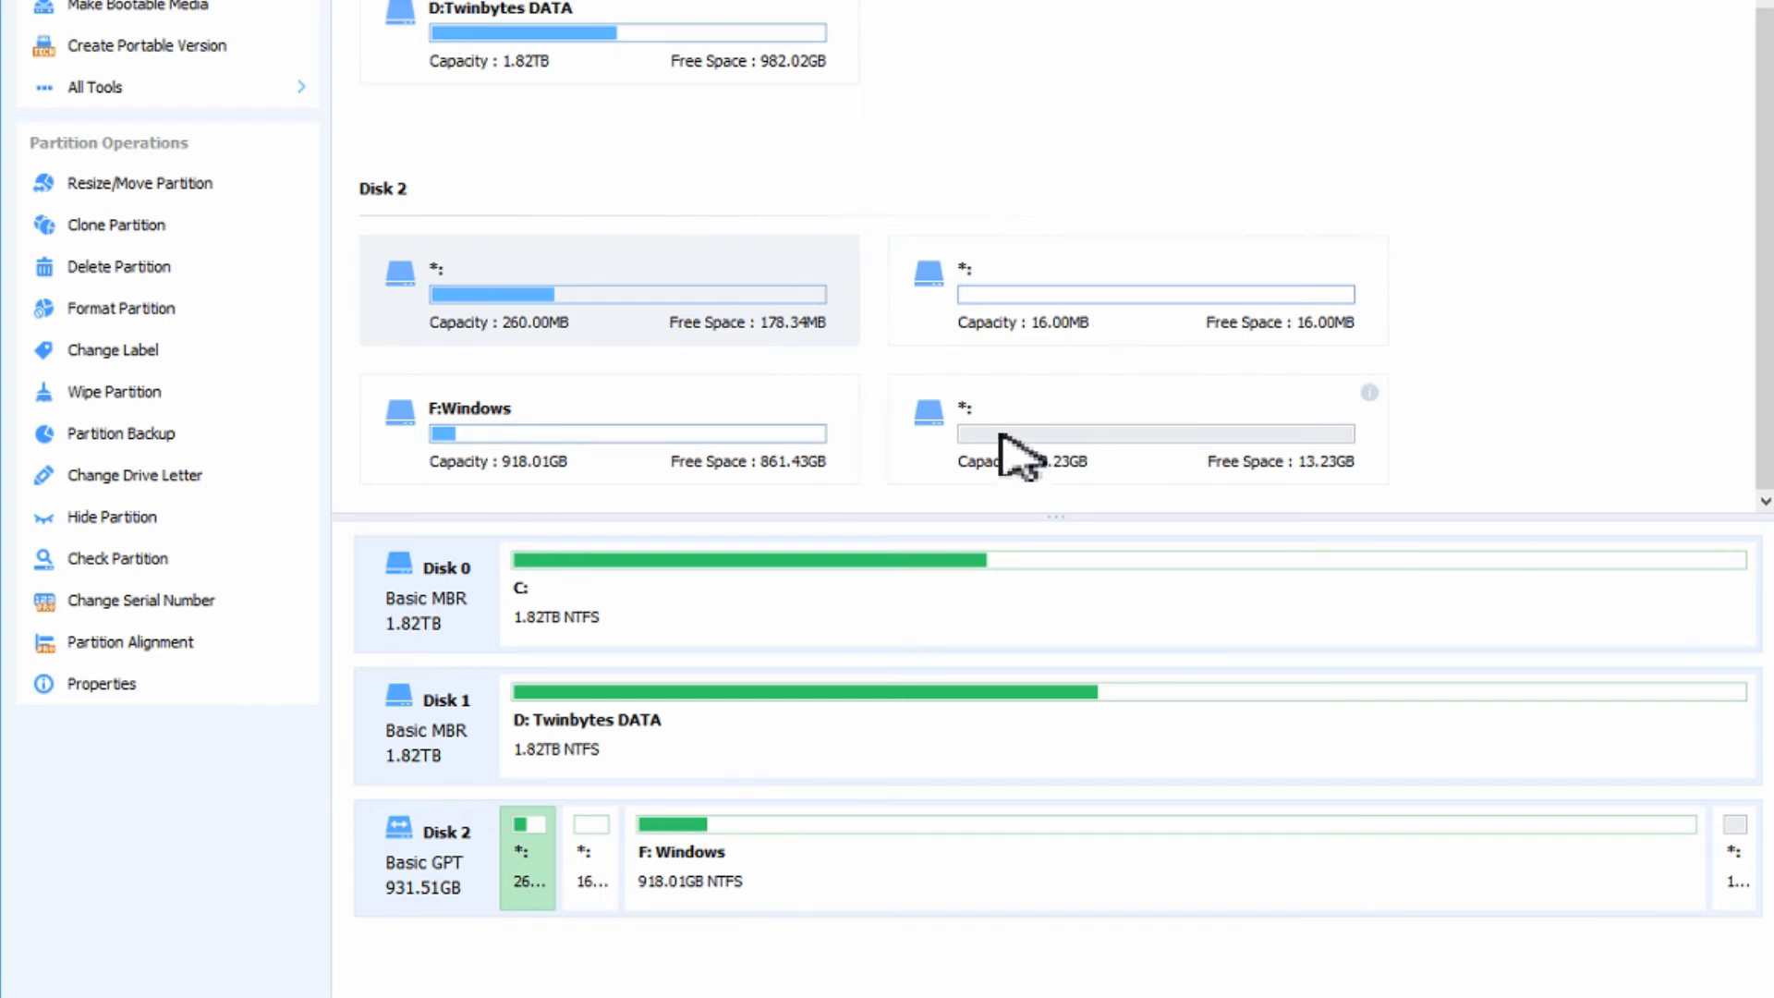
{"action": "left_click", "coordinate": [1153, 432]}
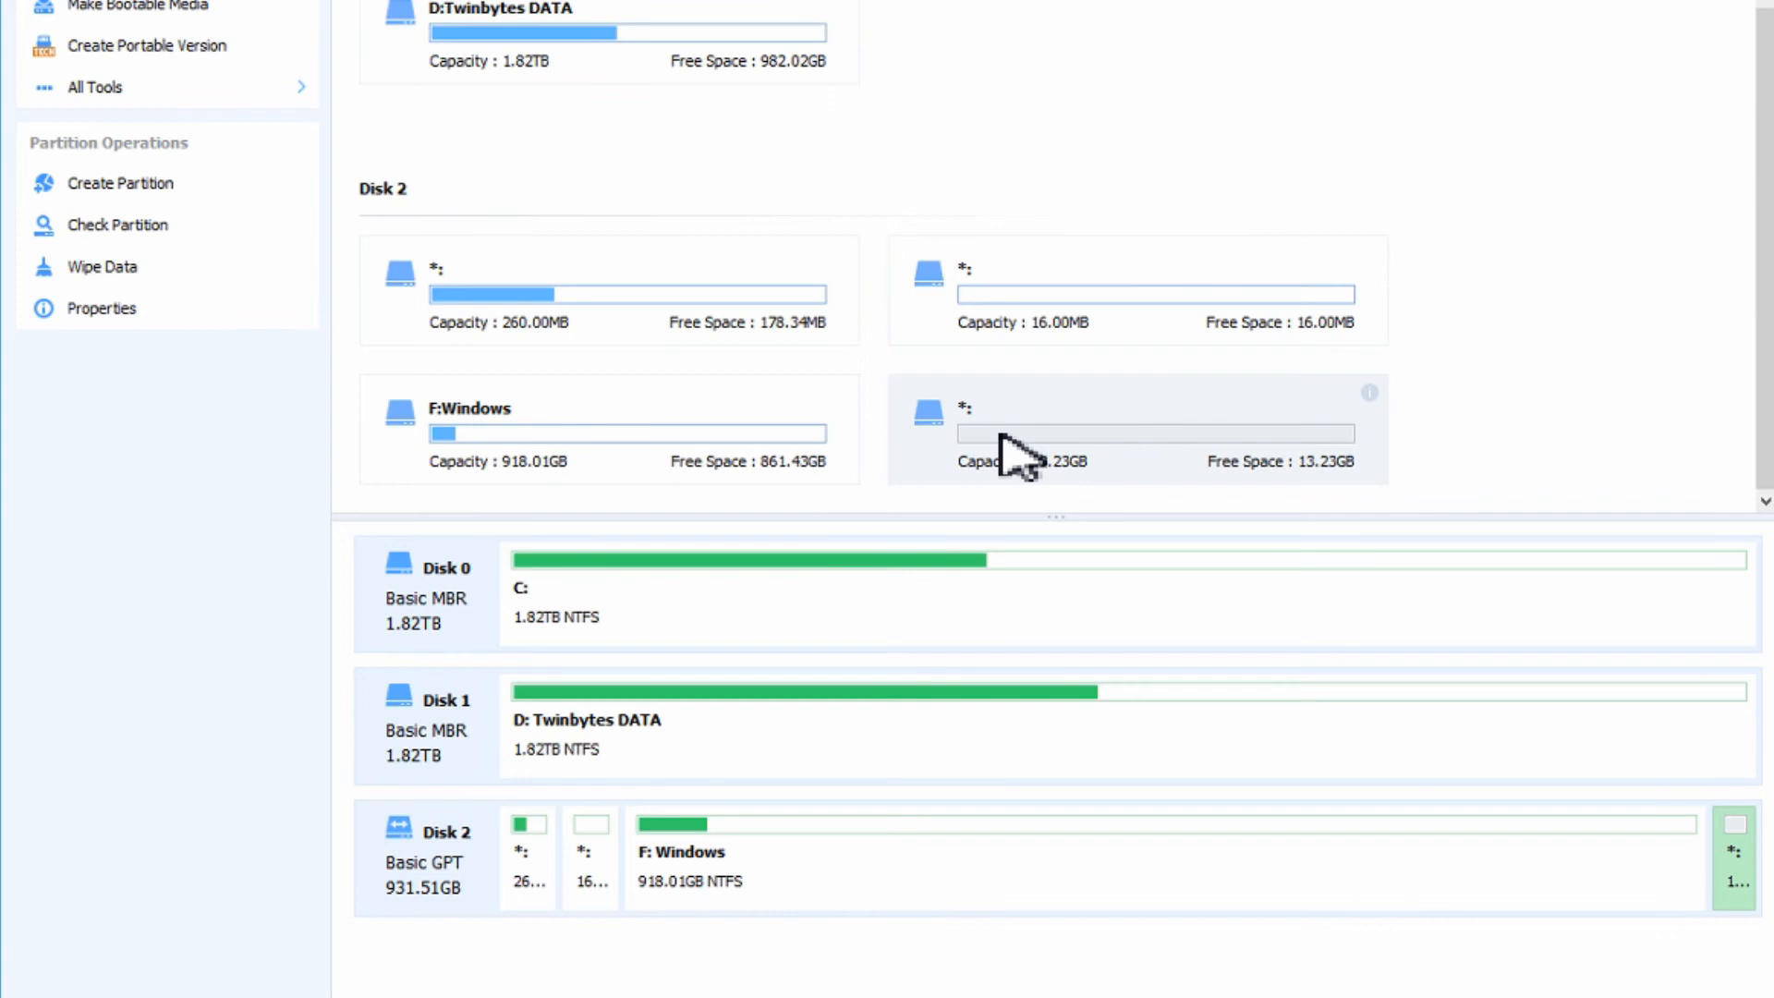
{"action": "left_click", "coordinate": [707, 464]}
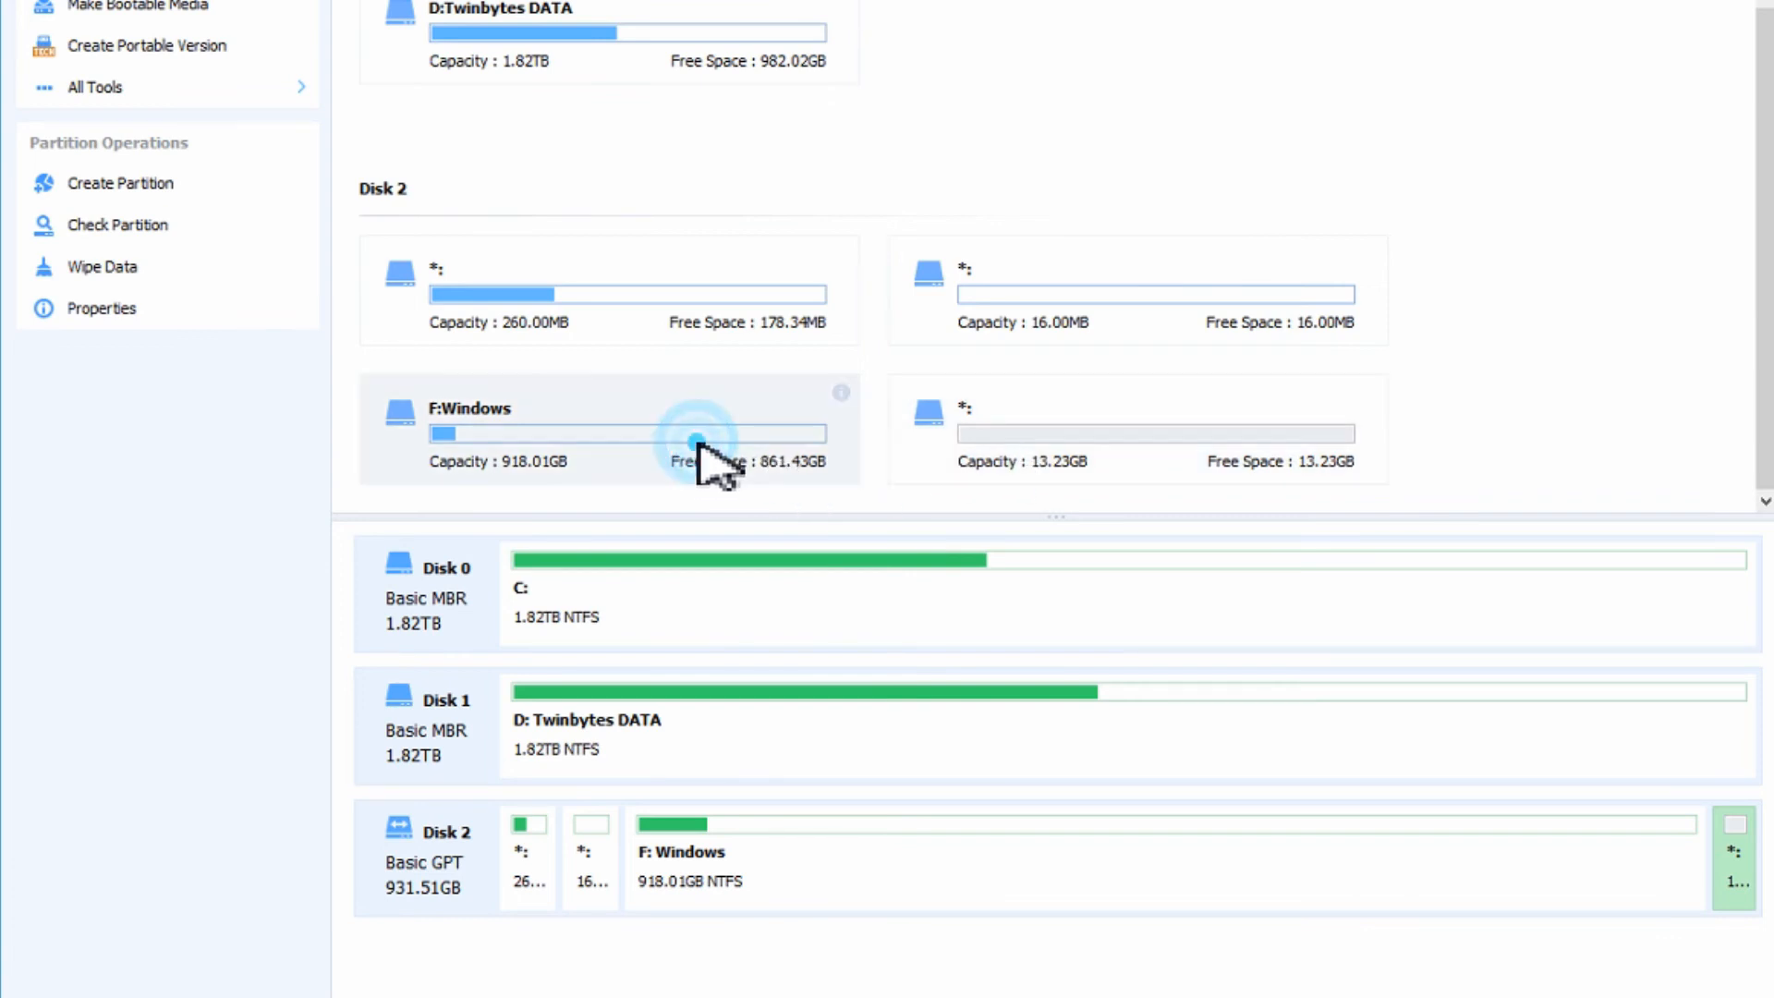
{"action": "left_click", "coordinate": [628, 432]}
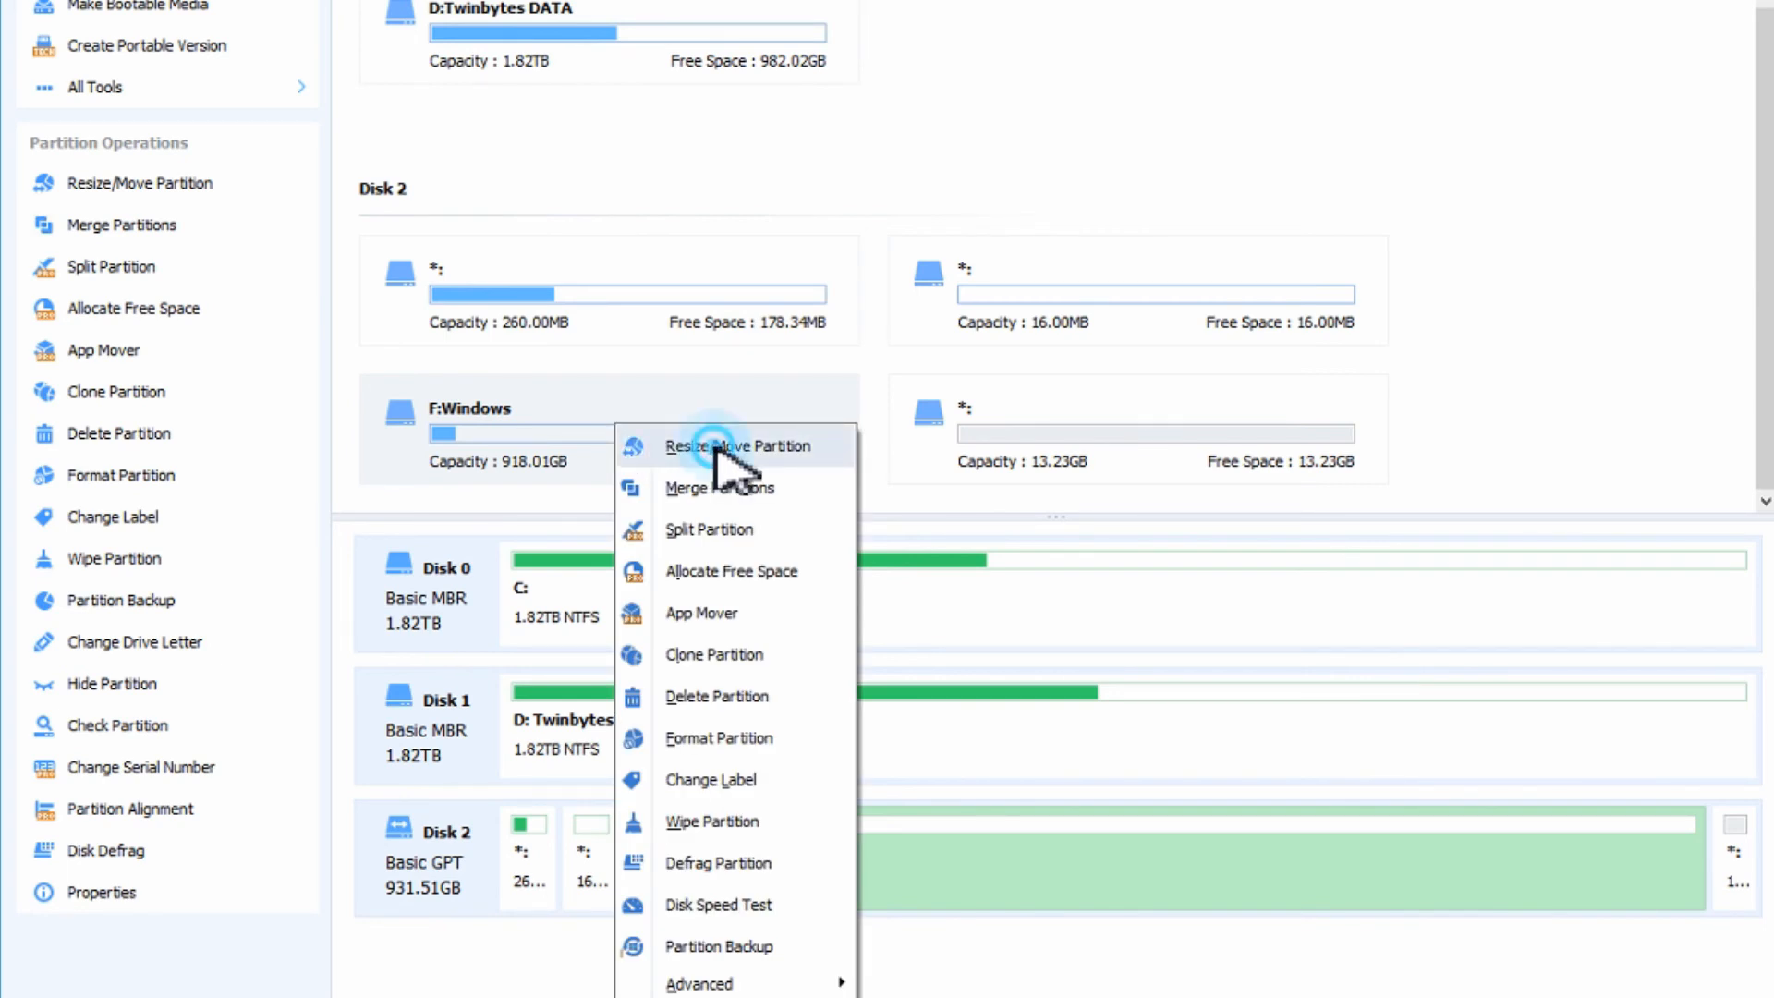
Resize F:Windows to 931.24GB so it absorbs the 13.23GB unallocated space.
{"action": "left_click", "coordinate": [737, 445]}
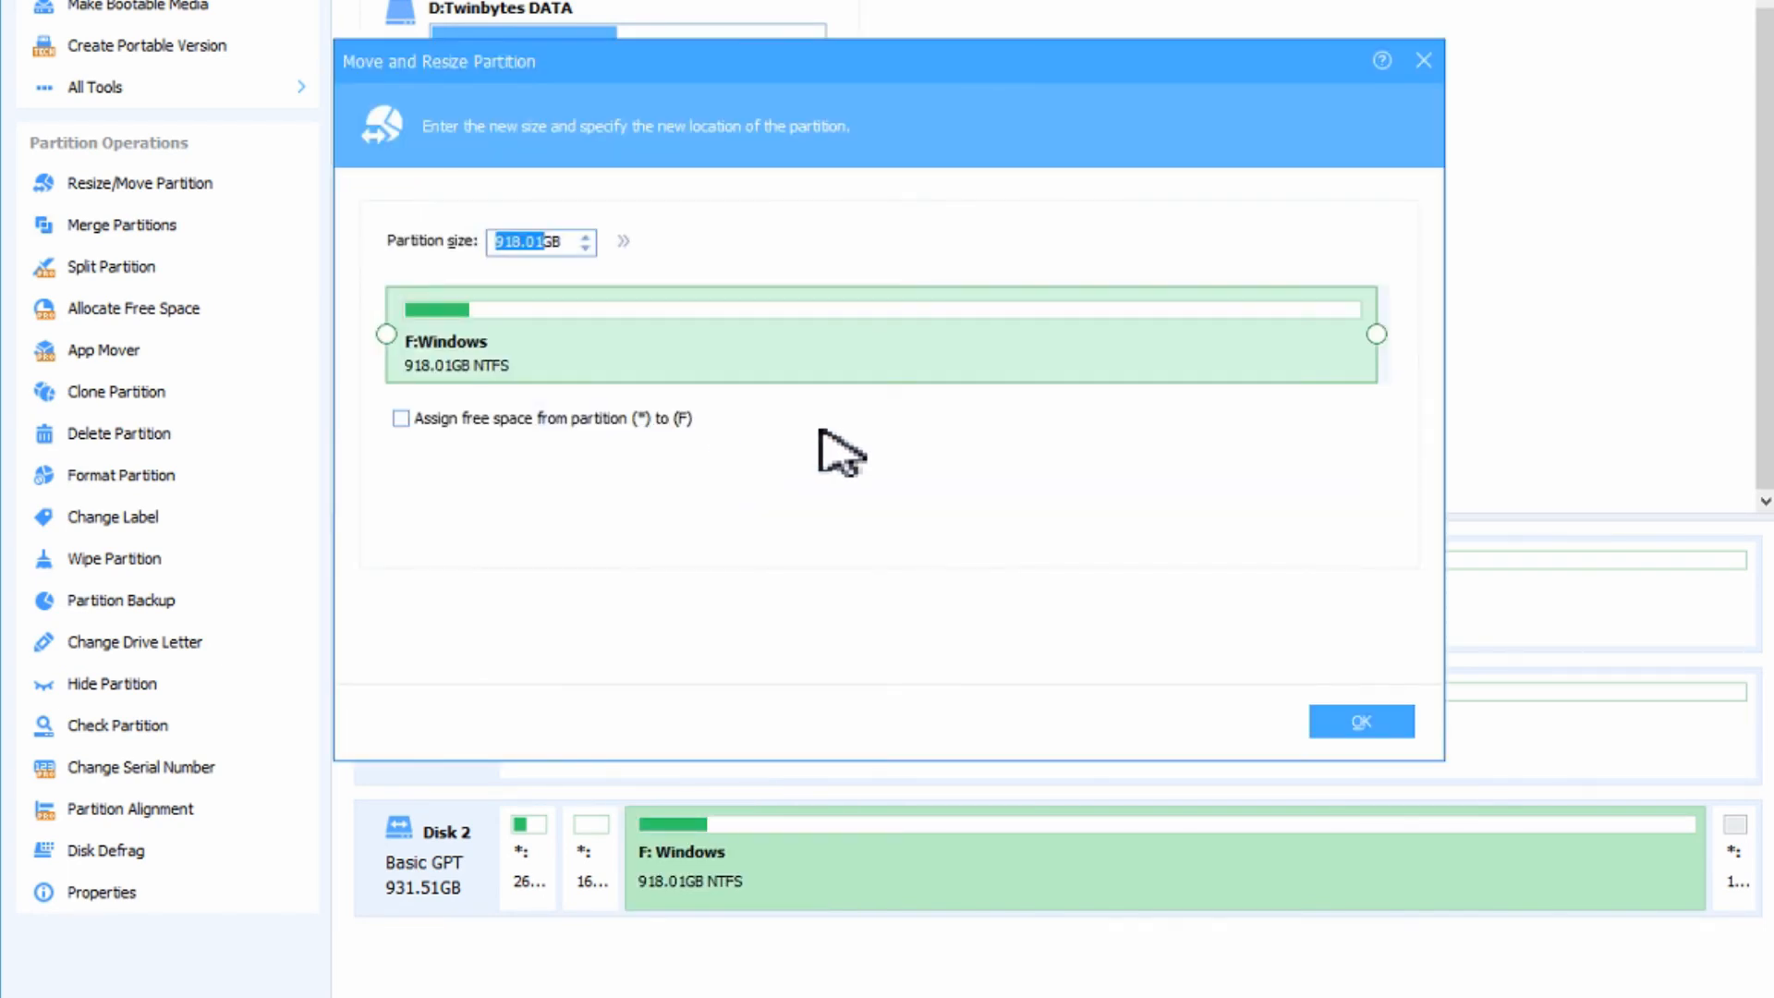
{"action": "mouse_move", "coordinate": [816, 386]}
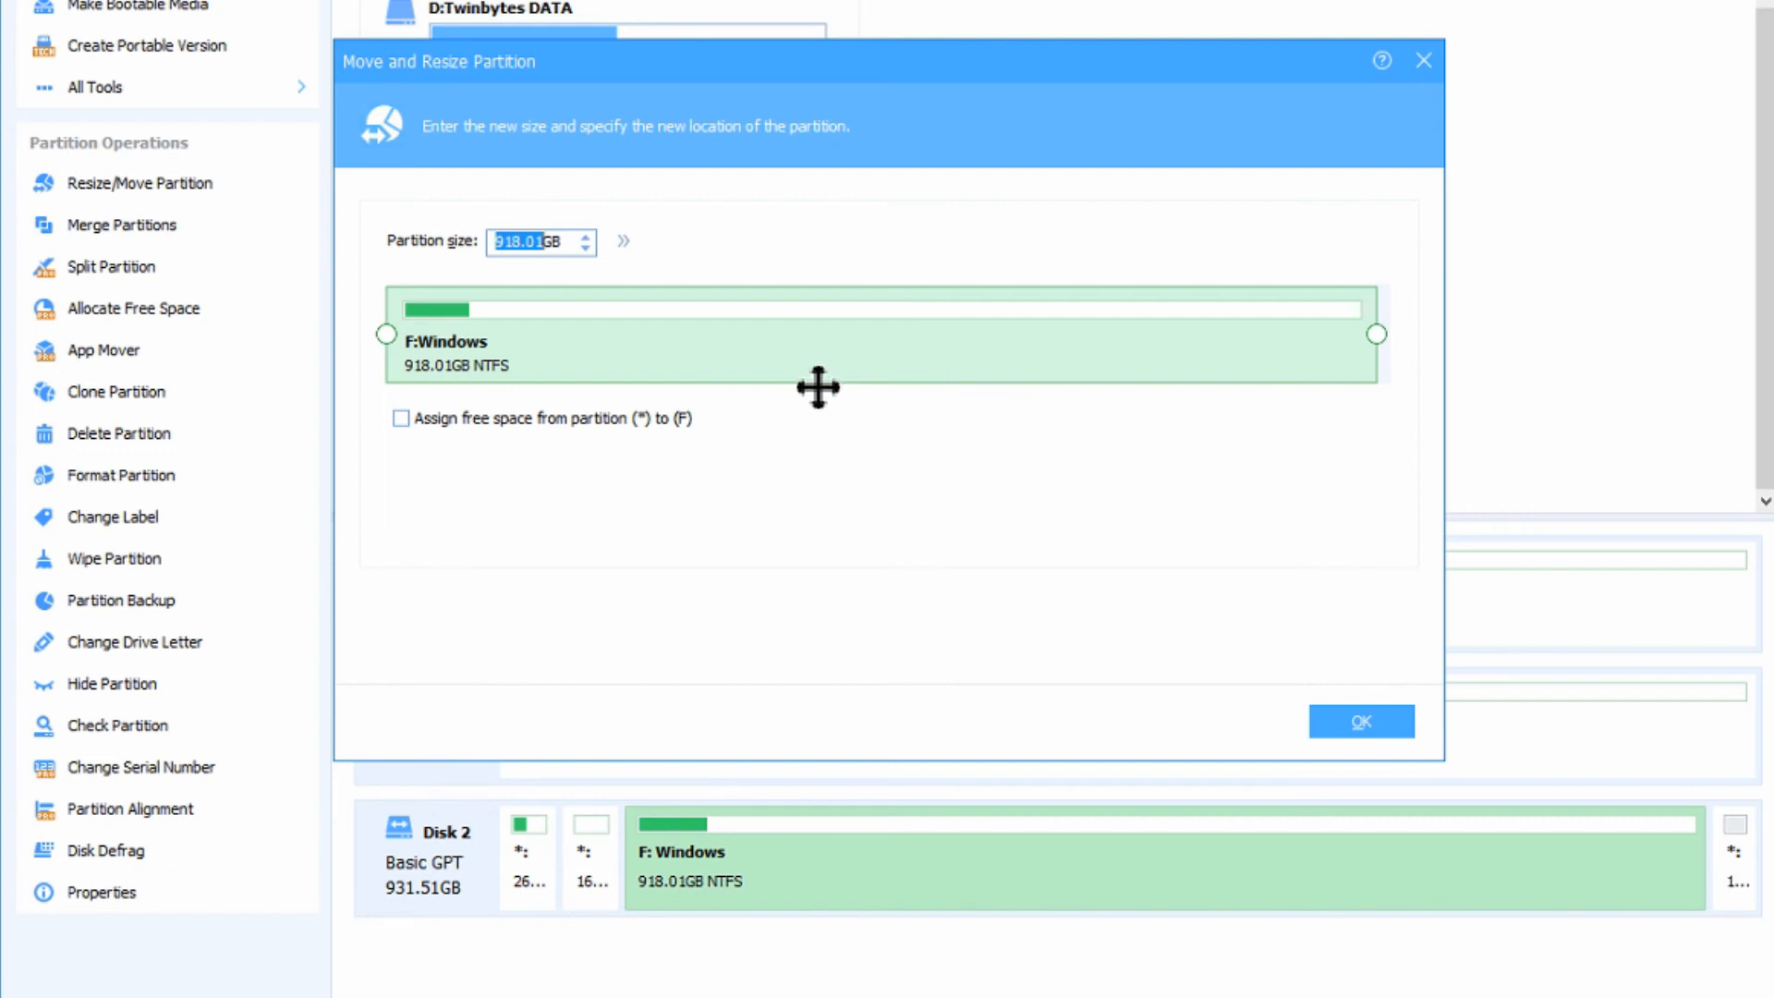
{"action": "mouse_move", "coordinate": [1401, 354]}
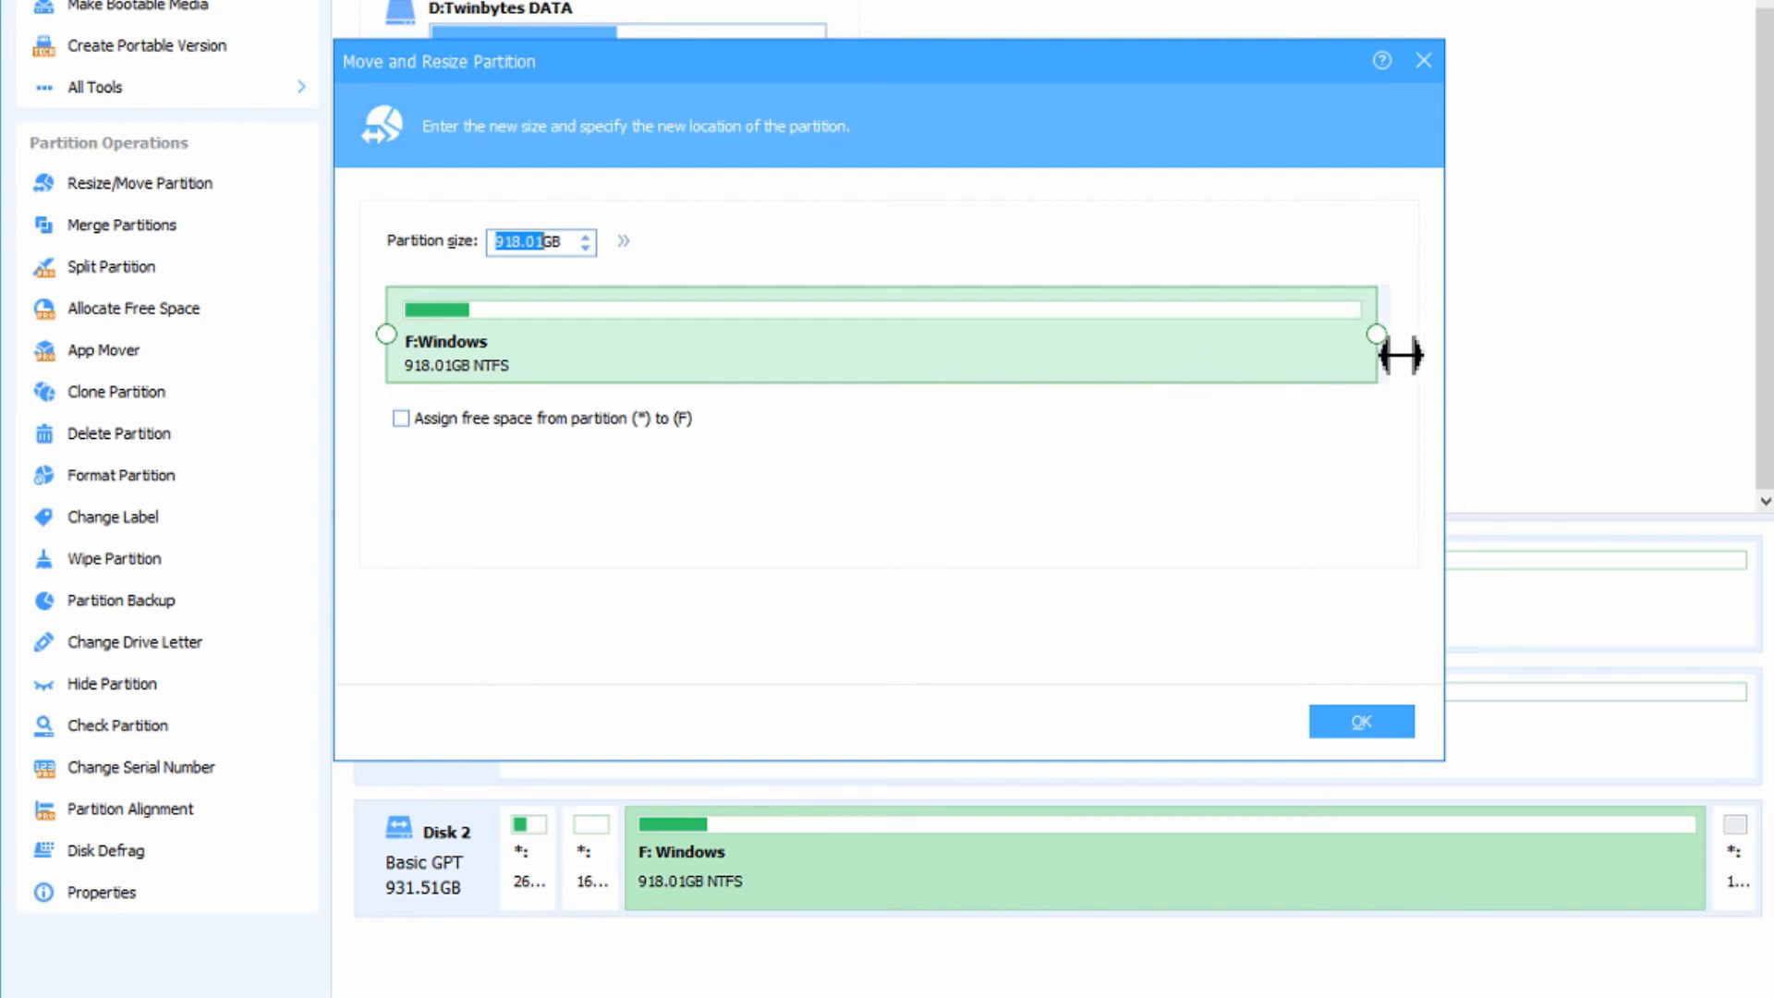
{"action": "mouse_move", "coordinate": [1406, 389]}
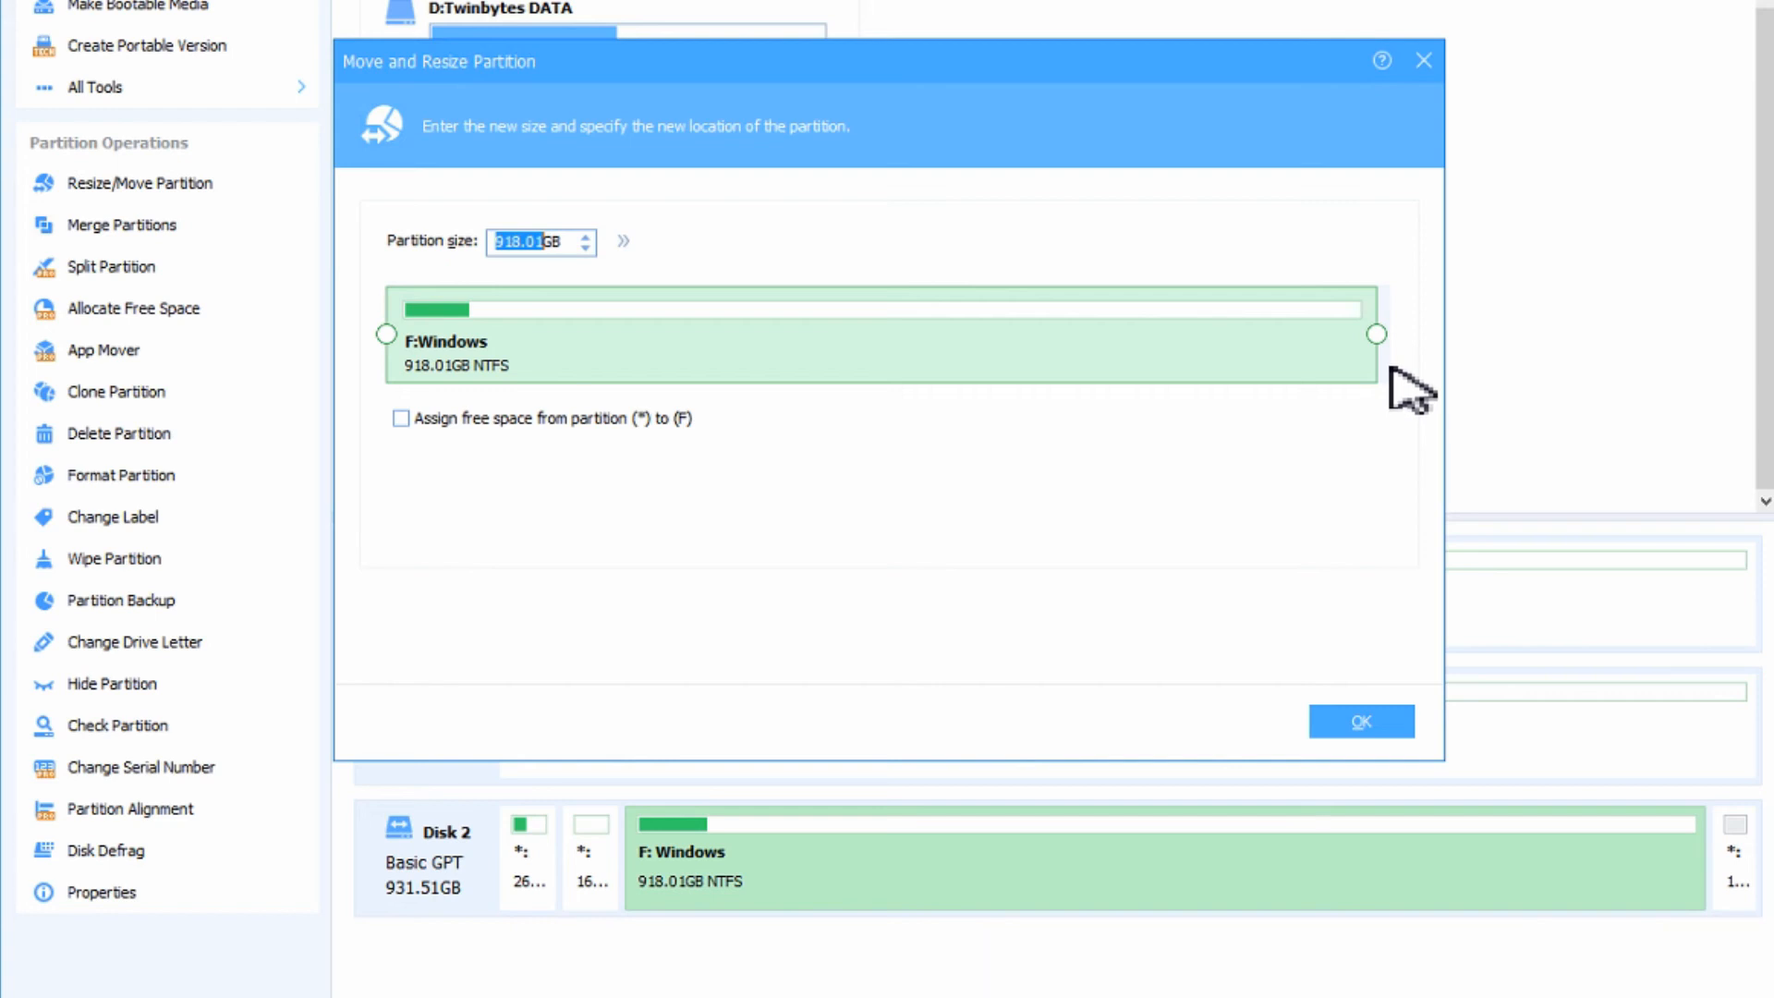
{"action": "mouse_move", "coordinate": [1376, 334]}
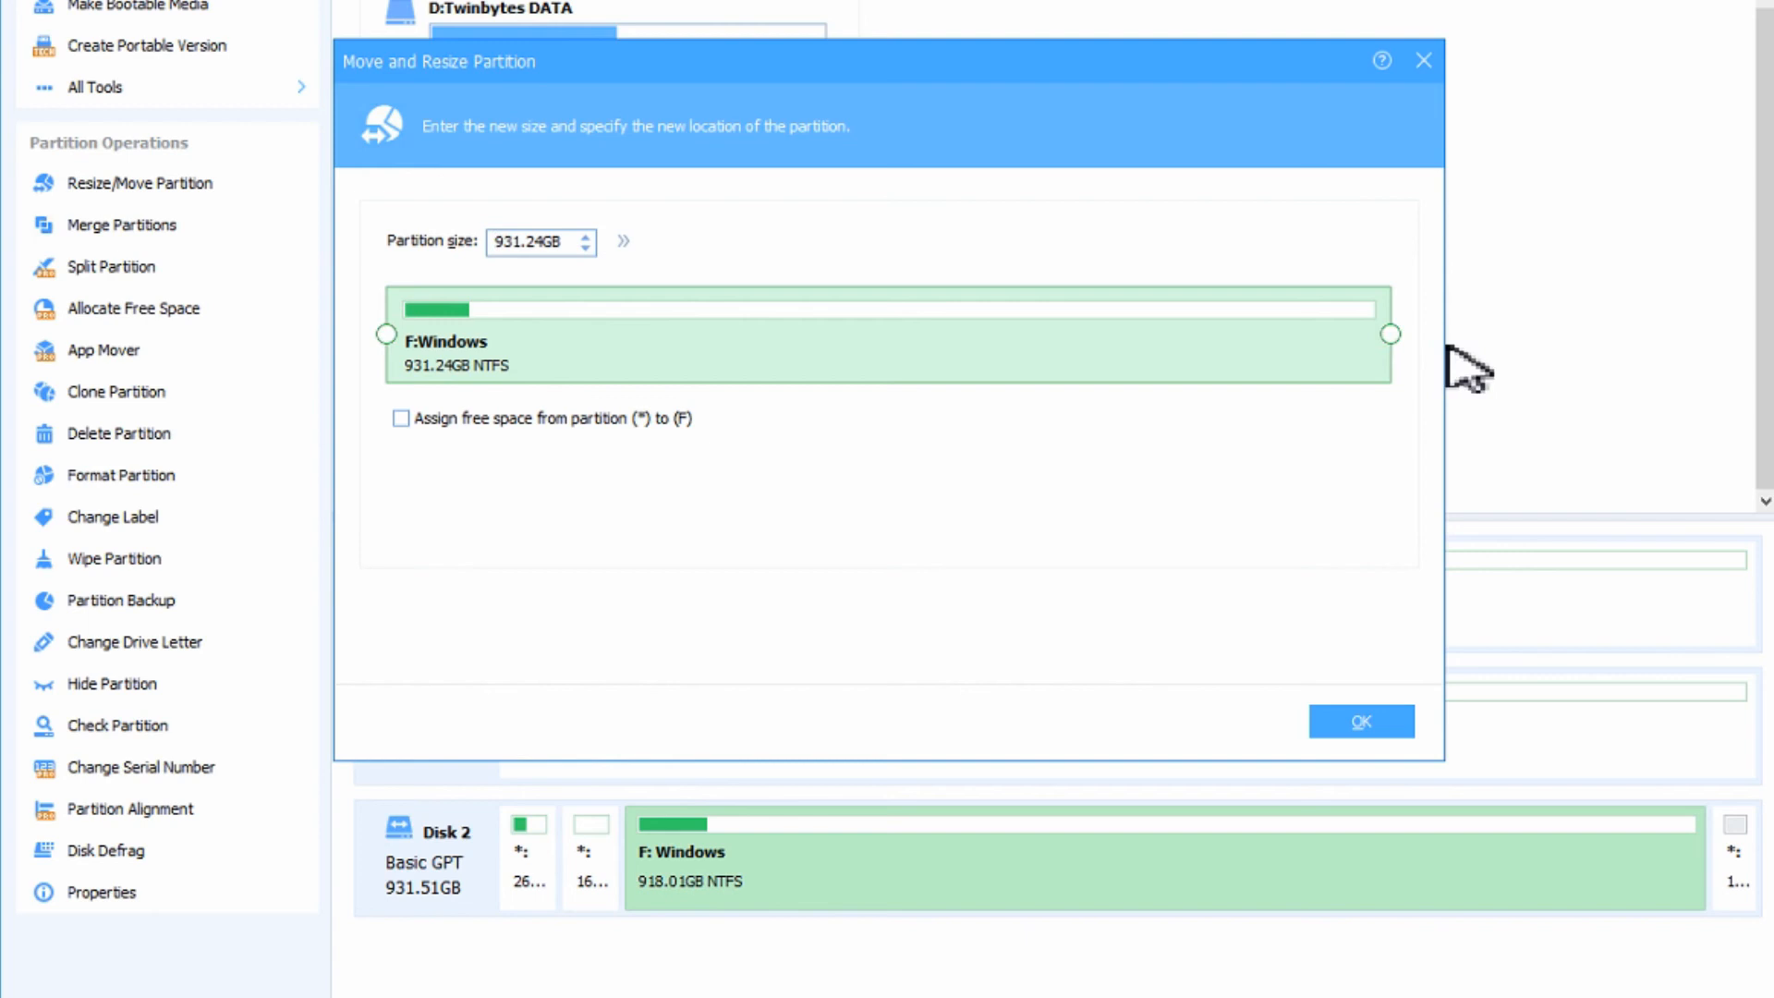
{"action": "left_click", "coordinate": [622, 240]}
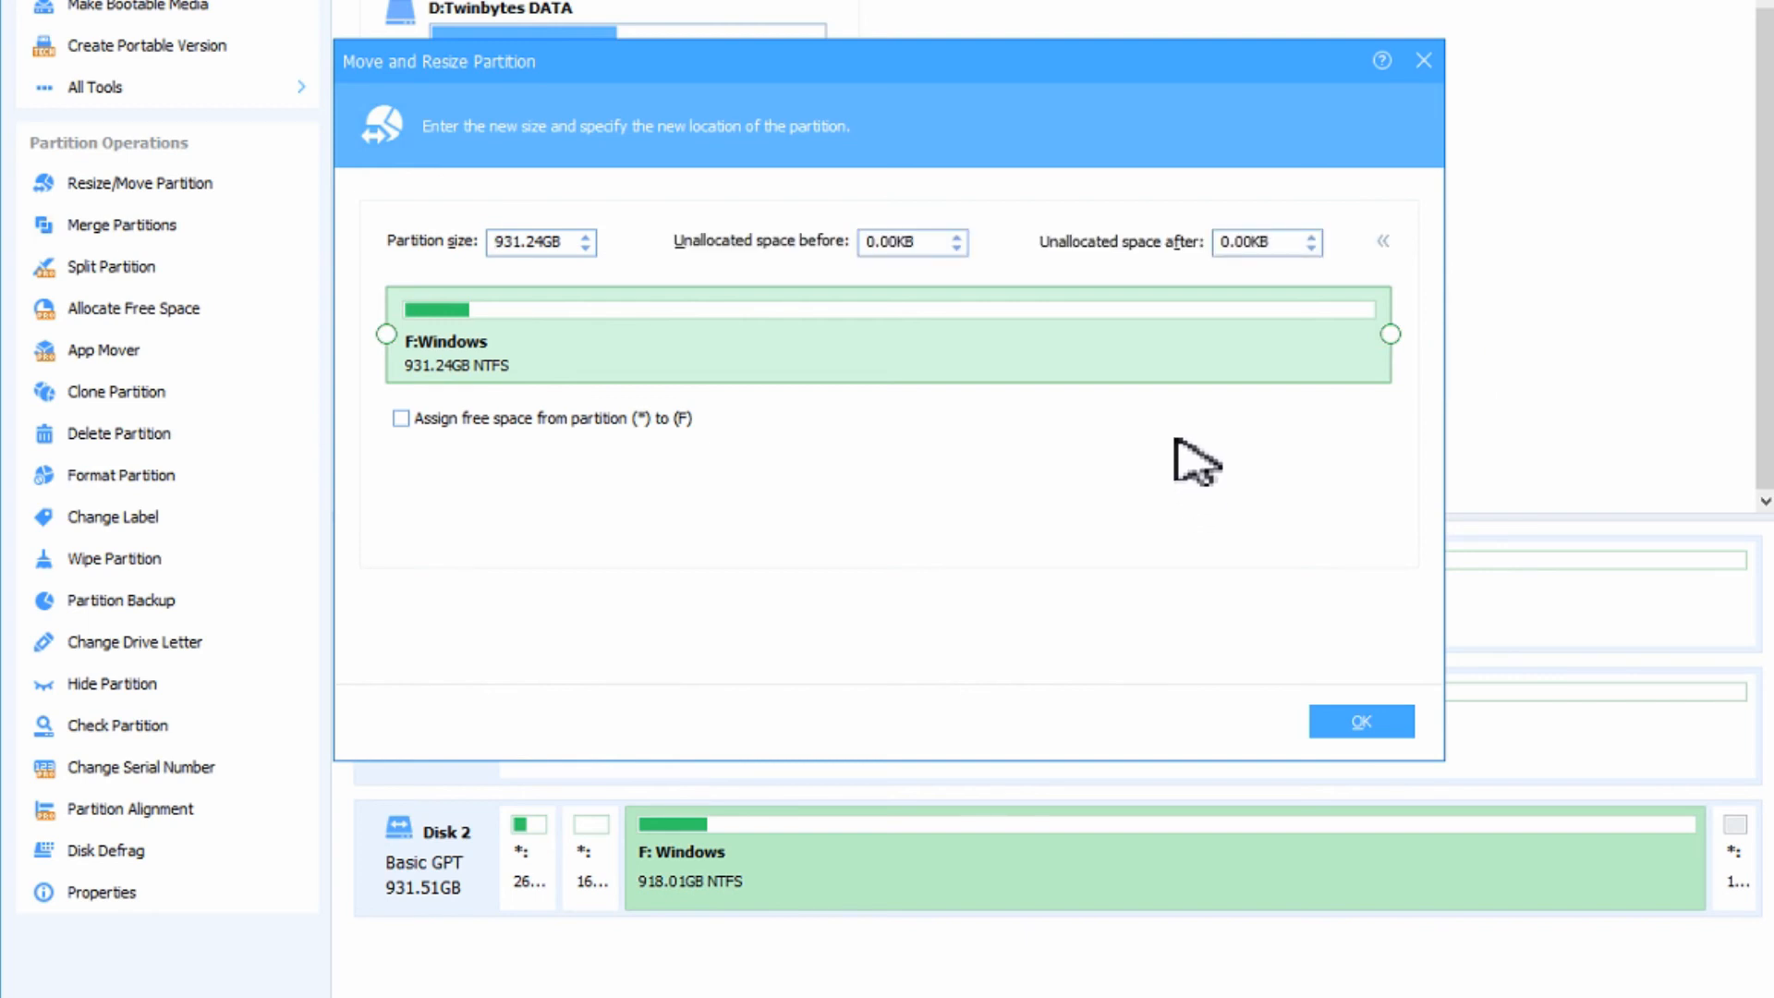
{"action": "left_click", "coordinate": [1362, 720]}
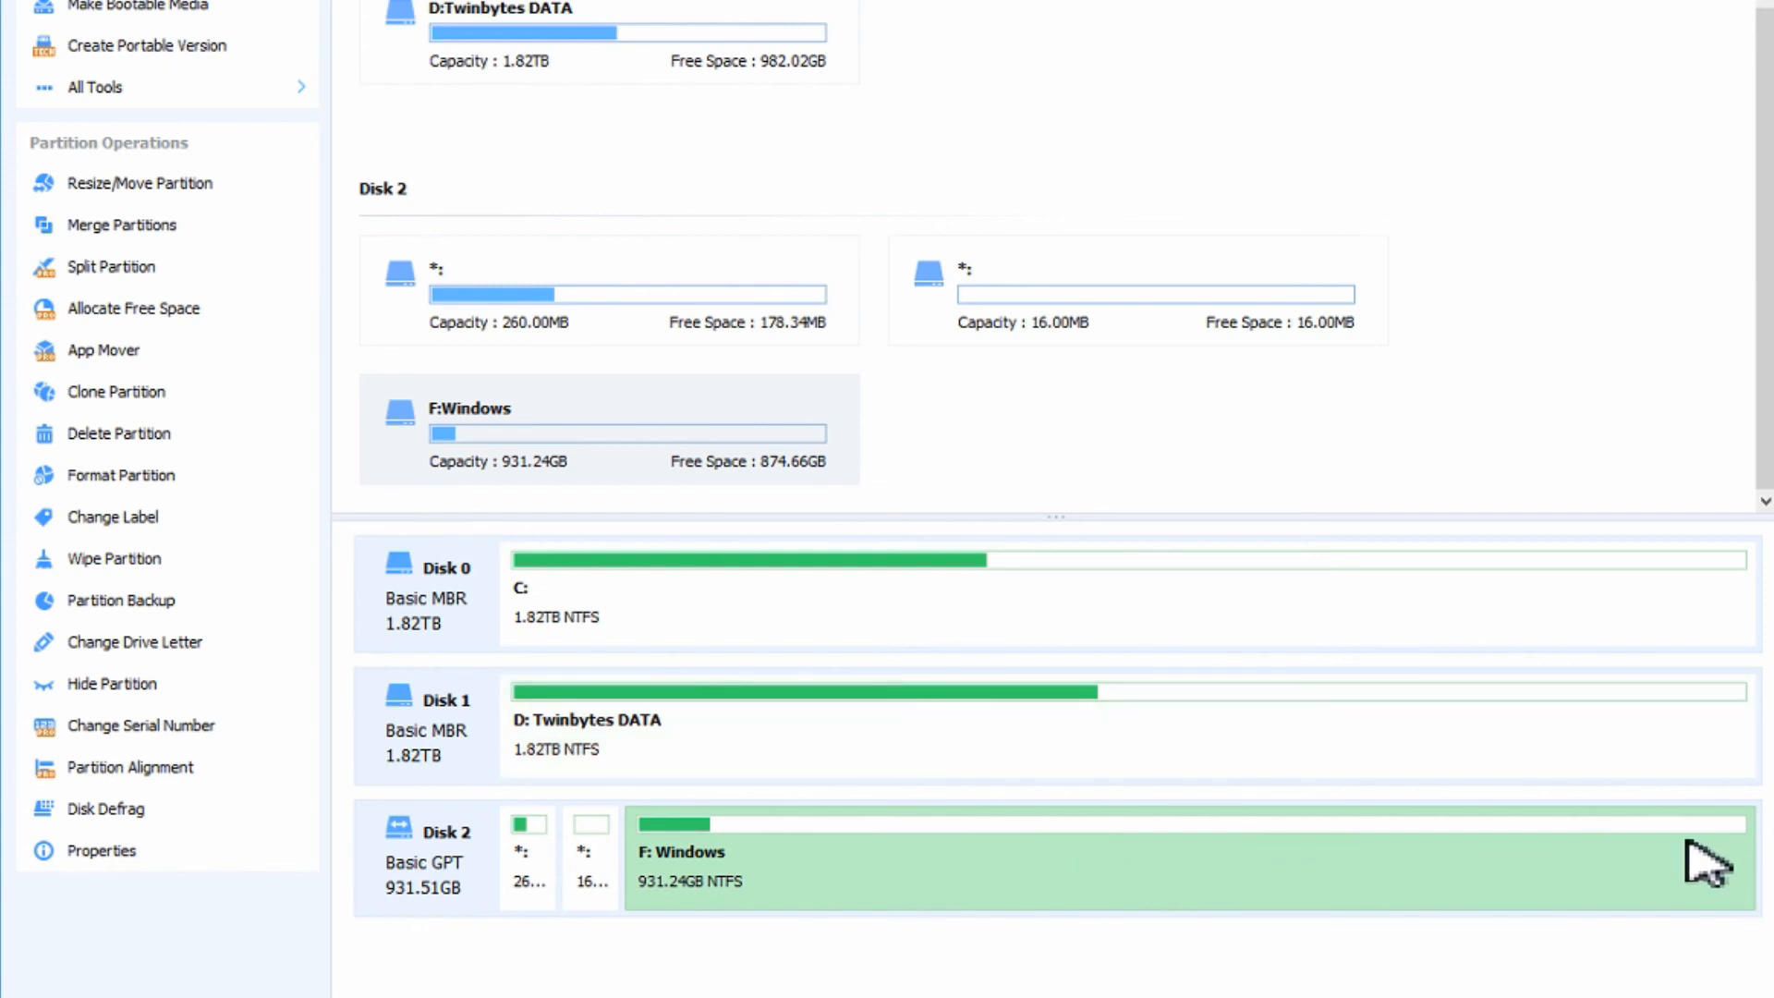
{"action": "mouse_move", "coordinate": [1757, 876]}
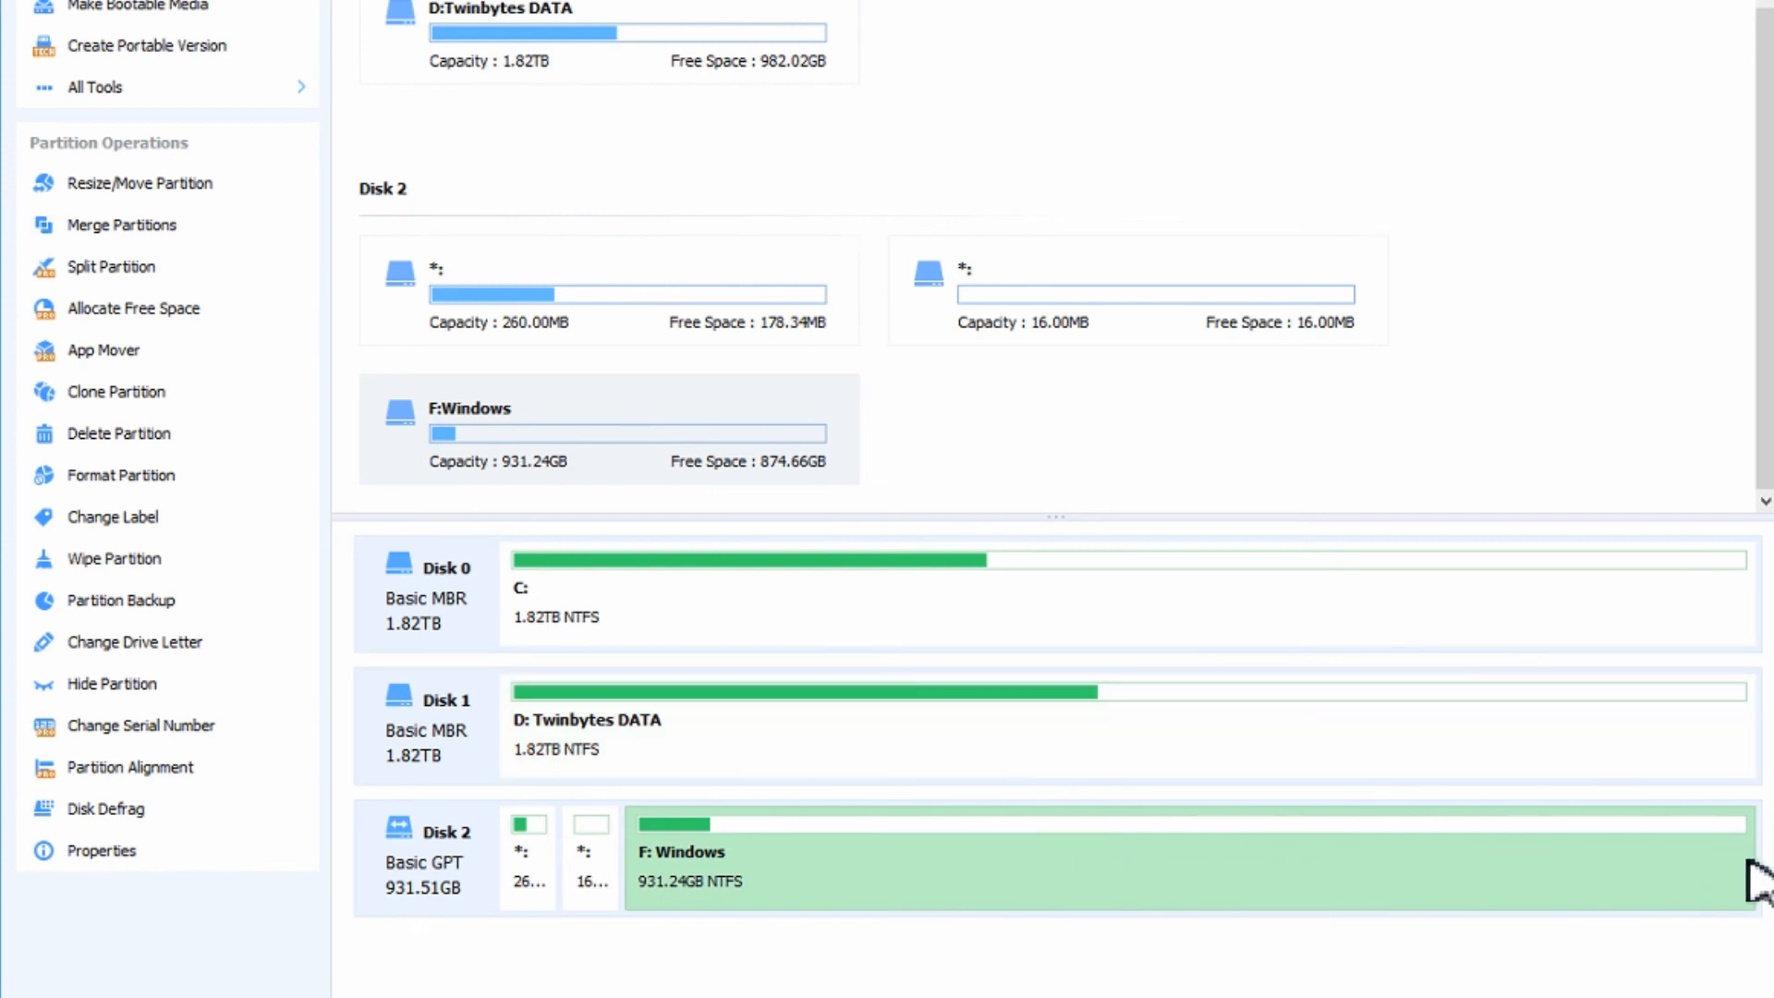
{"action": "scroll", "scroll_direction": "up", "scroll_amount": 3}
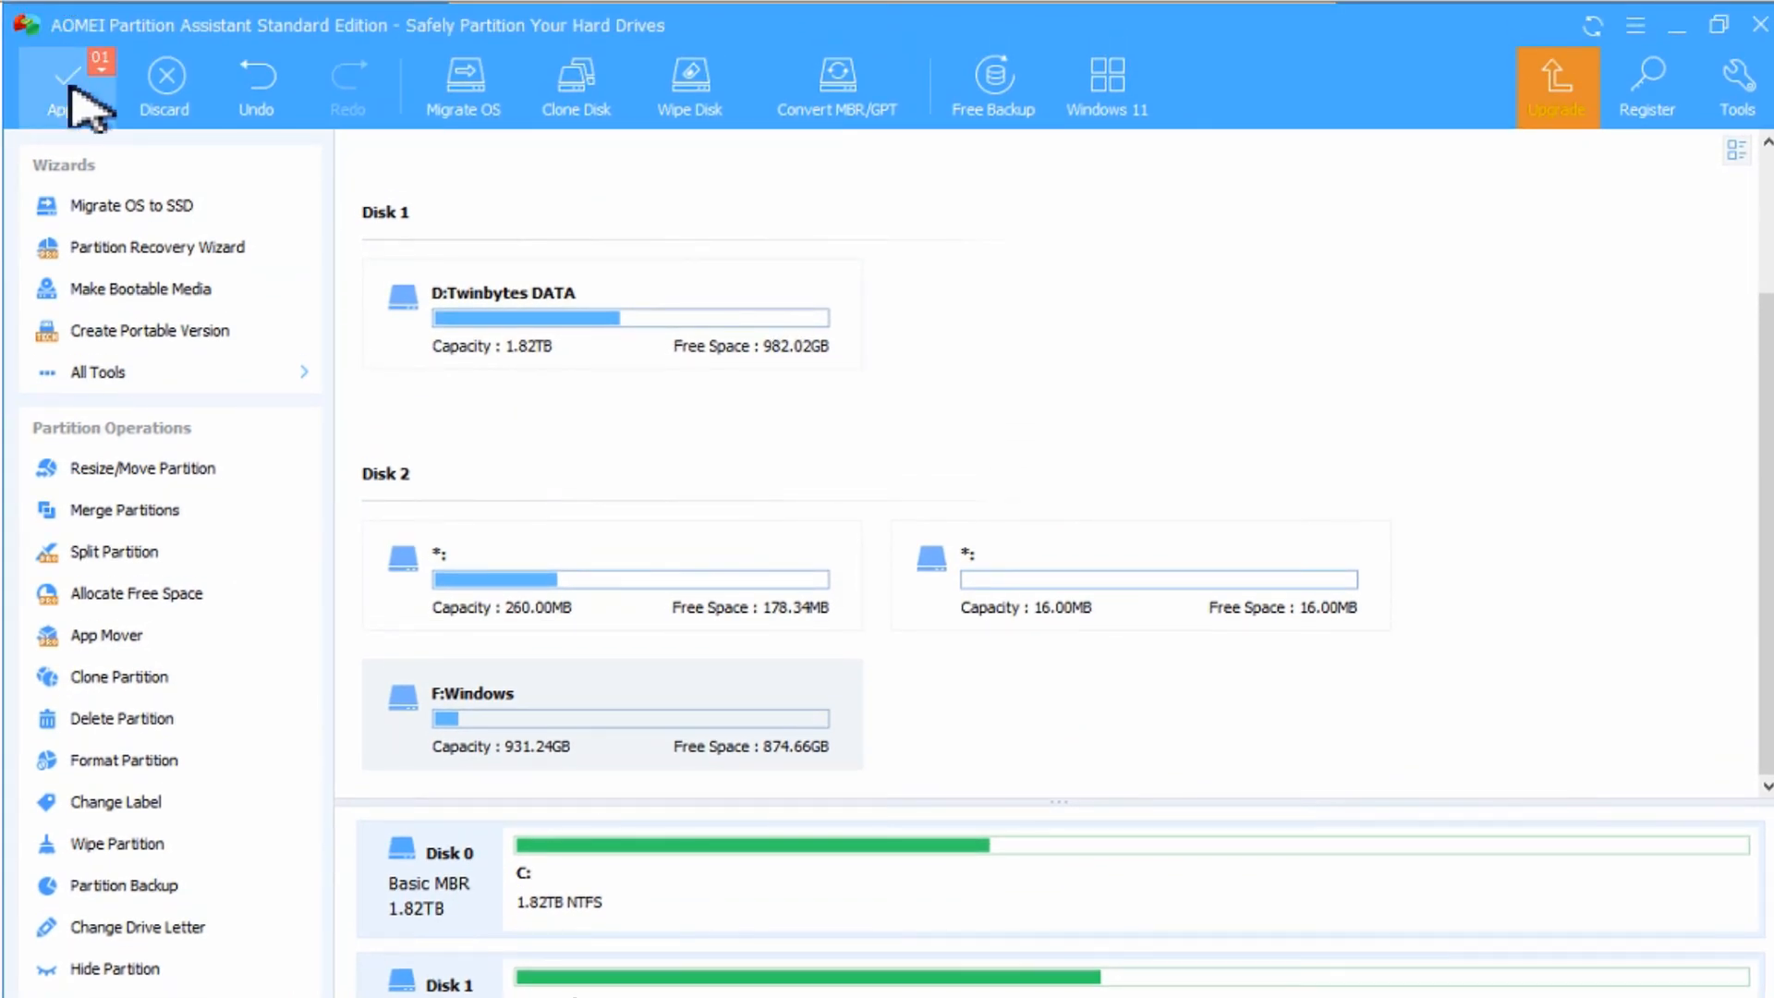
Apply the pending resize so F:Windows actually spans 931.24GB on Disk 2.
{"action": "left_click", "coordinate": [60, 85]}
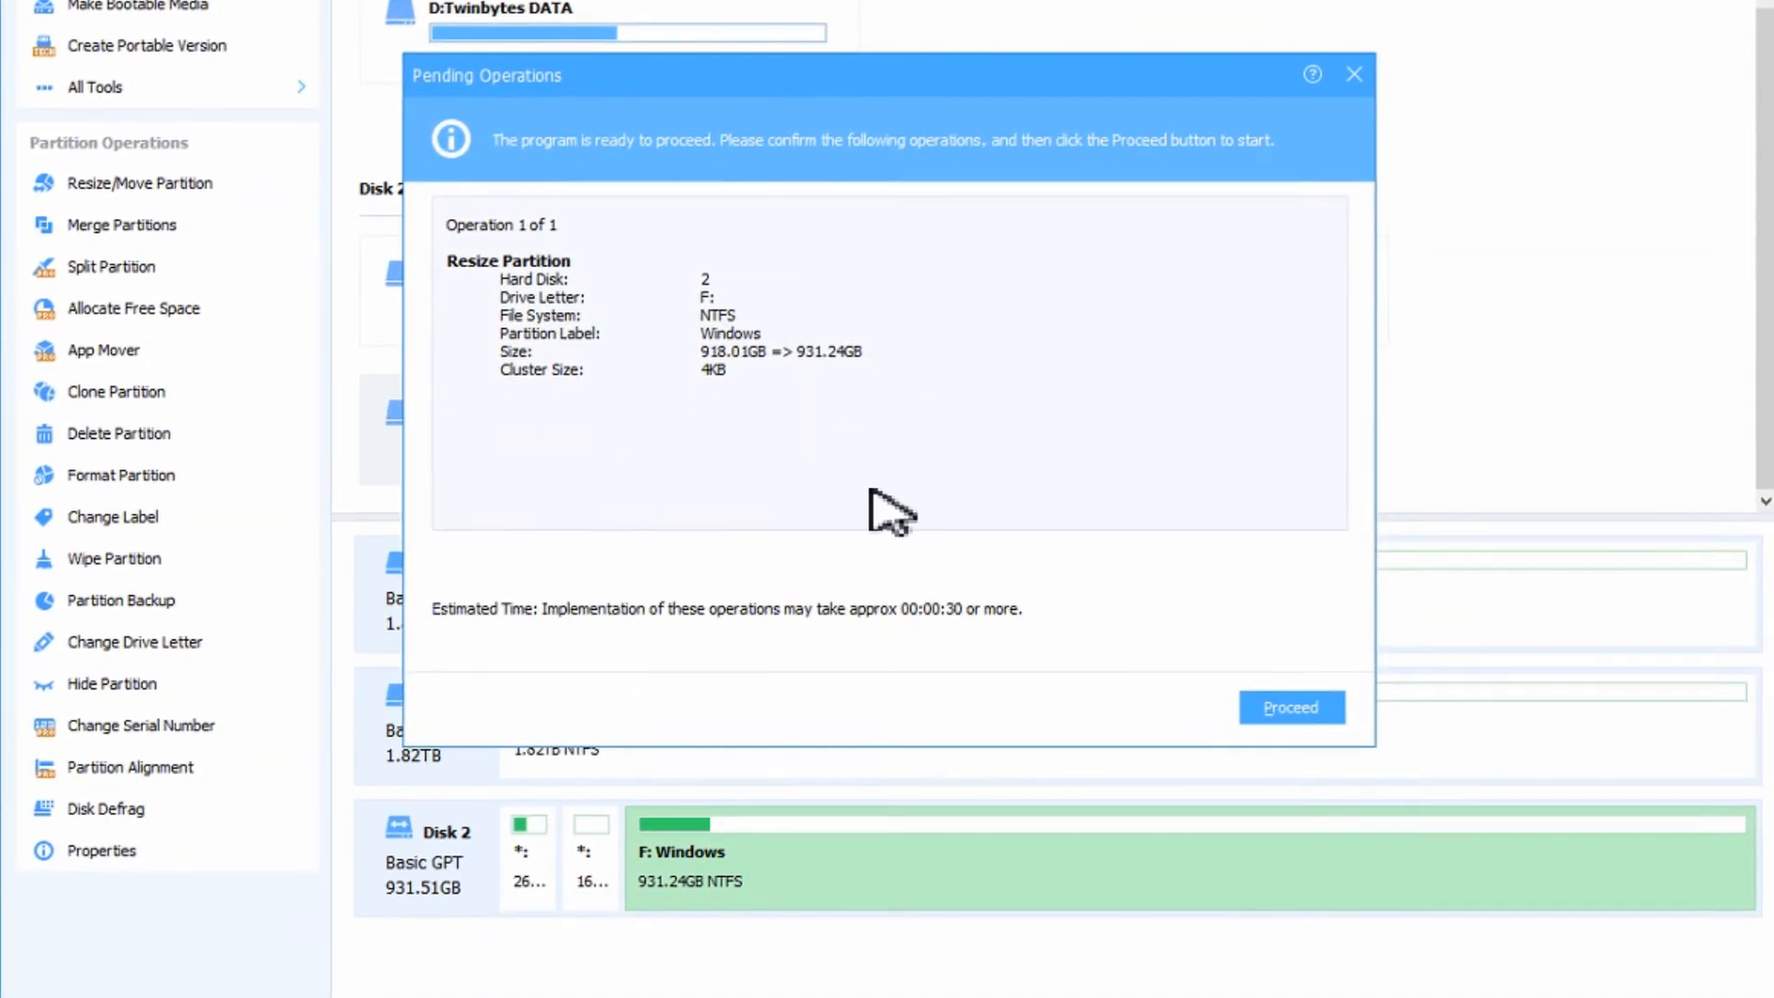
{"action": "left_click", "coordinate": [1287, 706]}
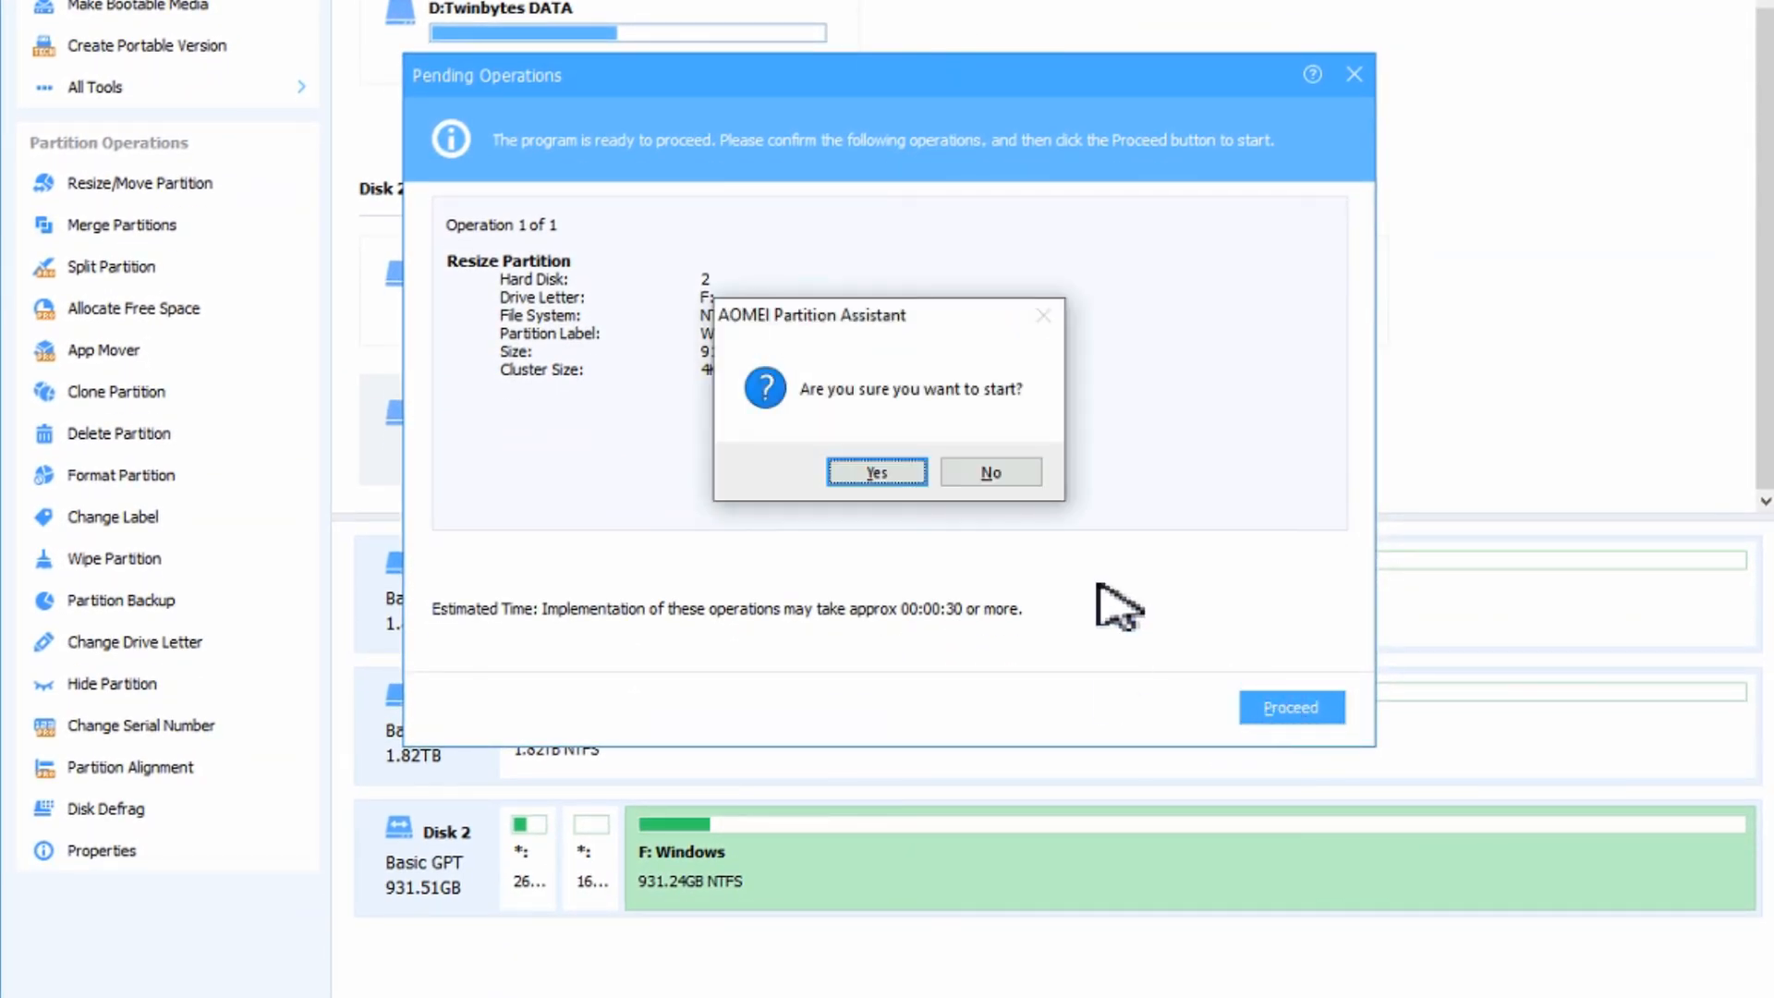
{"action": "left_click", "coordinate": [874, 471]}
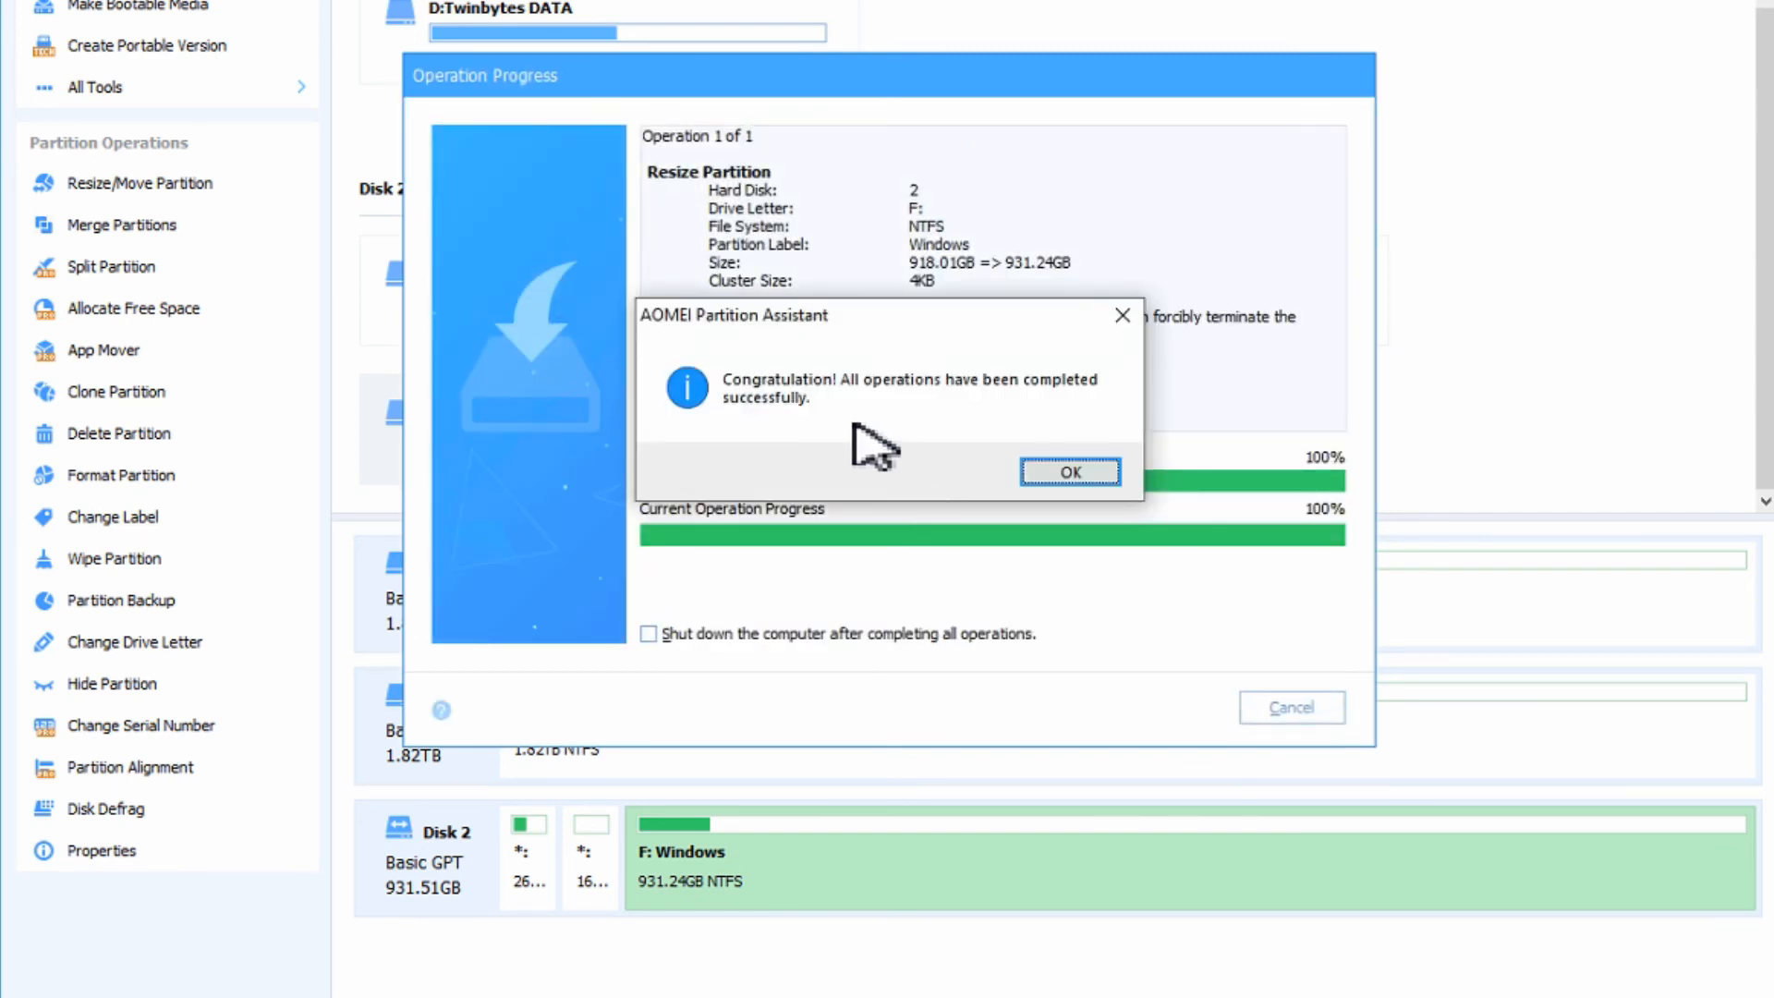
{"action": "left_click", "coordinate": [1068, 471]}
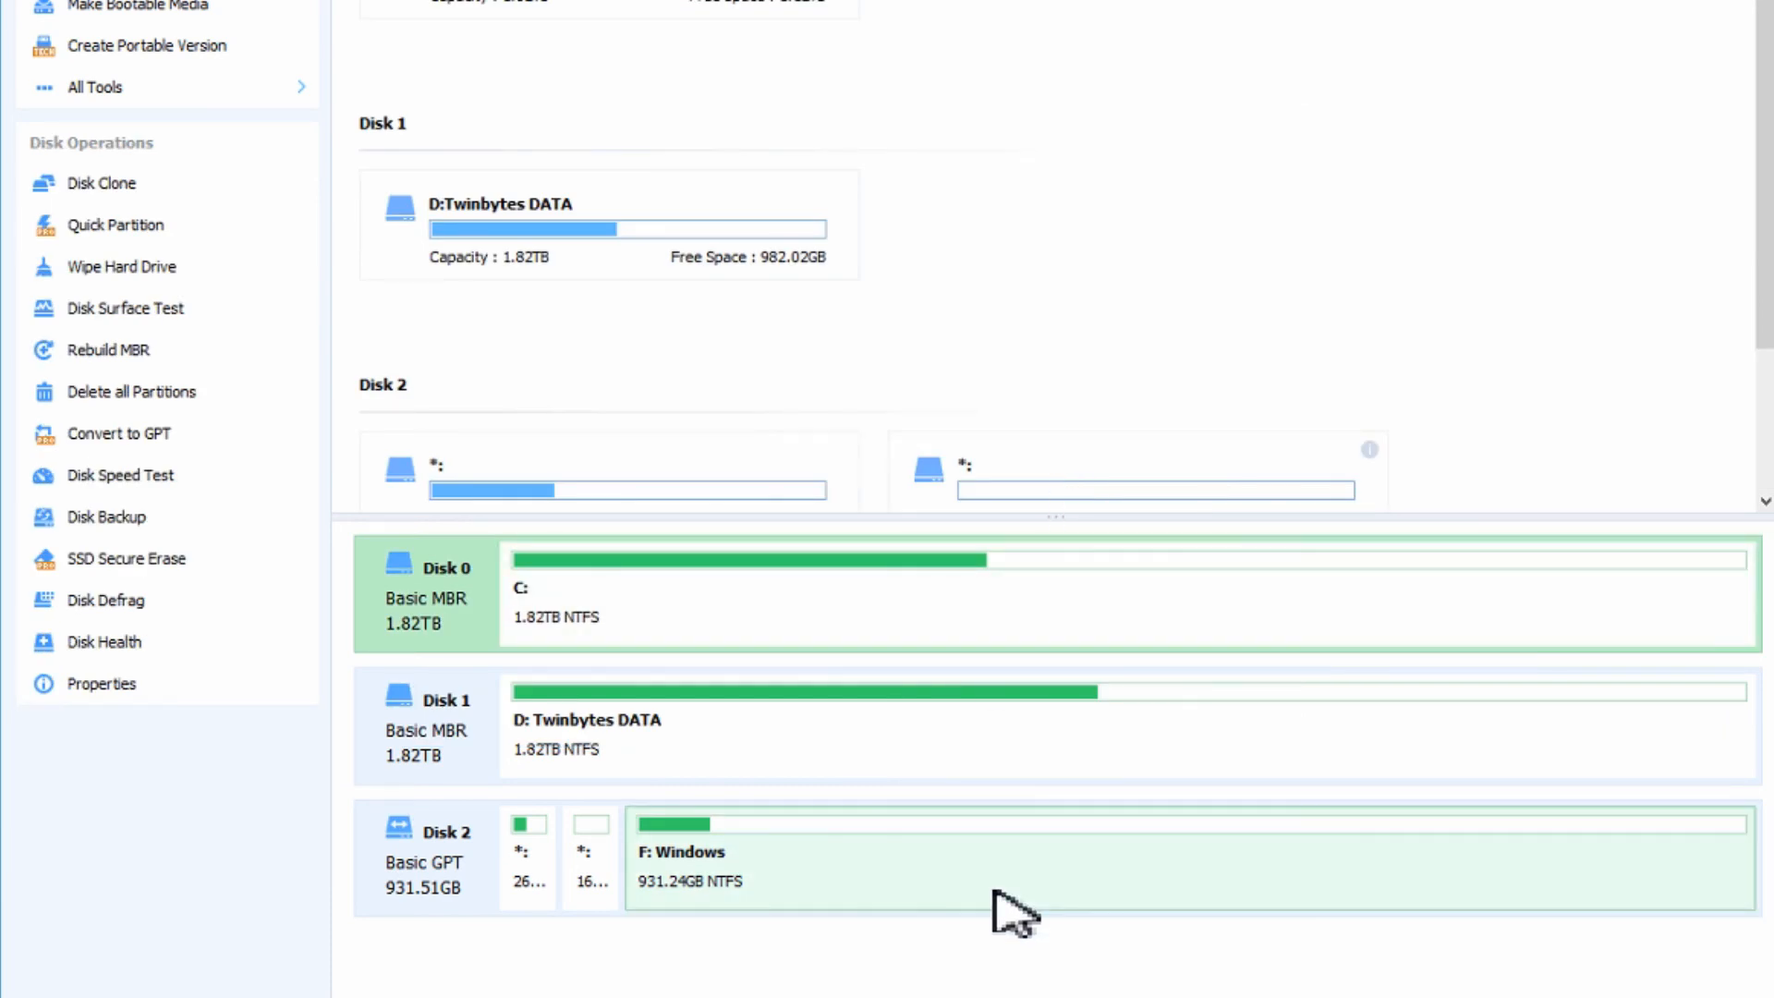
{"action": "mouse_move", "coordinate": [984, 900]}
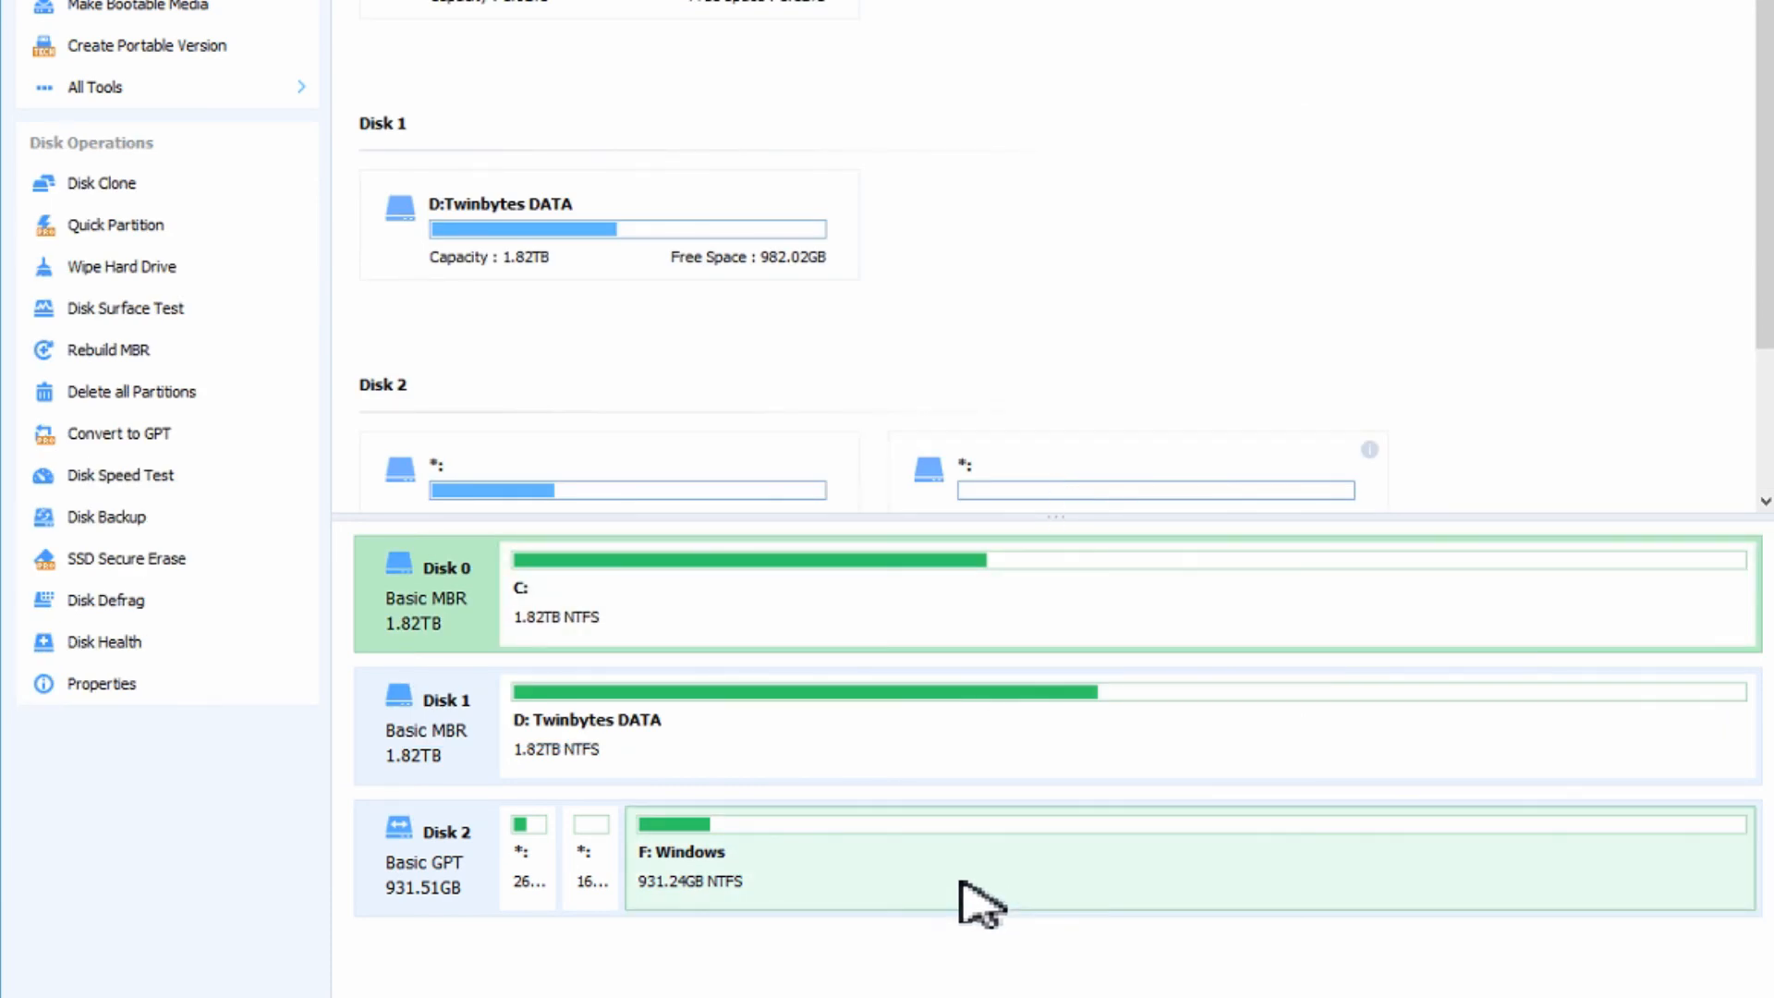
{"action": "mouse_move", "coordinate": [1029, 894]}
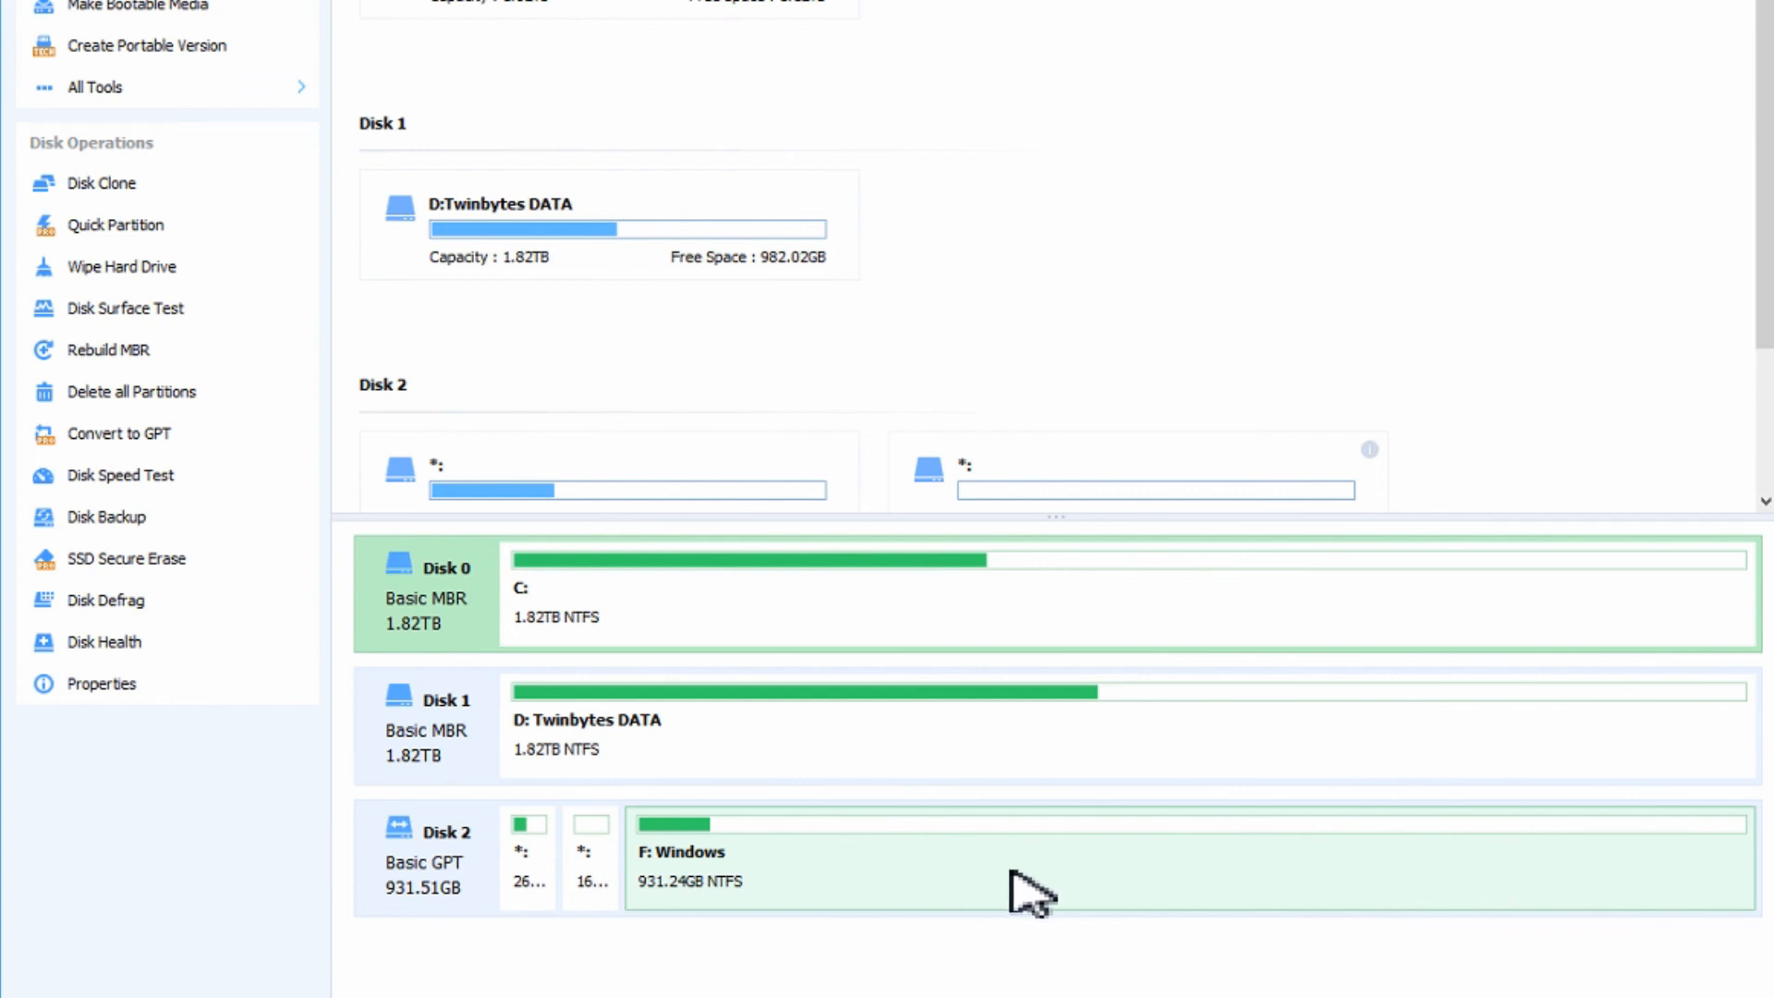
{"action": "mouse_move", "coordinate": [1722, 920]}
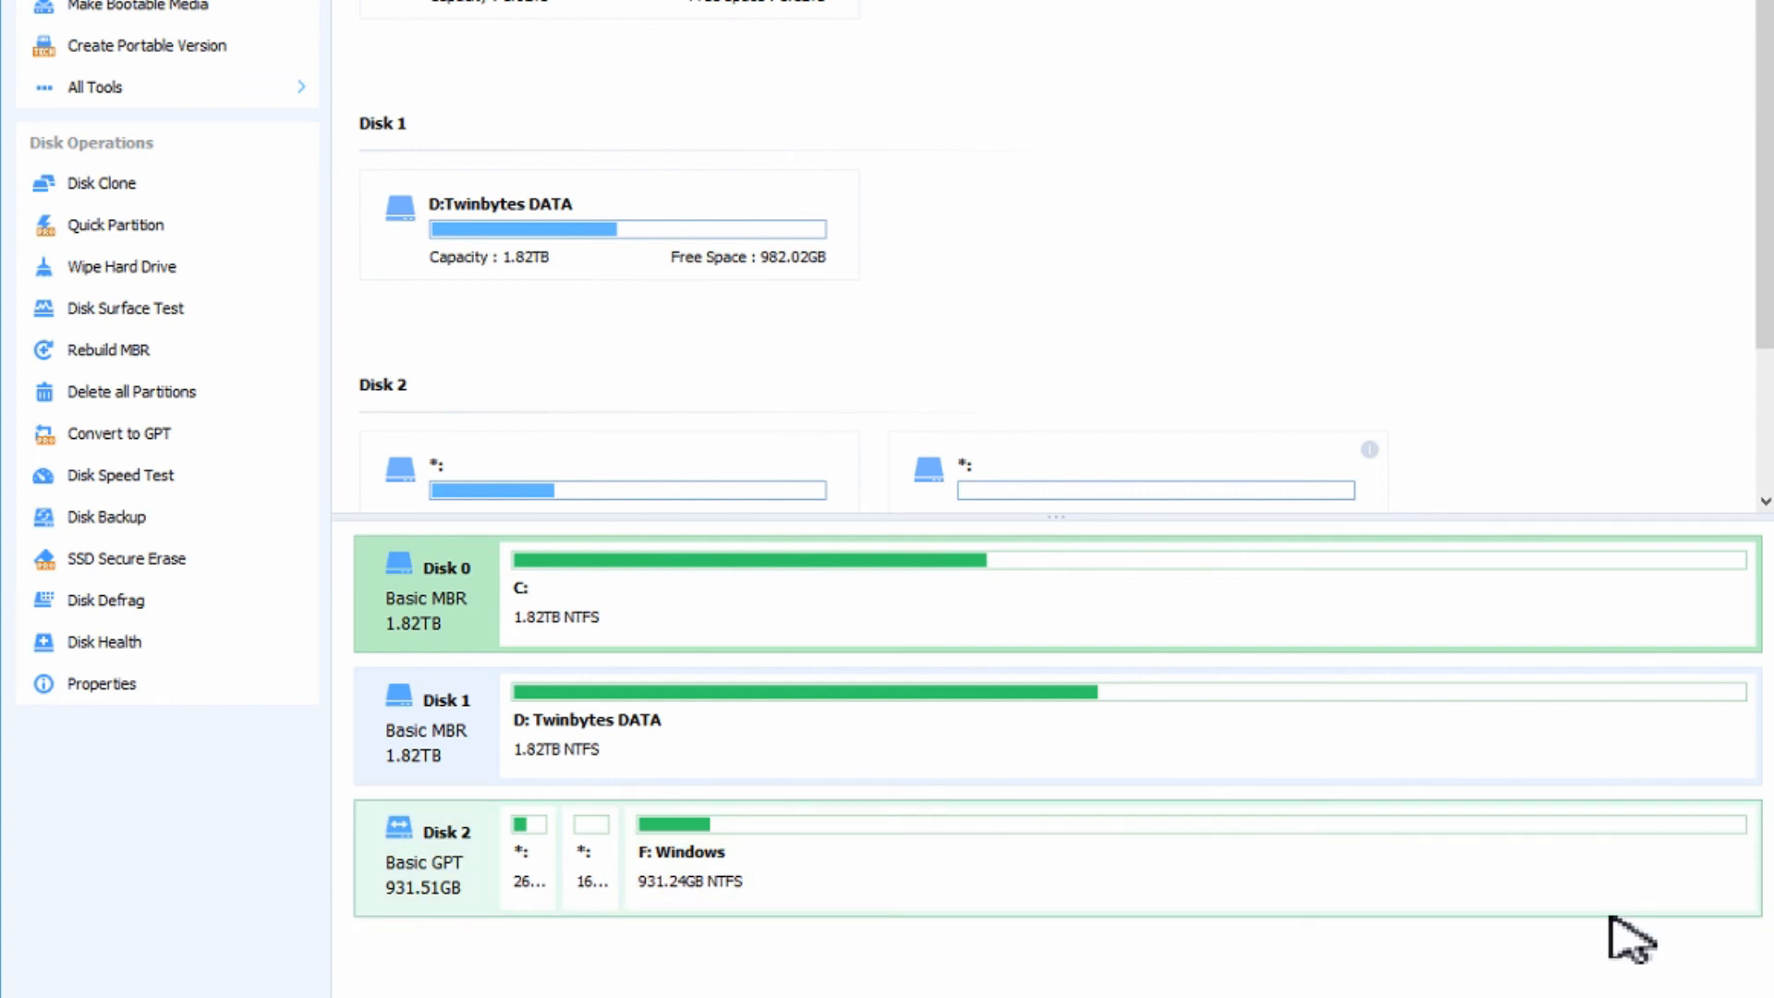
{"action": "mouse_move", "coordinate": [532, 864]}
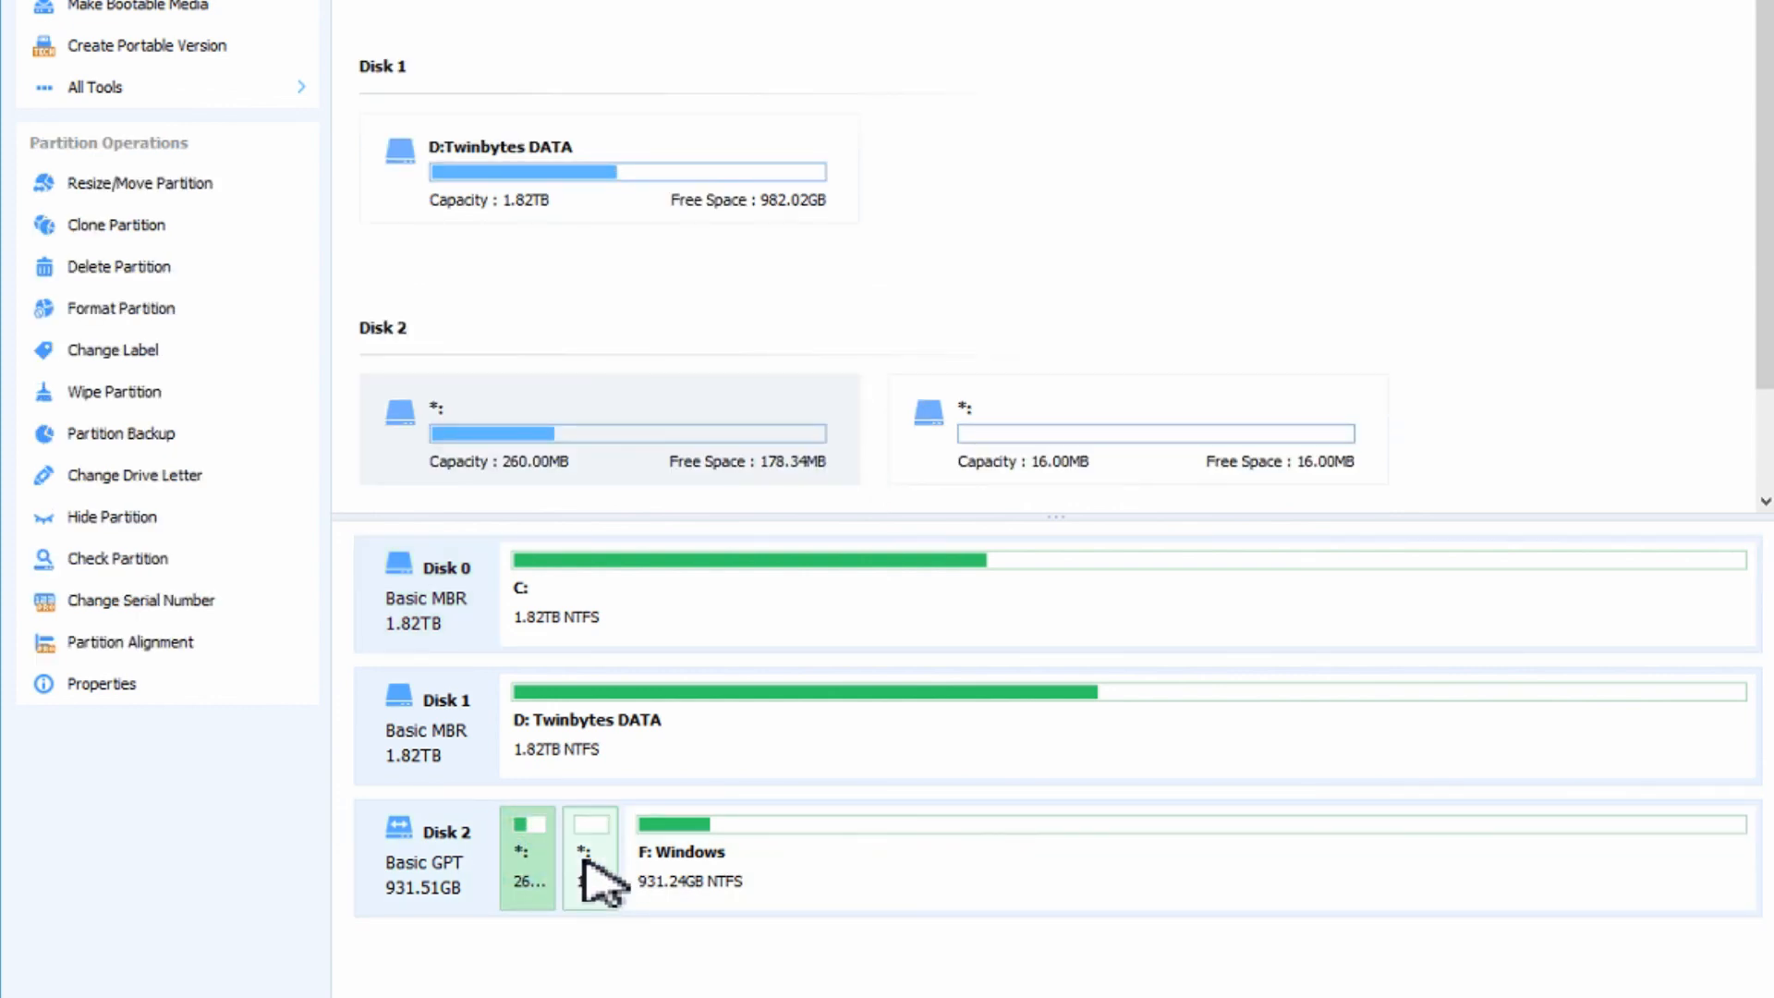
{"action": "mouse_move", "coordinate": [606, 889]}
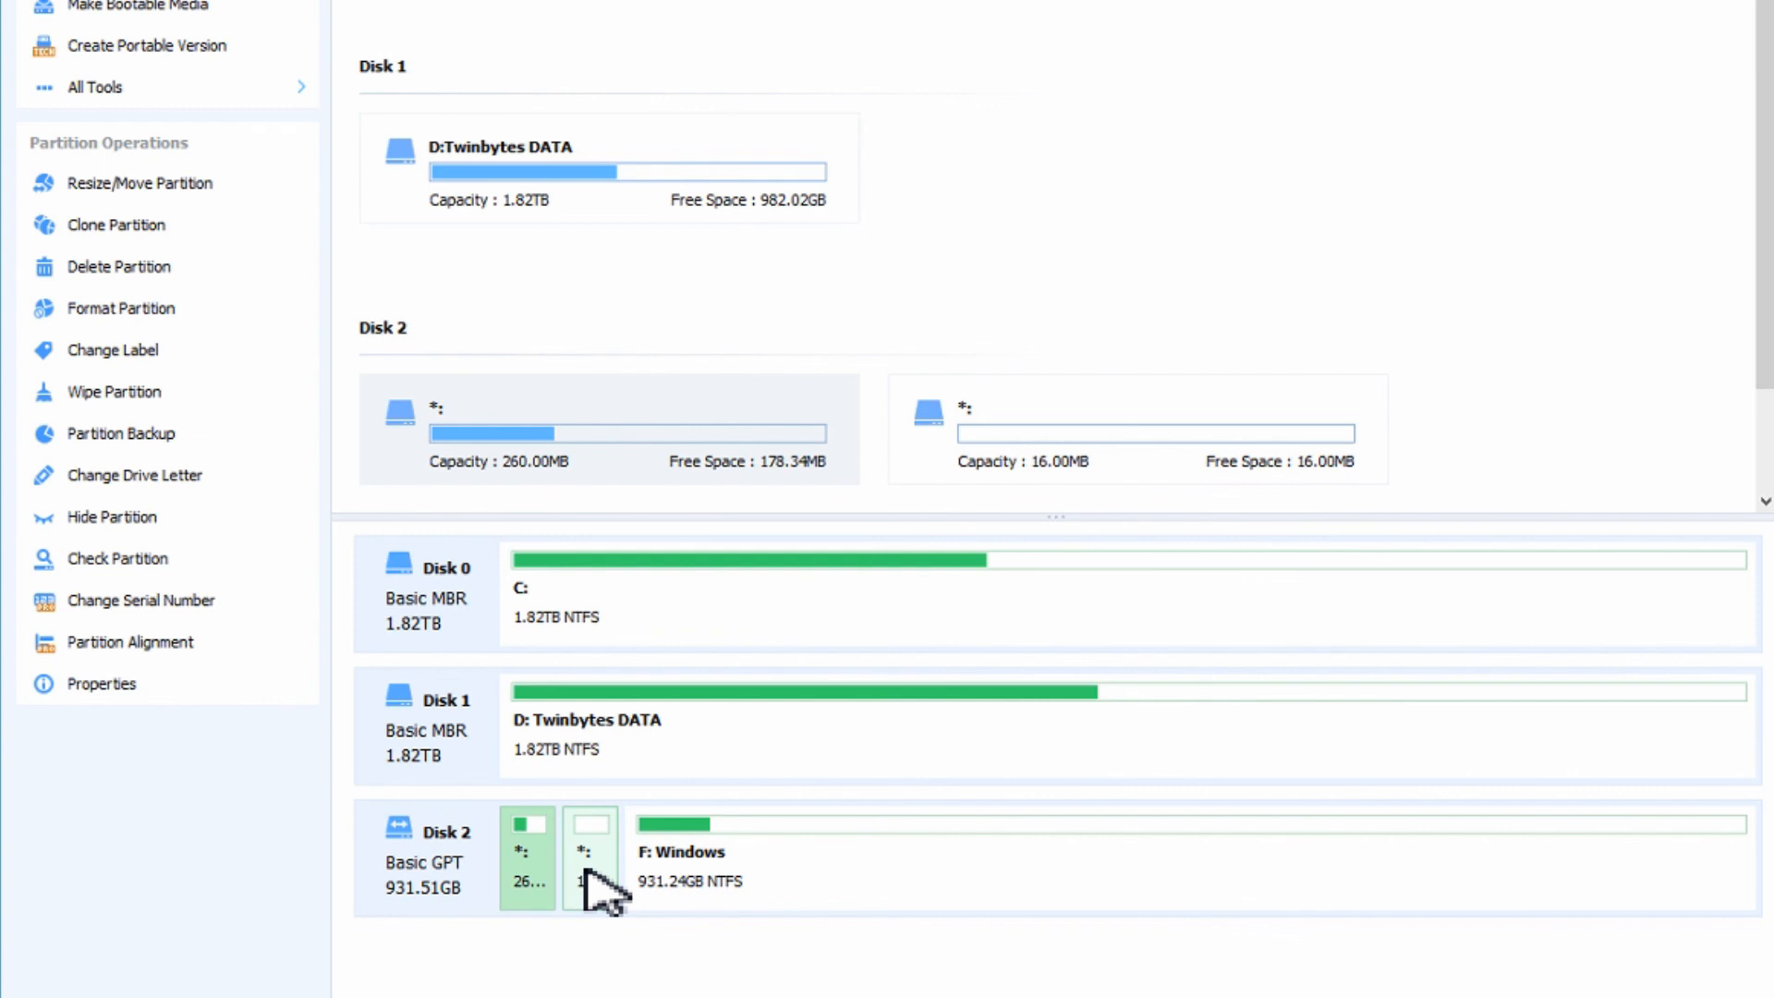